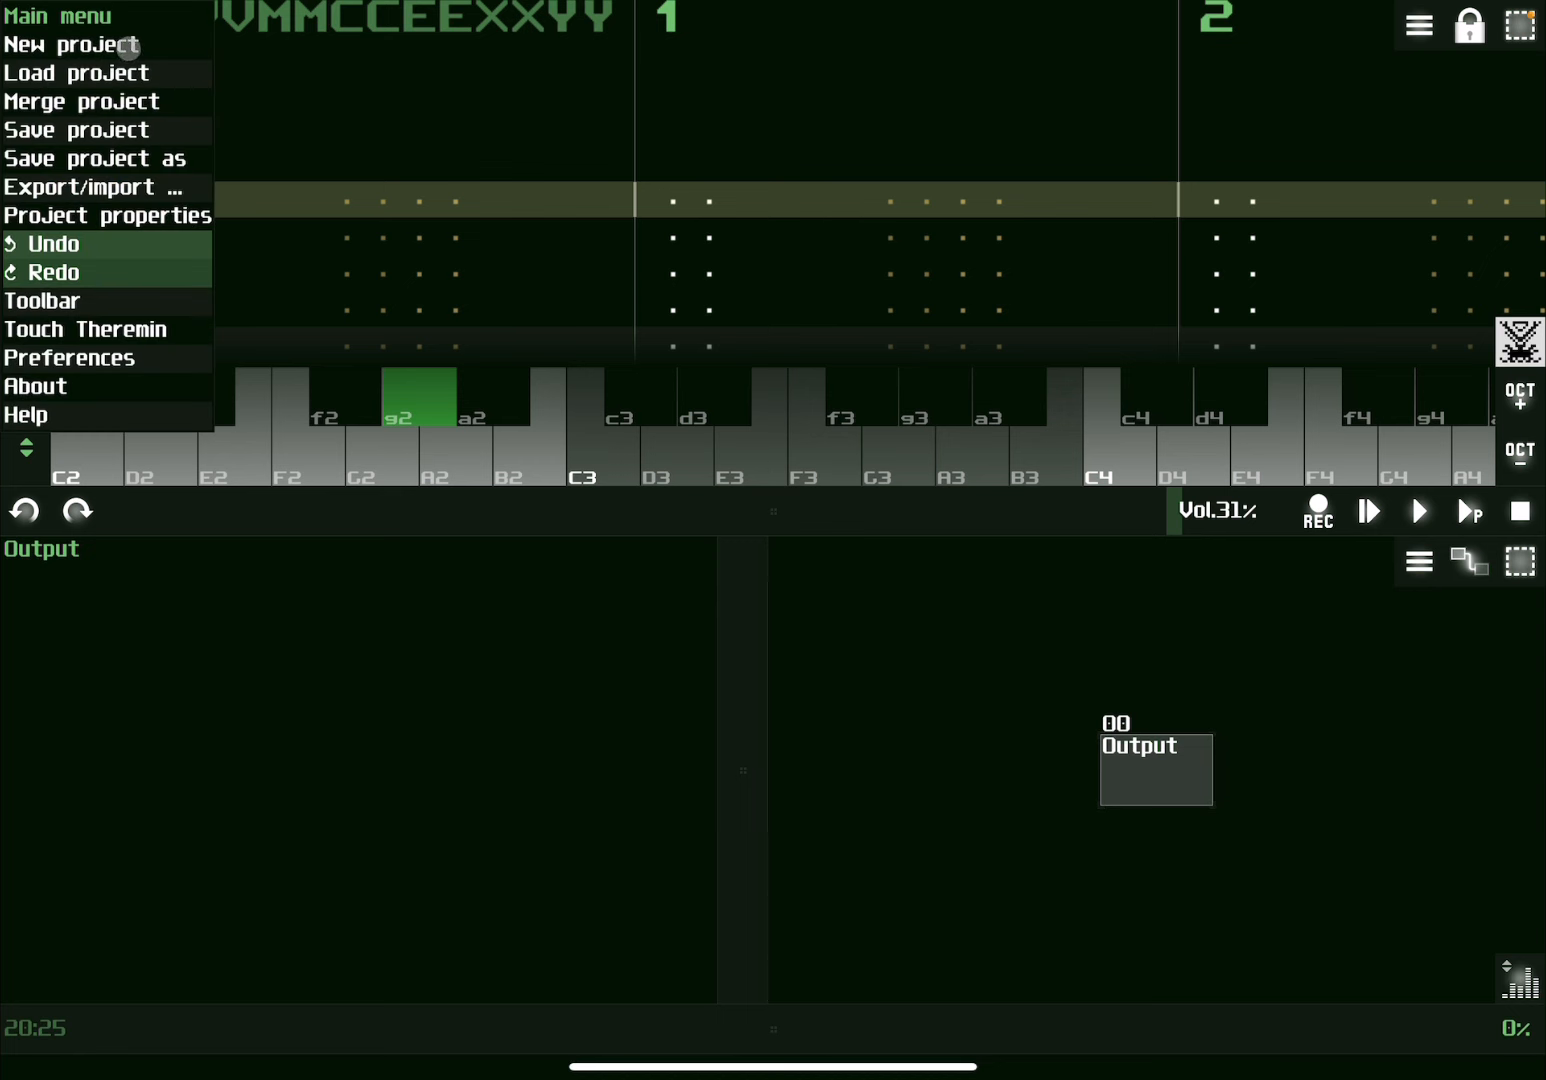
# Reopen the Main menu to show Export/import options: WAV, FLAC, OGG and MIDI export.
pyautogui.click(22, 24)
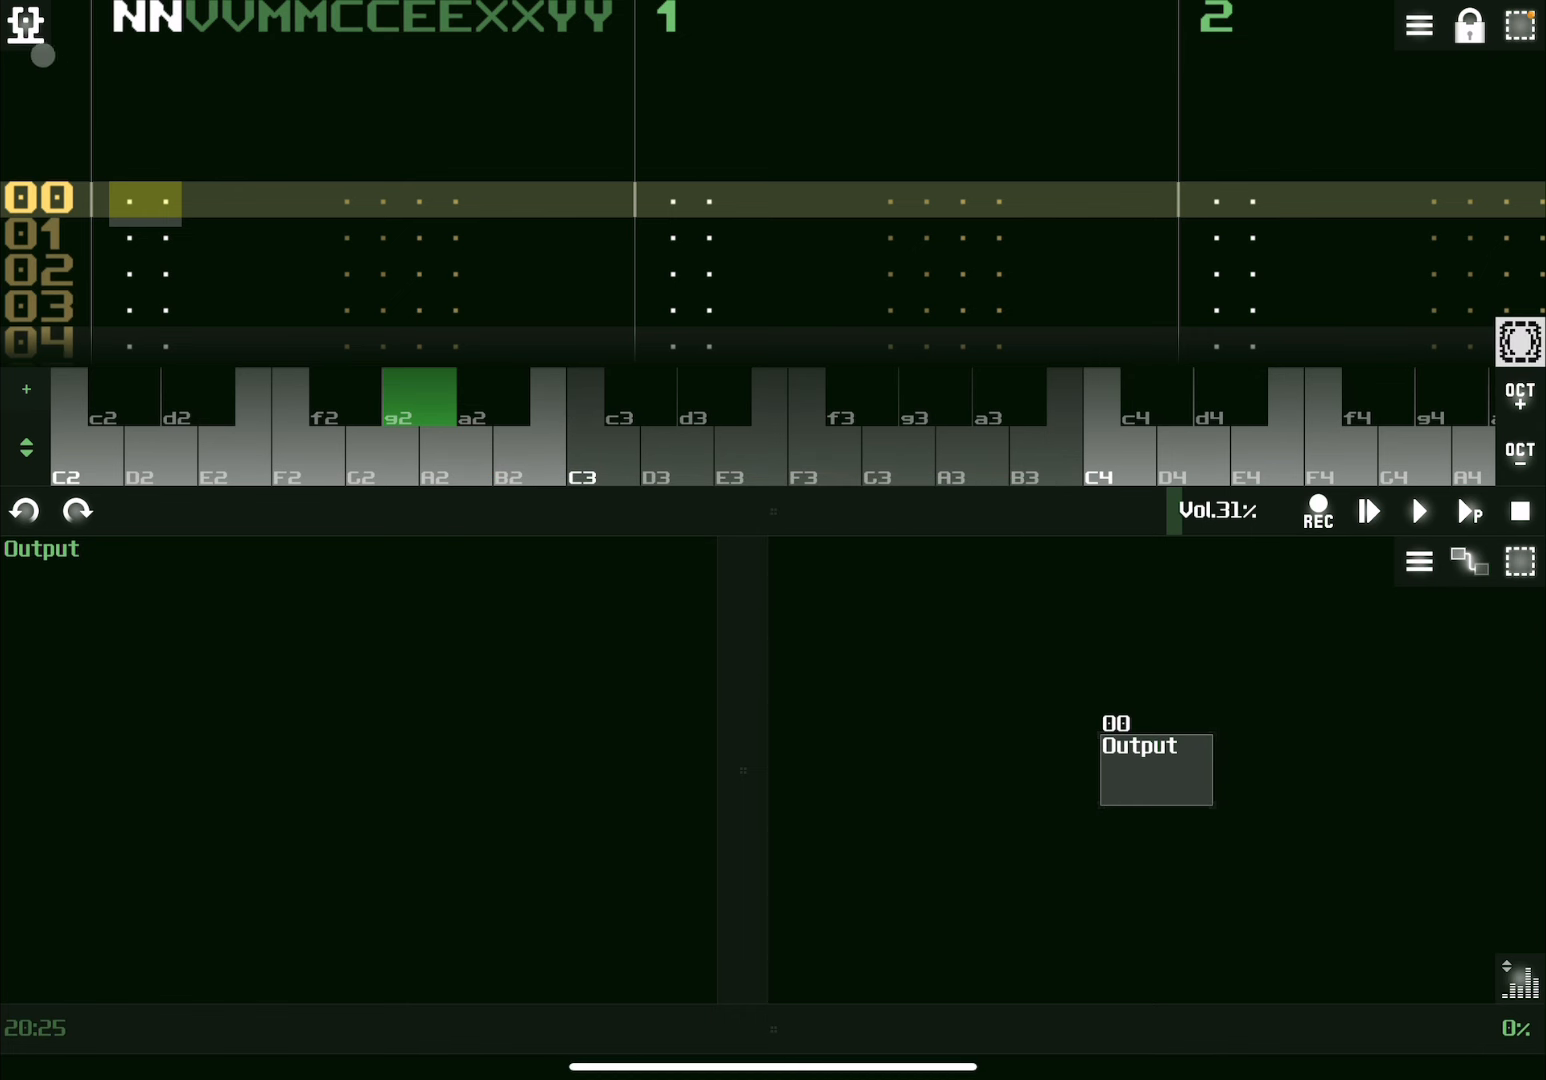
pyautogui.click(33, 28)
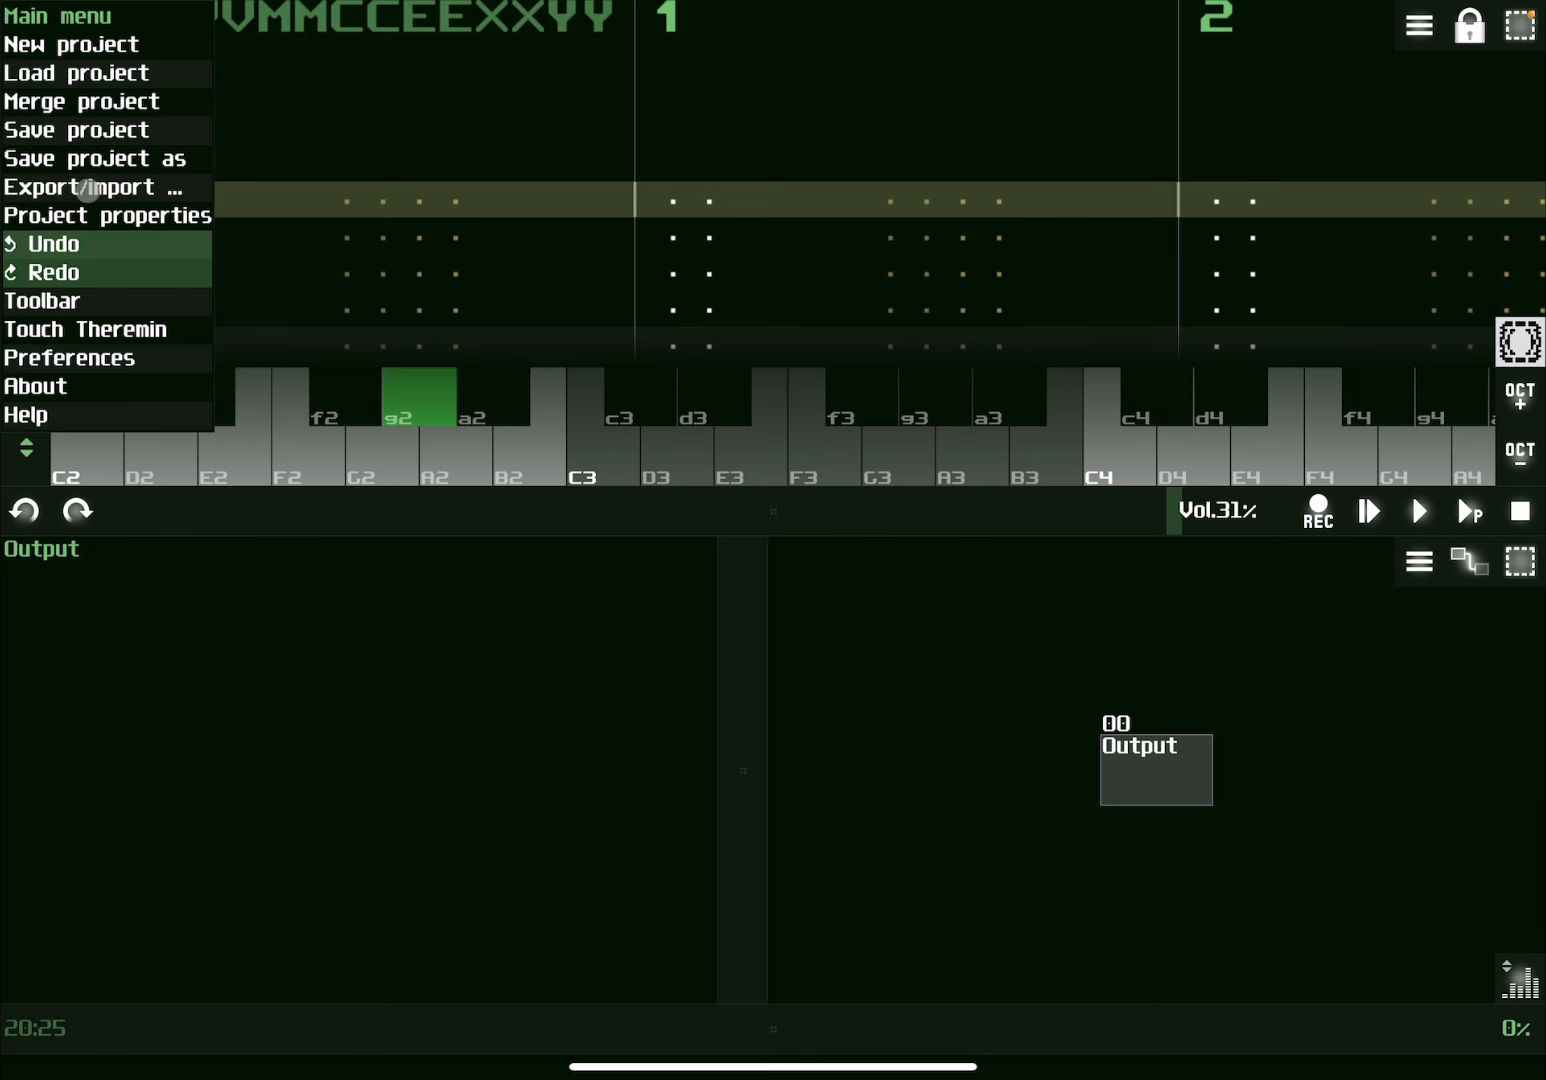
pyautogui.click(92, 187)
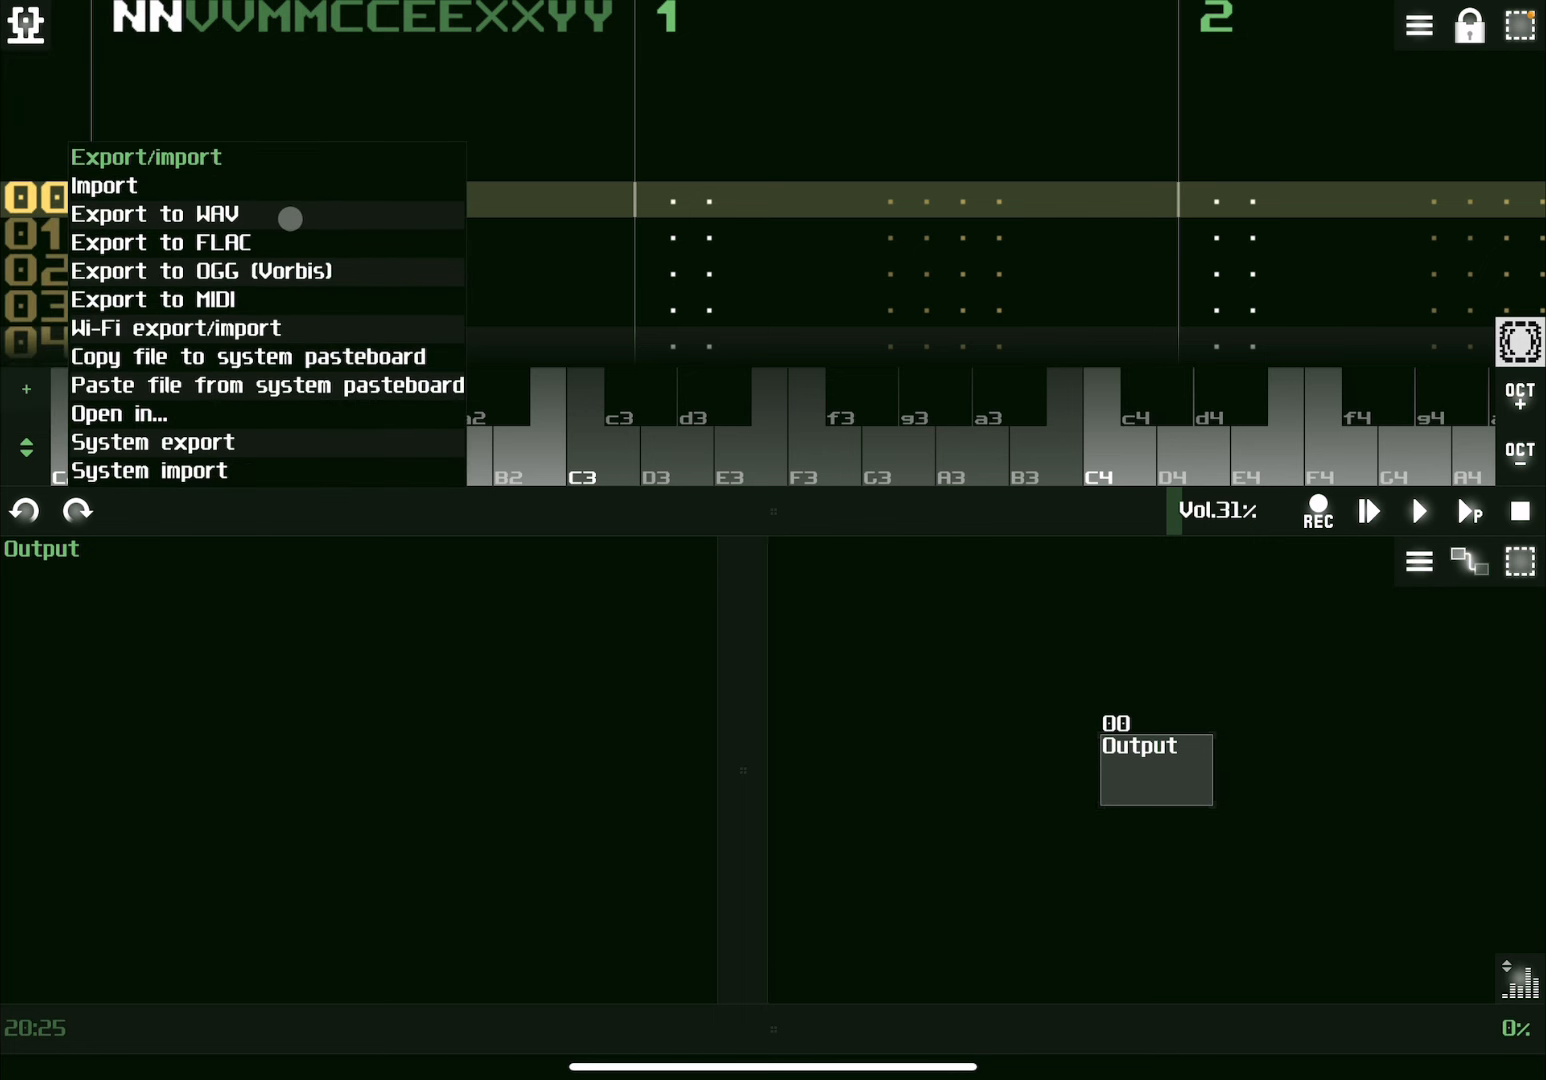
pyautogui.moveTo(280, 256)
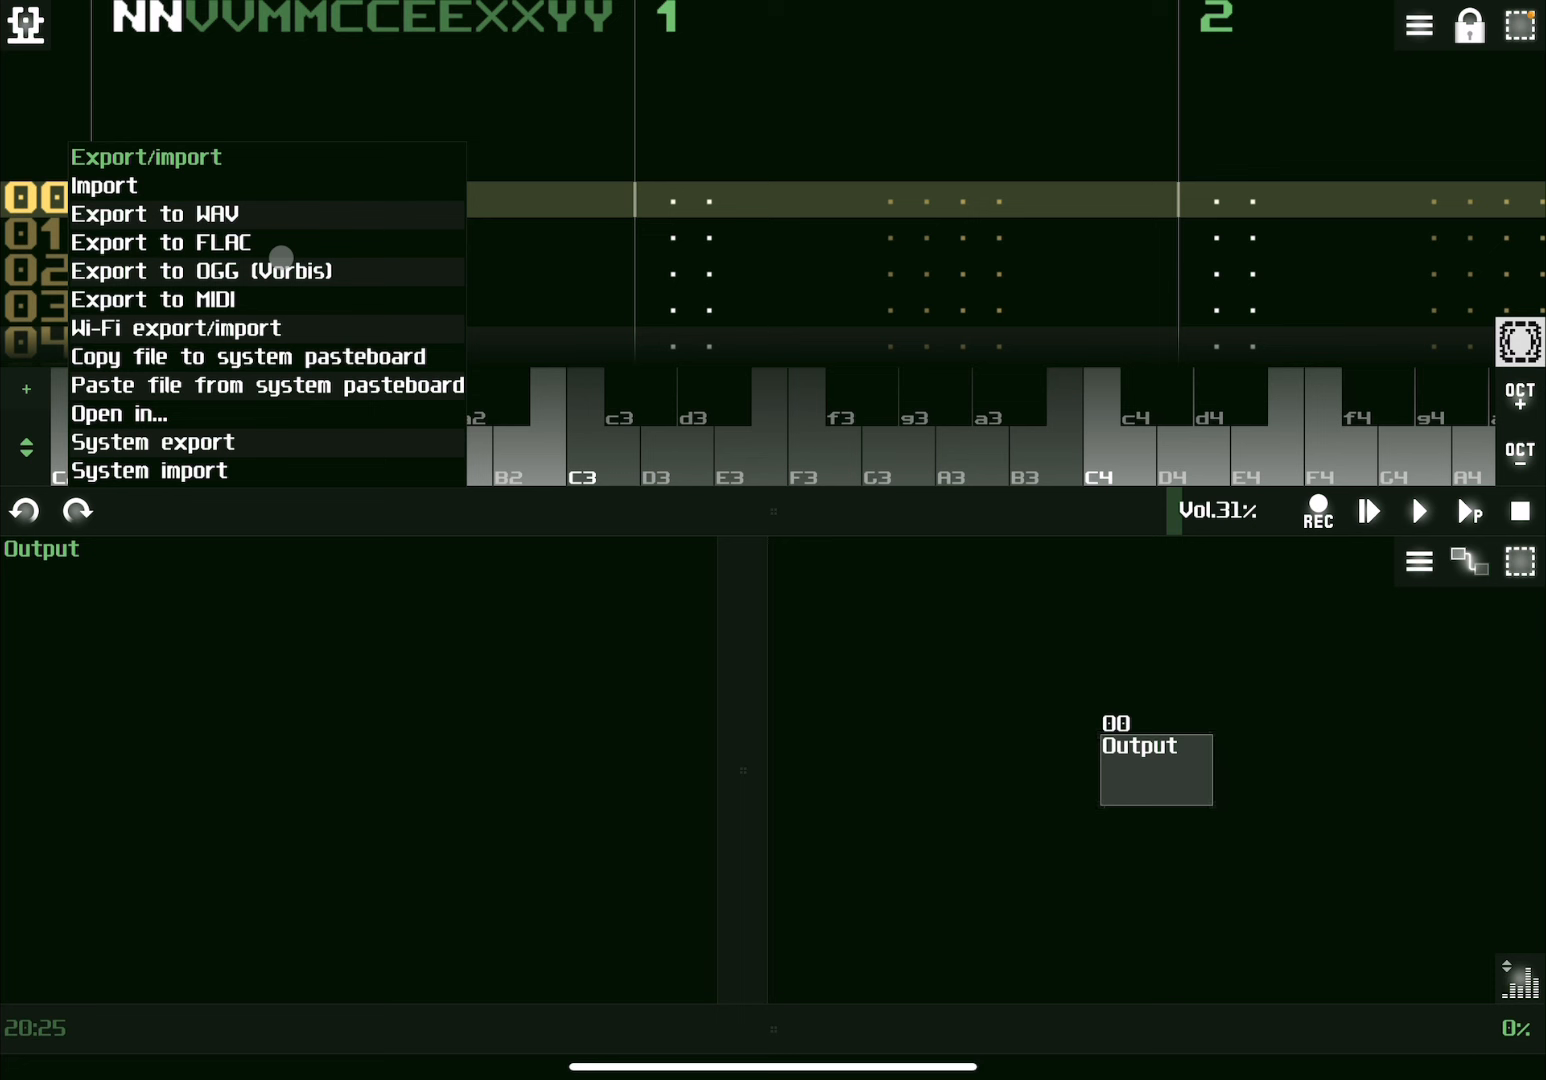
pyautogui.moveTo(293, 219)
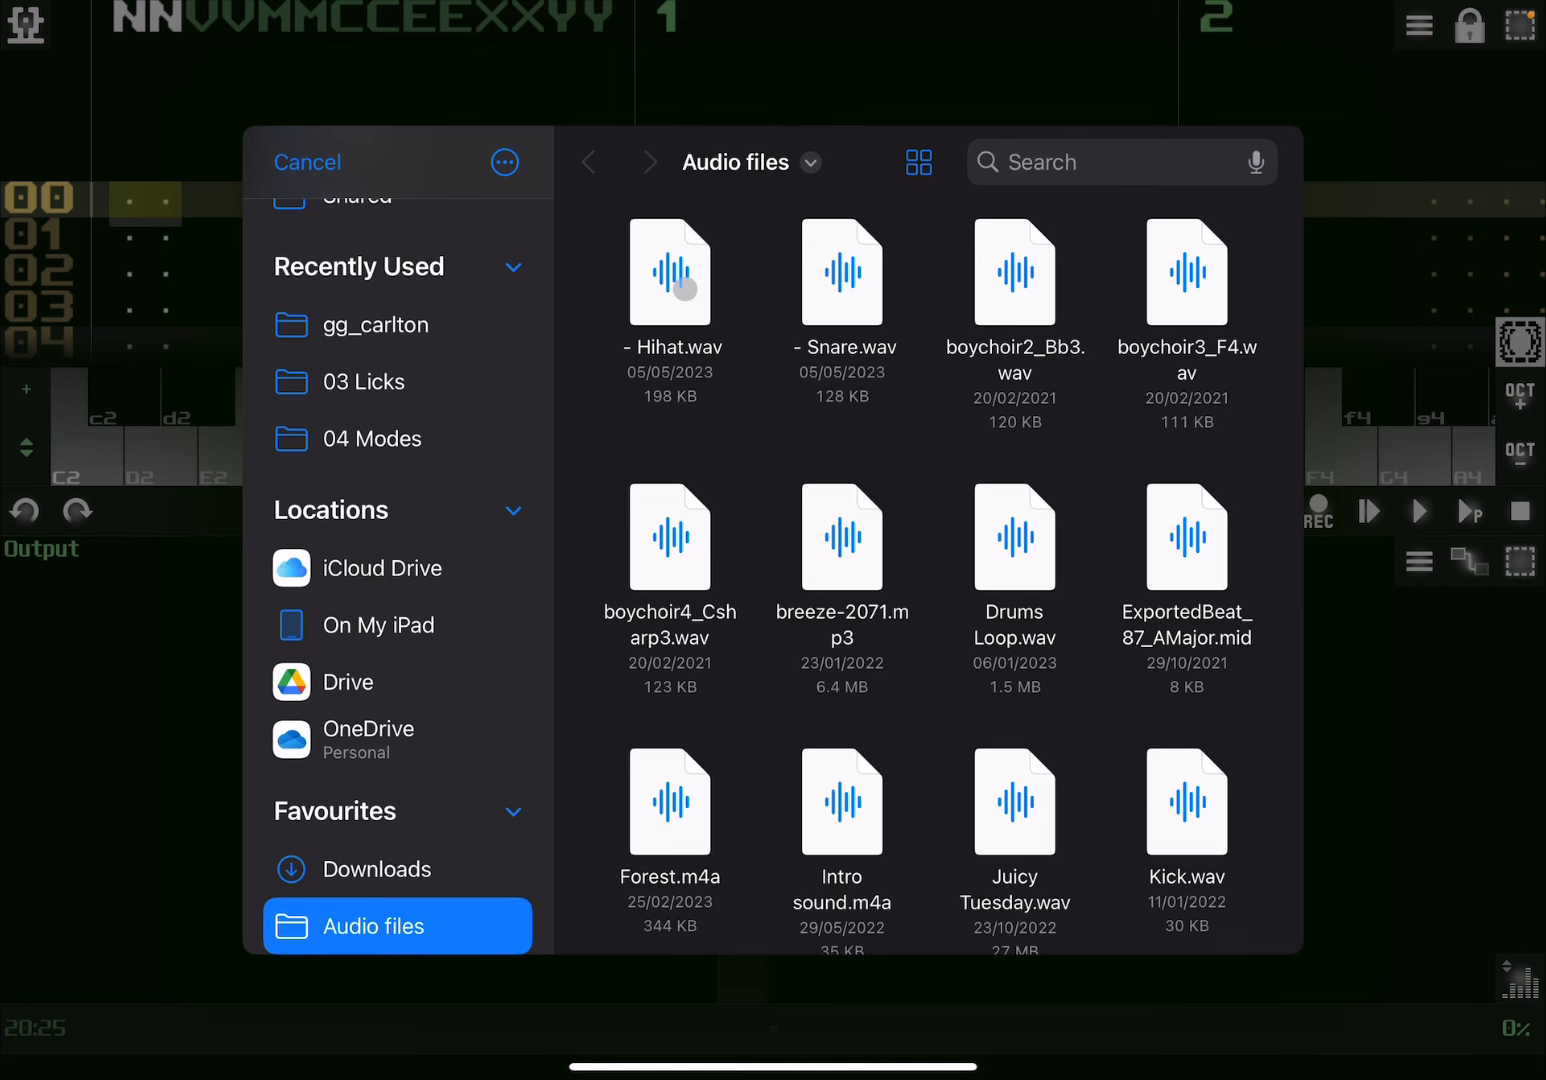
# Load '- Hihat.wav' from the Audio files folder as a new Sampler module.
pyautogui.click(670, 271)
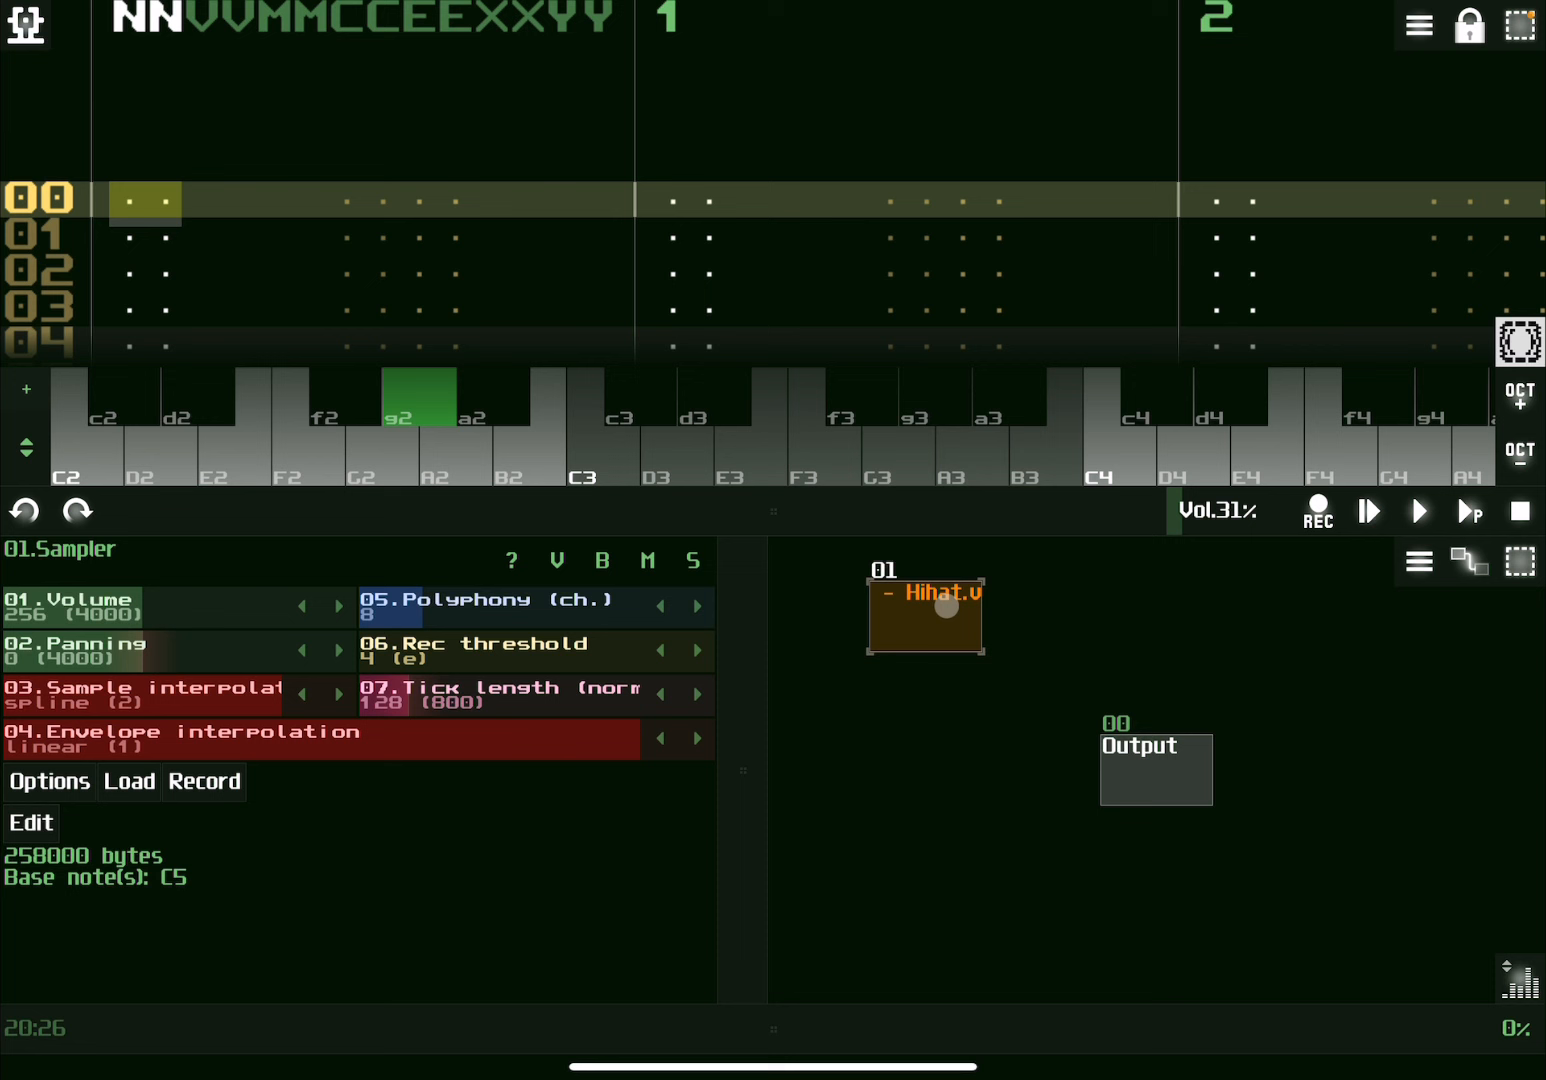
pyautogui.moveTo(1082, 623)
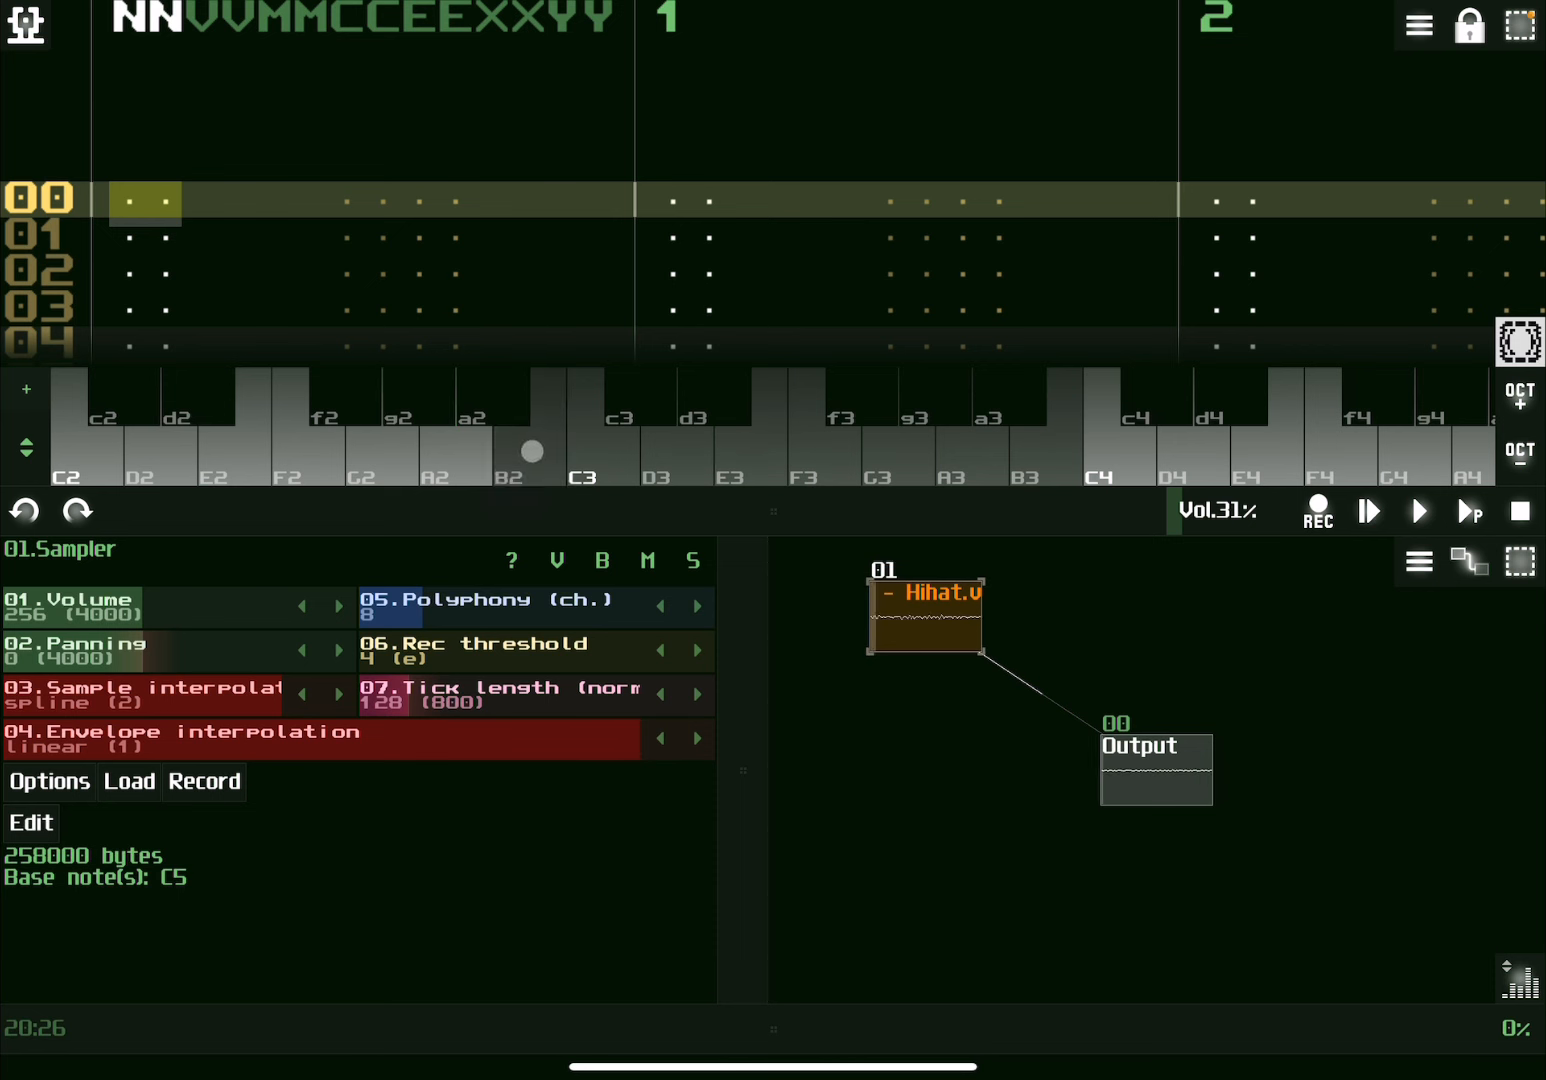
# Audition the Hihat sampler by playing two notes on the on-screen keyboard.
pyautogui.click(1115, 460)
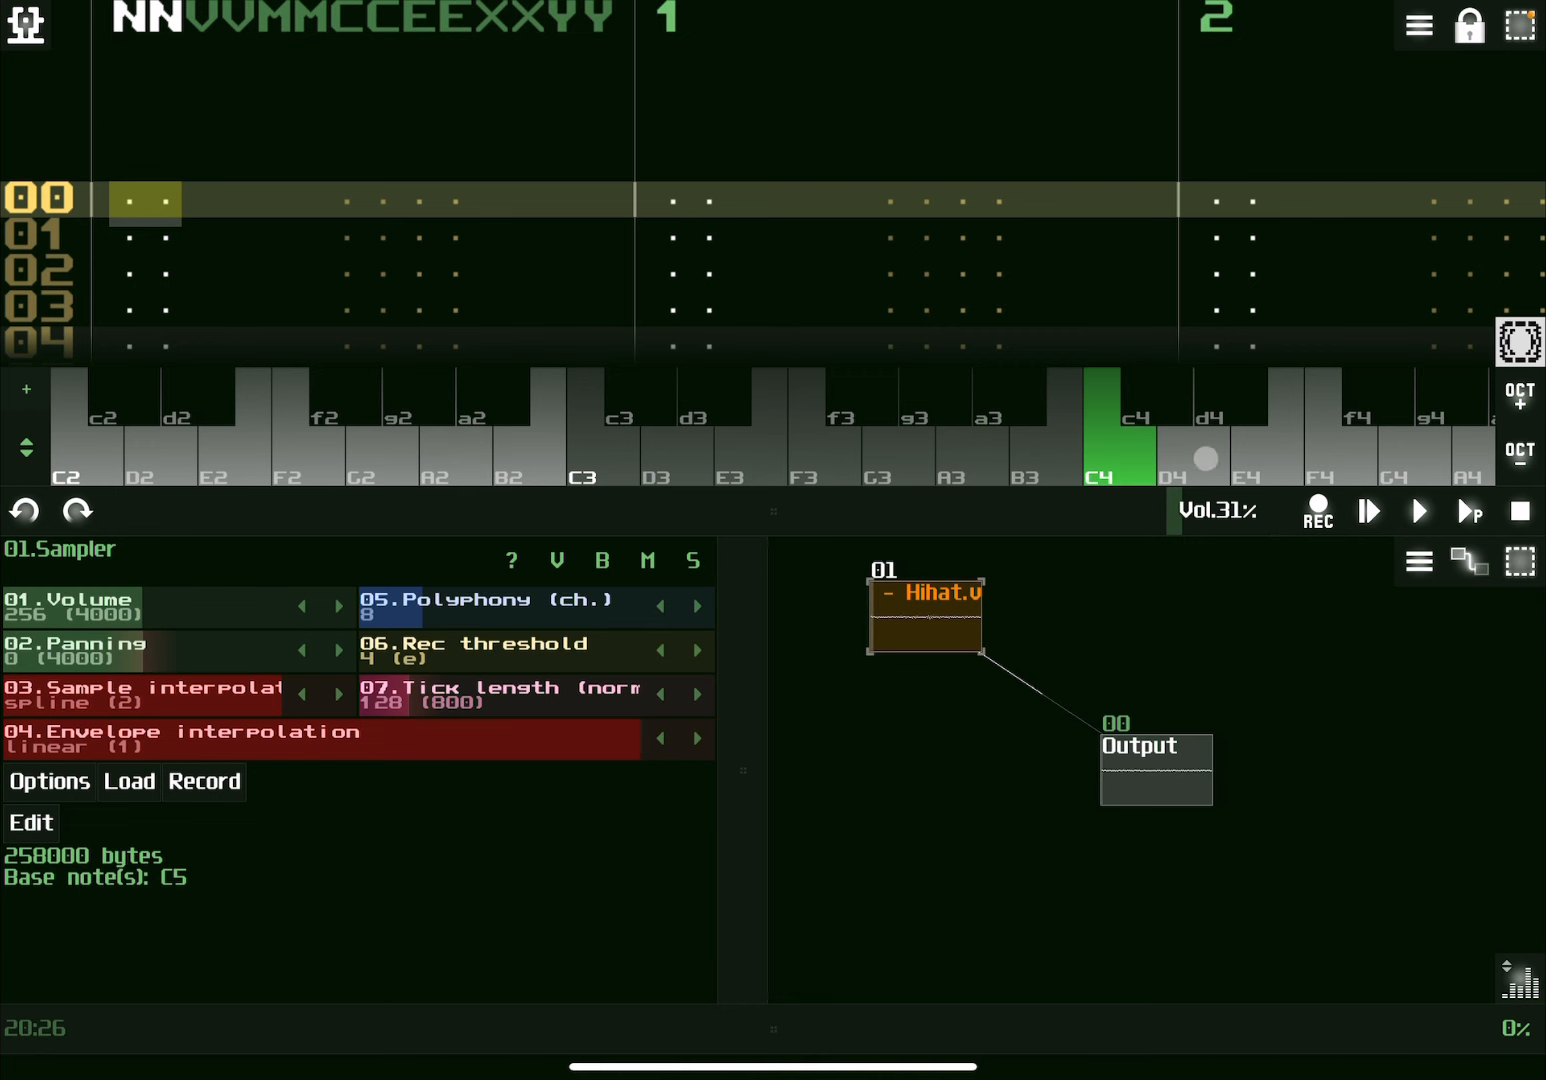
pyautogui.click(1318, 420)
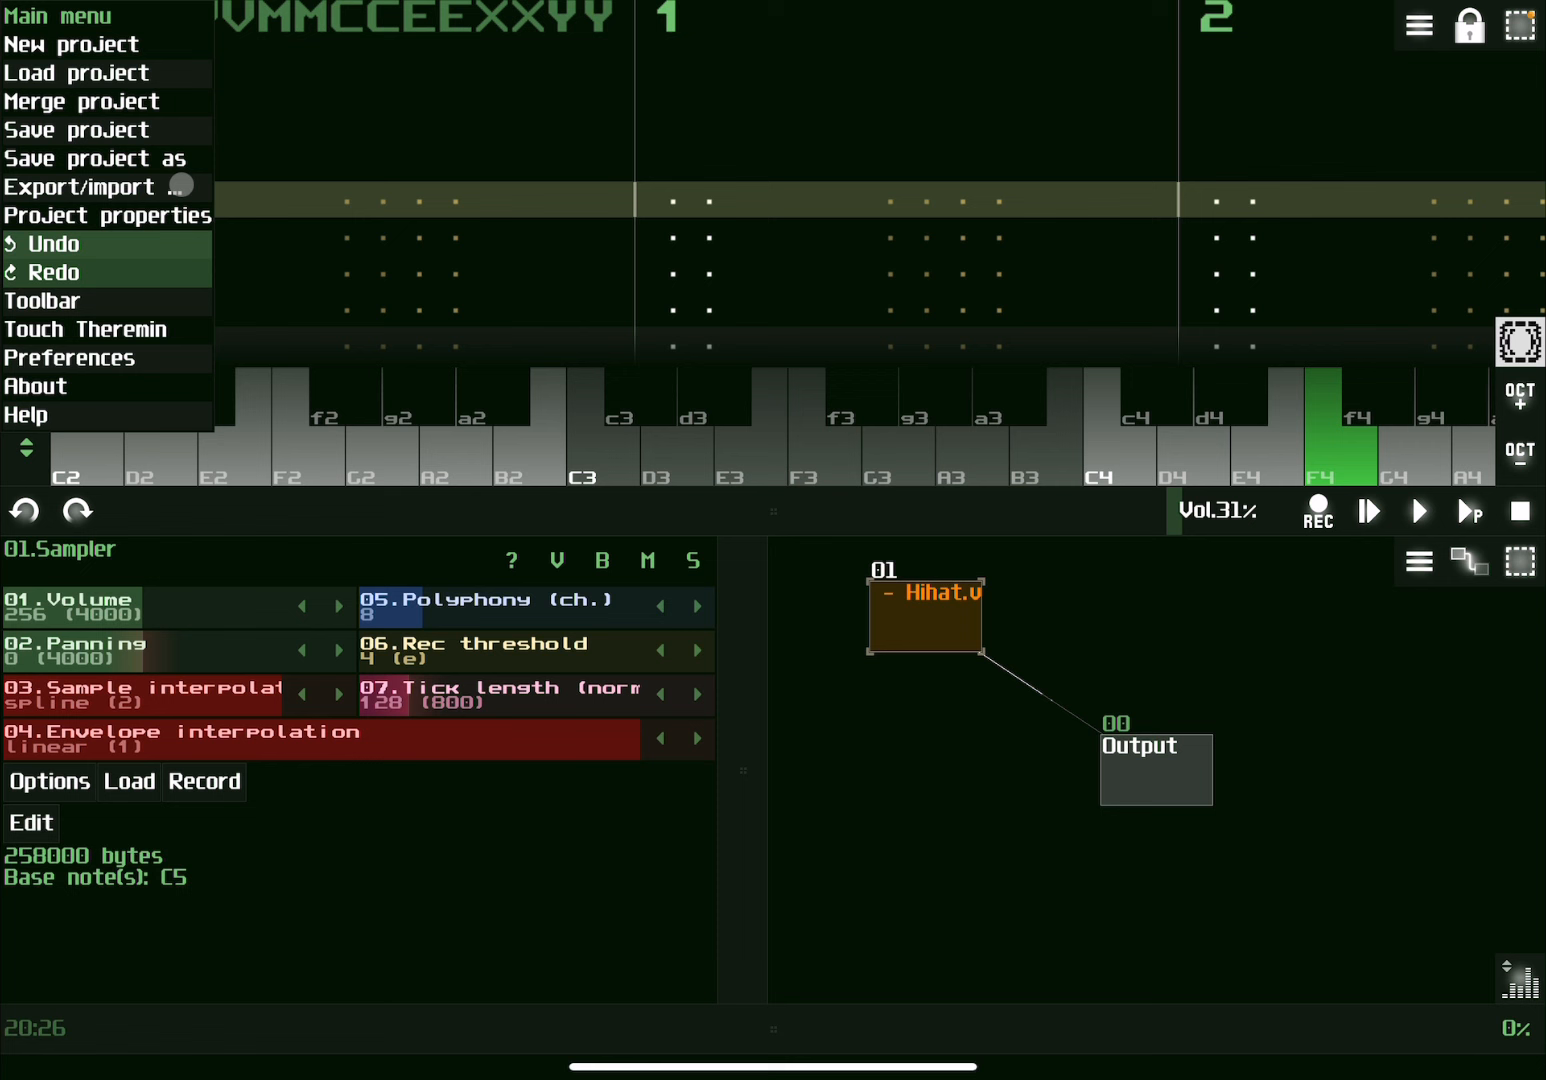
pyautogui.click(80, 186)
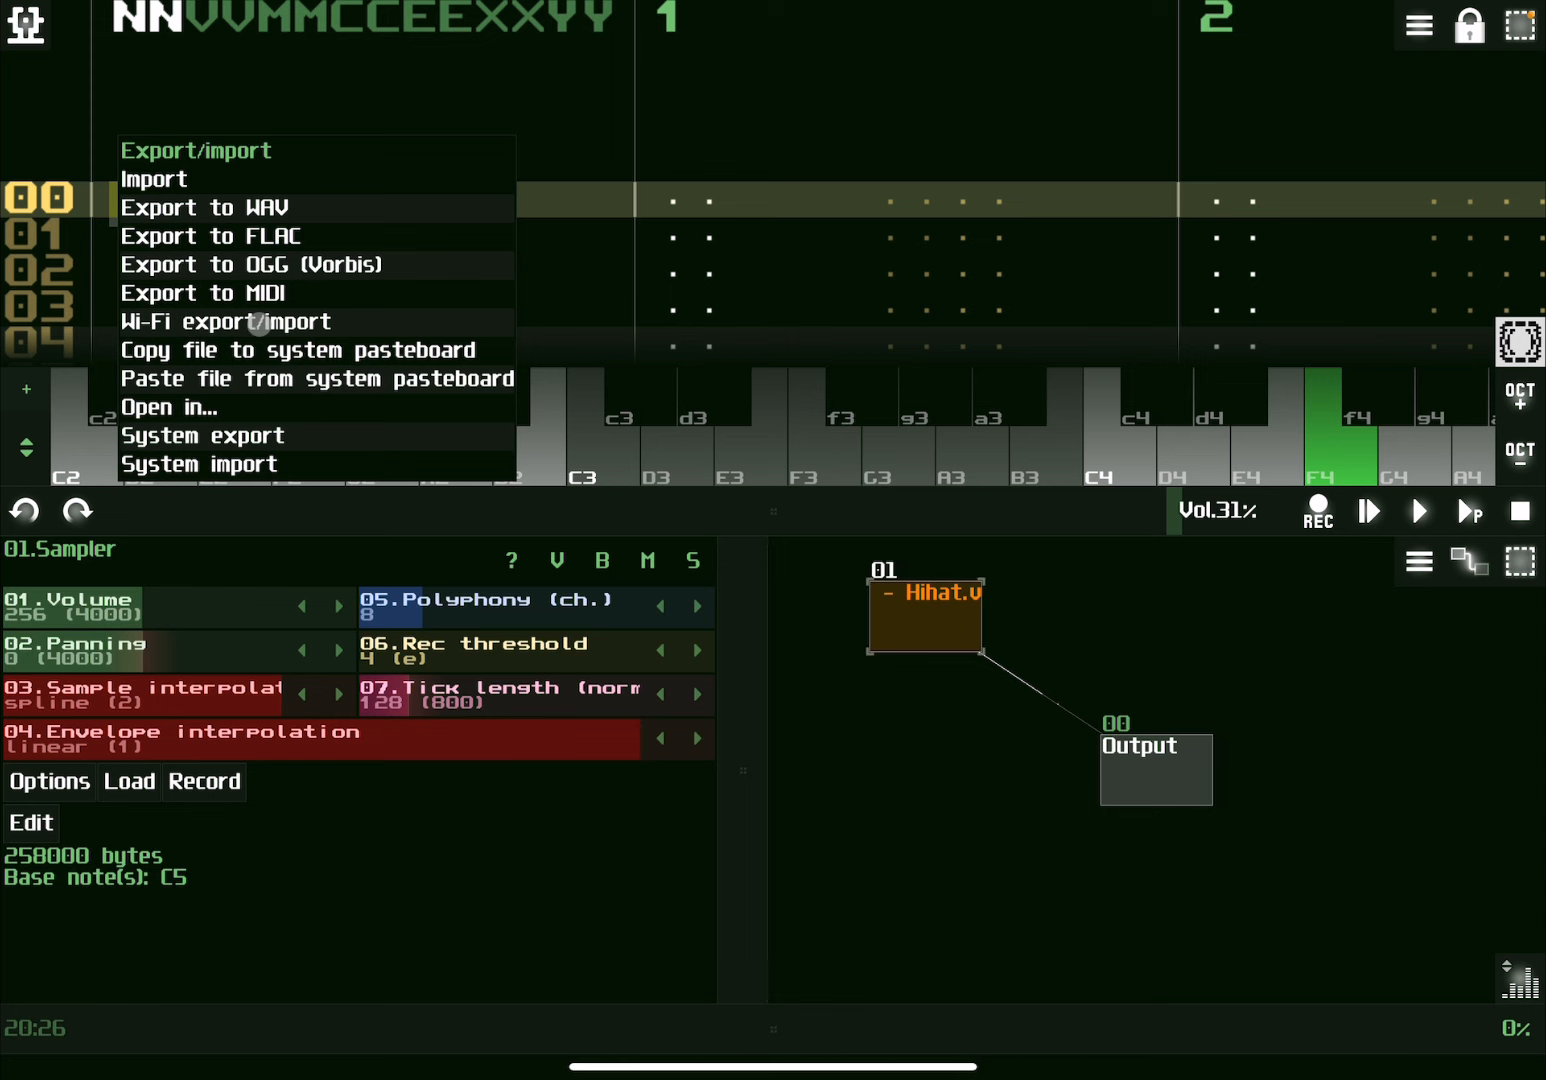
pyautogui.click(226, 321)
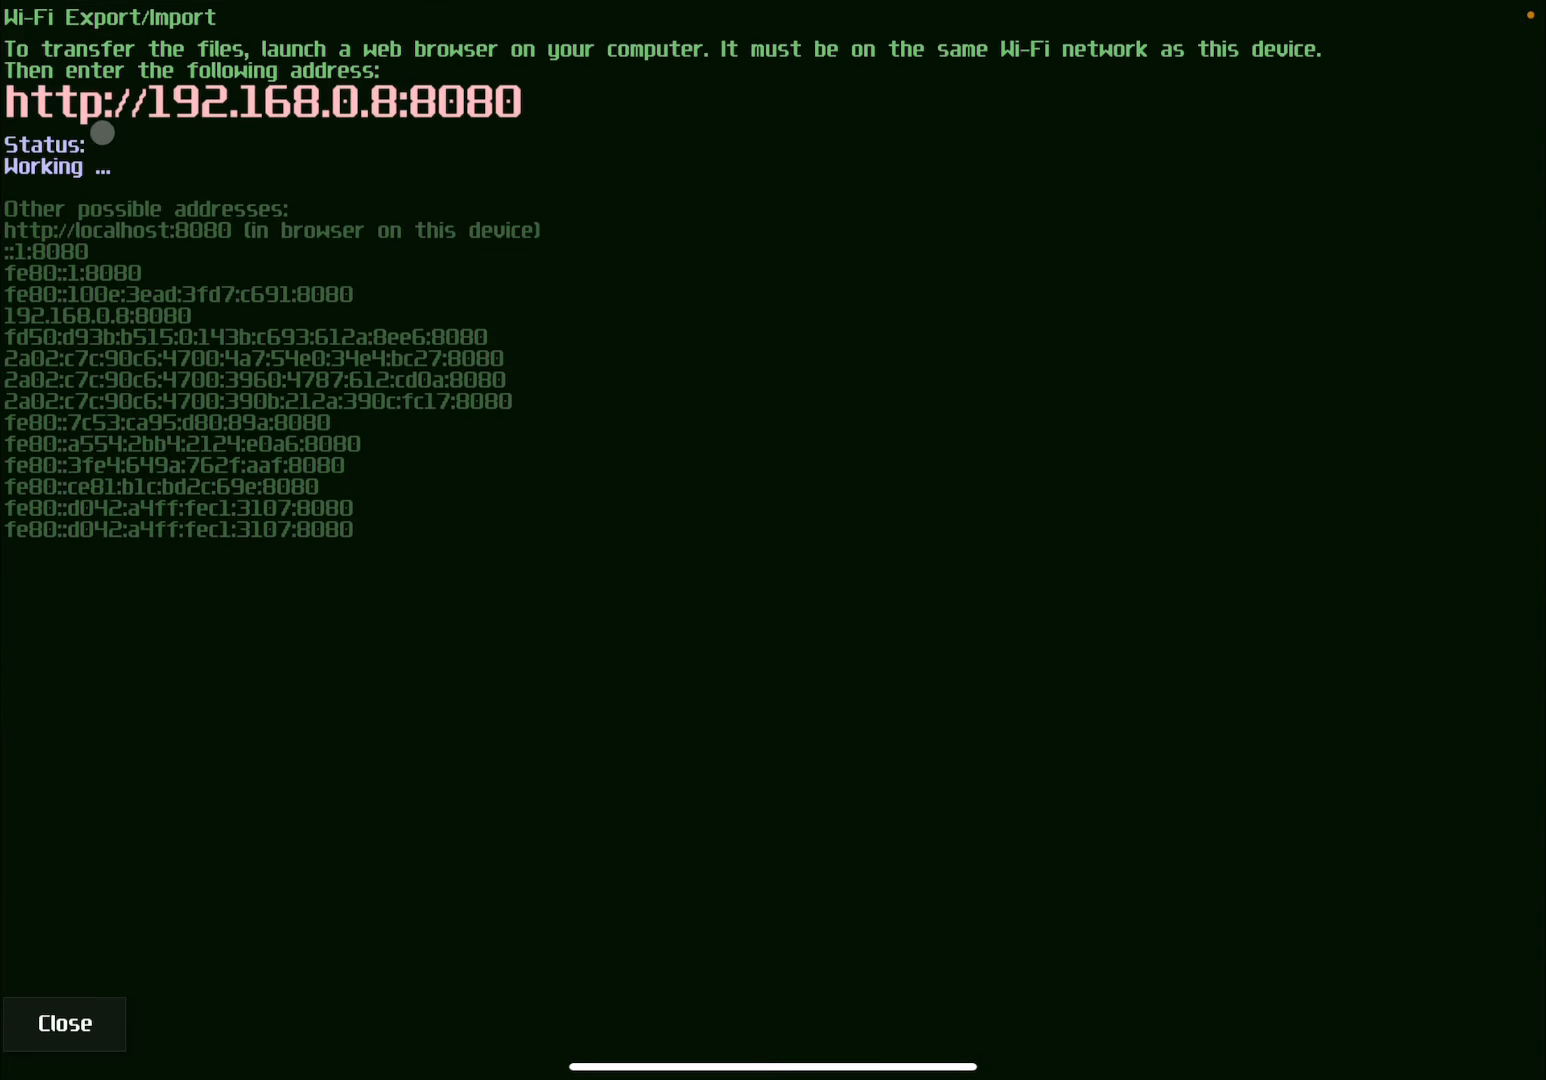
pyautogui.moveTo(280, 152)
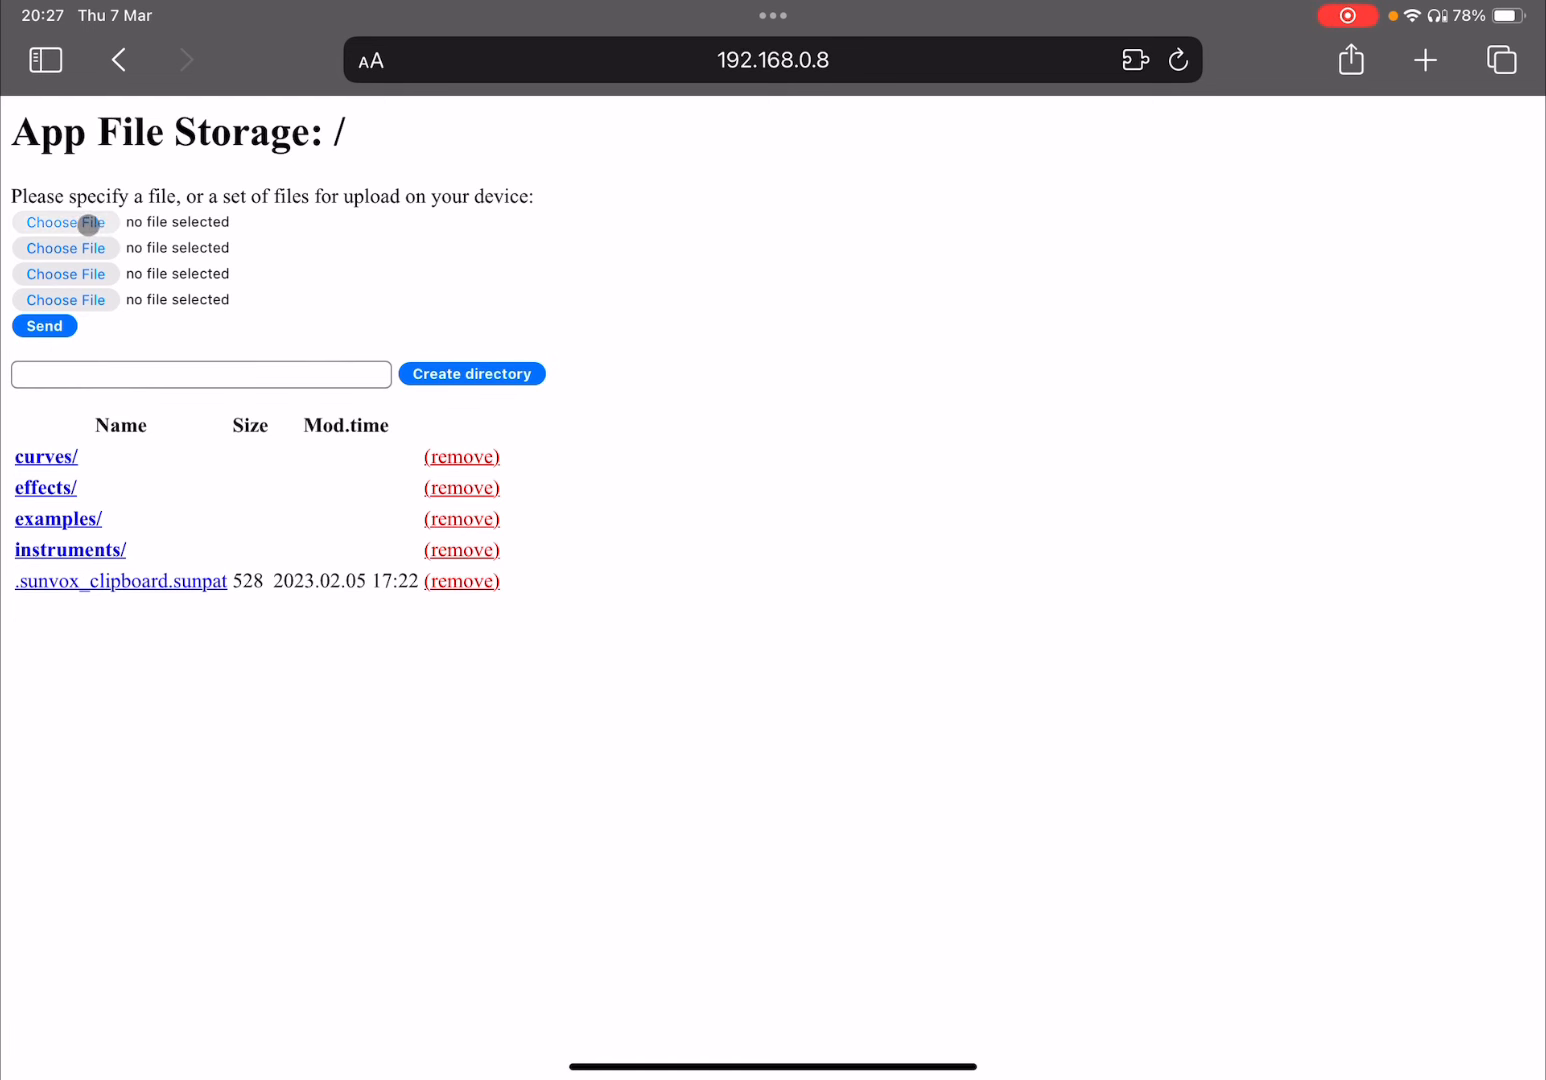
# Choose Hihat.wav, Snare.wav and Kick.wav from Audio files for the three upload slots.
pyautogui.click(65, 221)
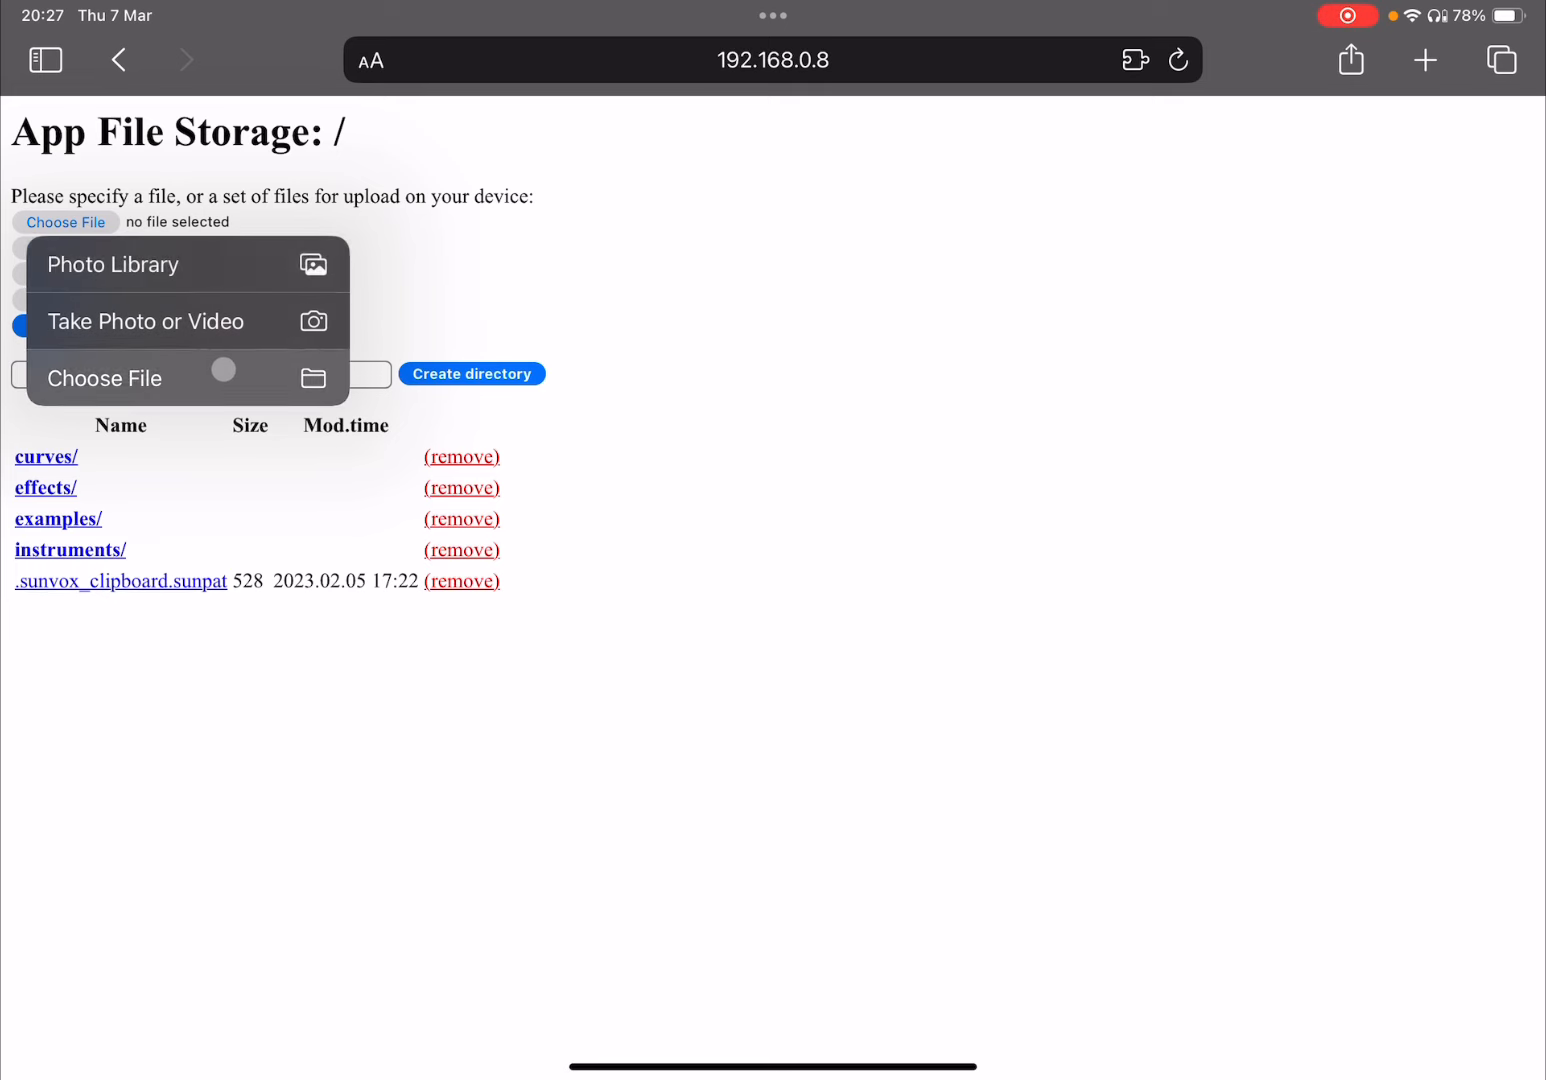
pyautogui.click(104, 378)
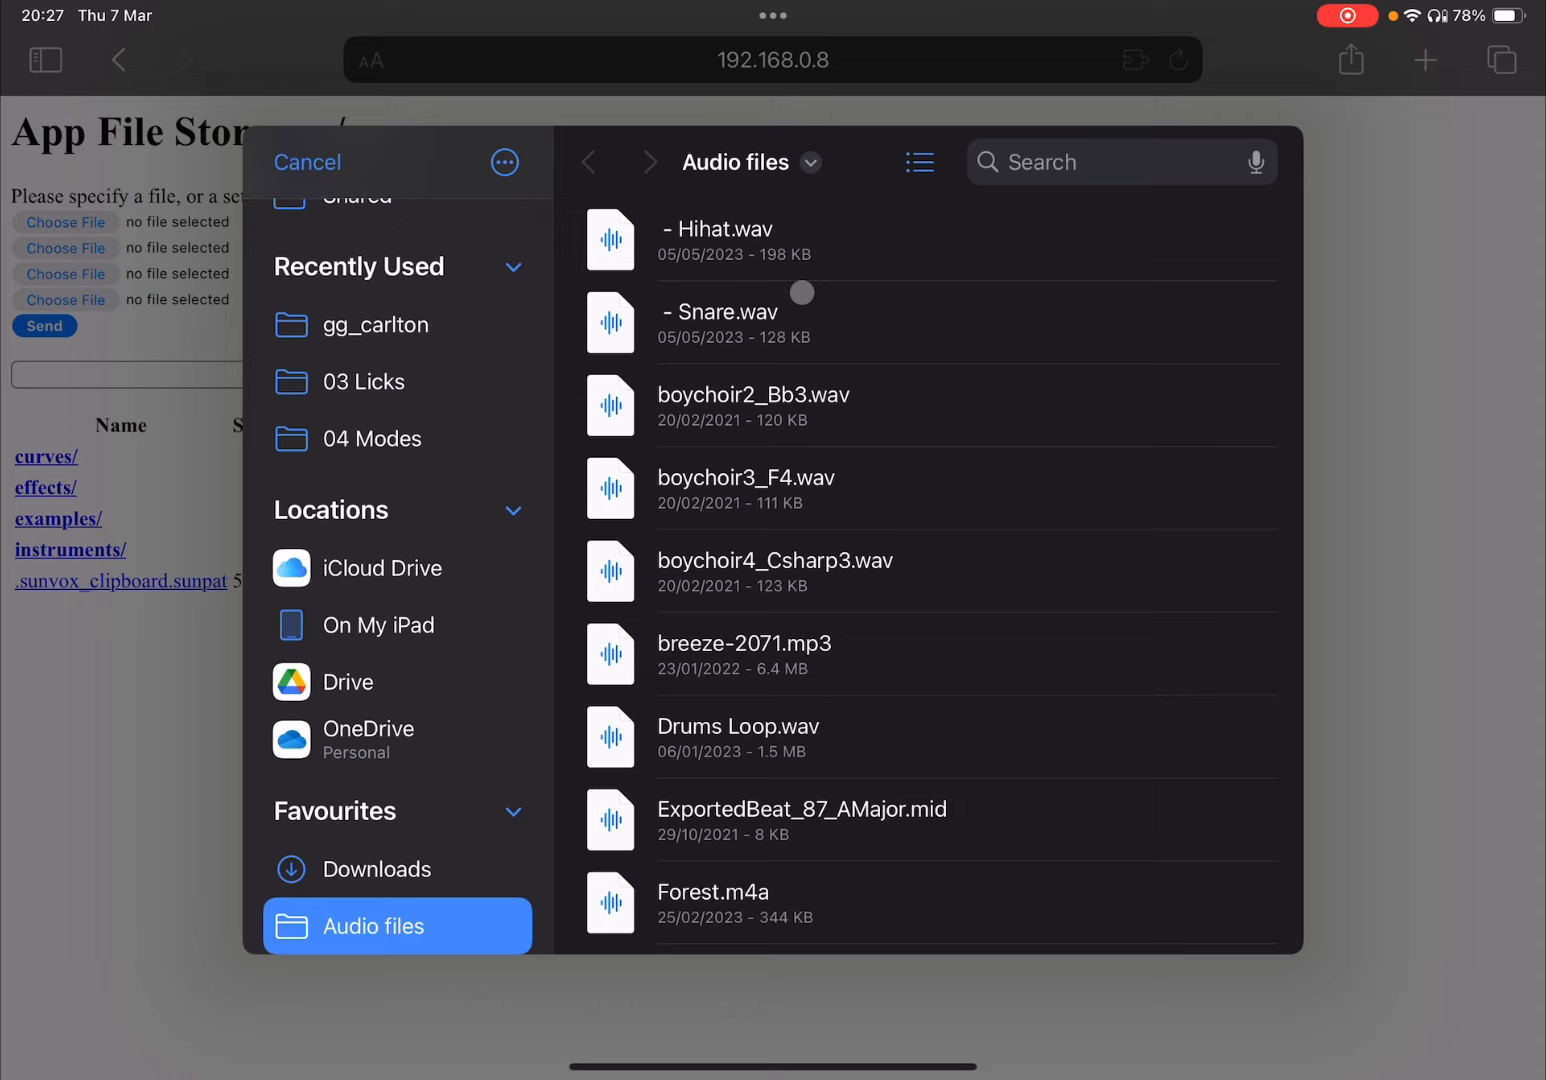
pyautogui.click(722, 238)
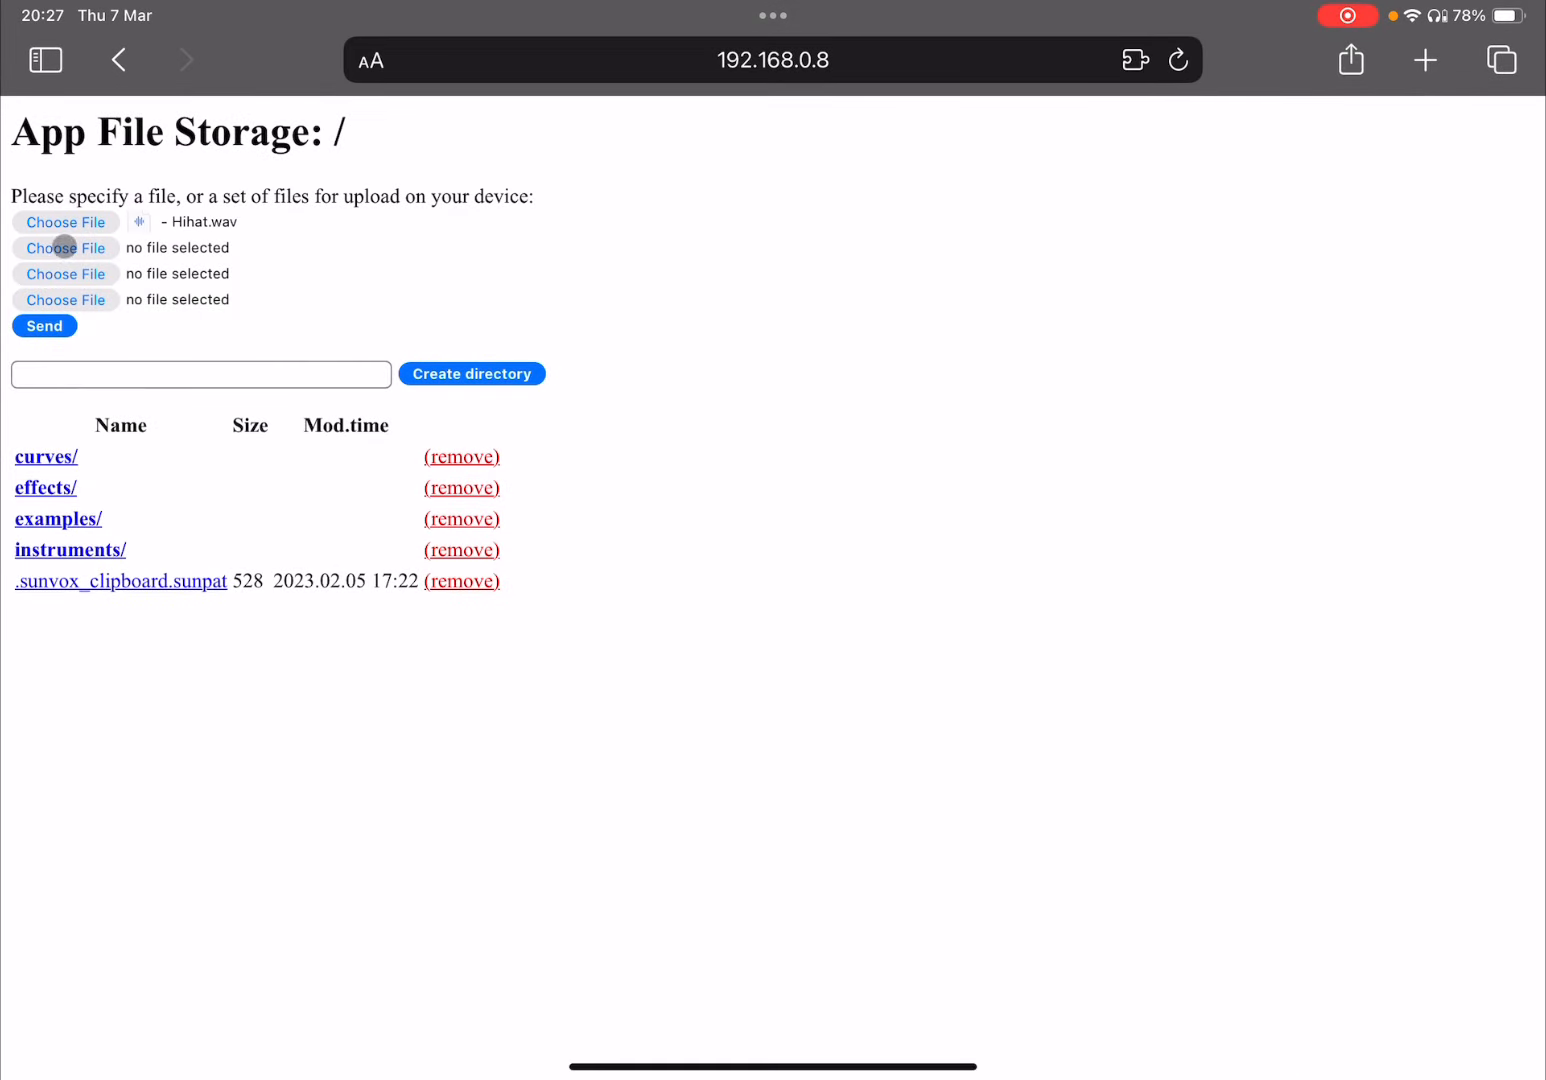
pyautogui.click(65, 248)
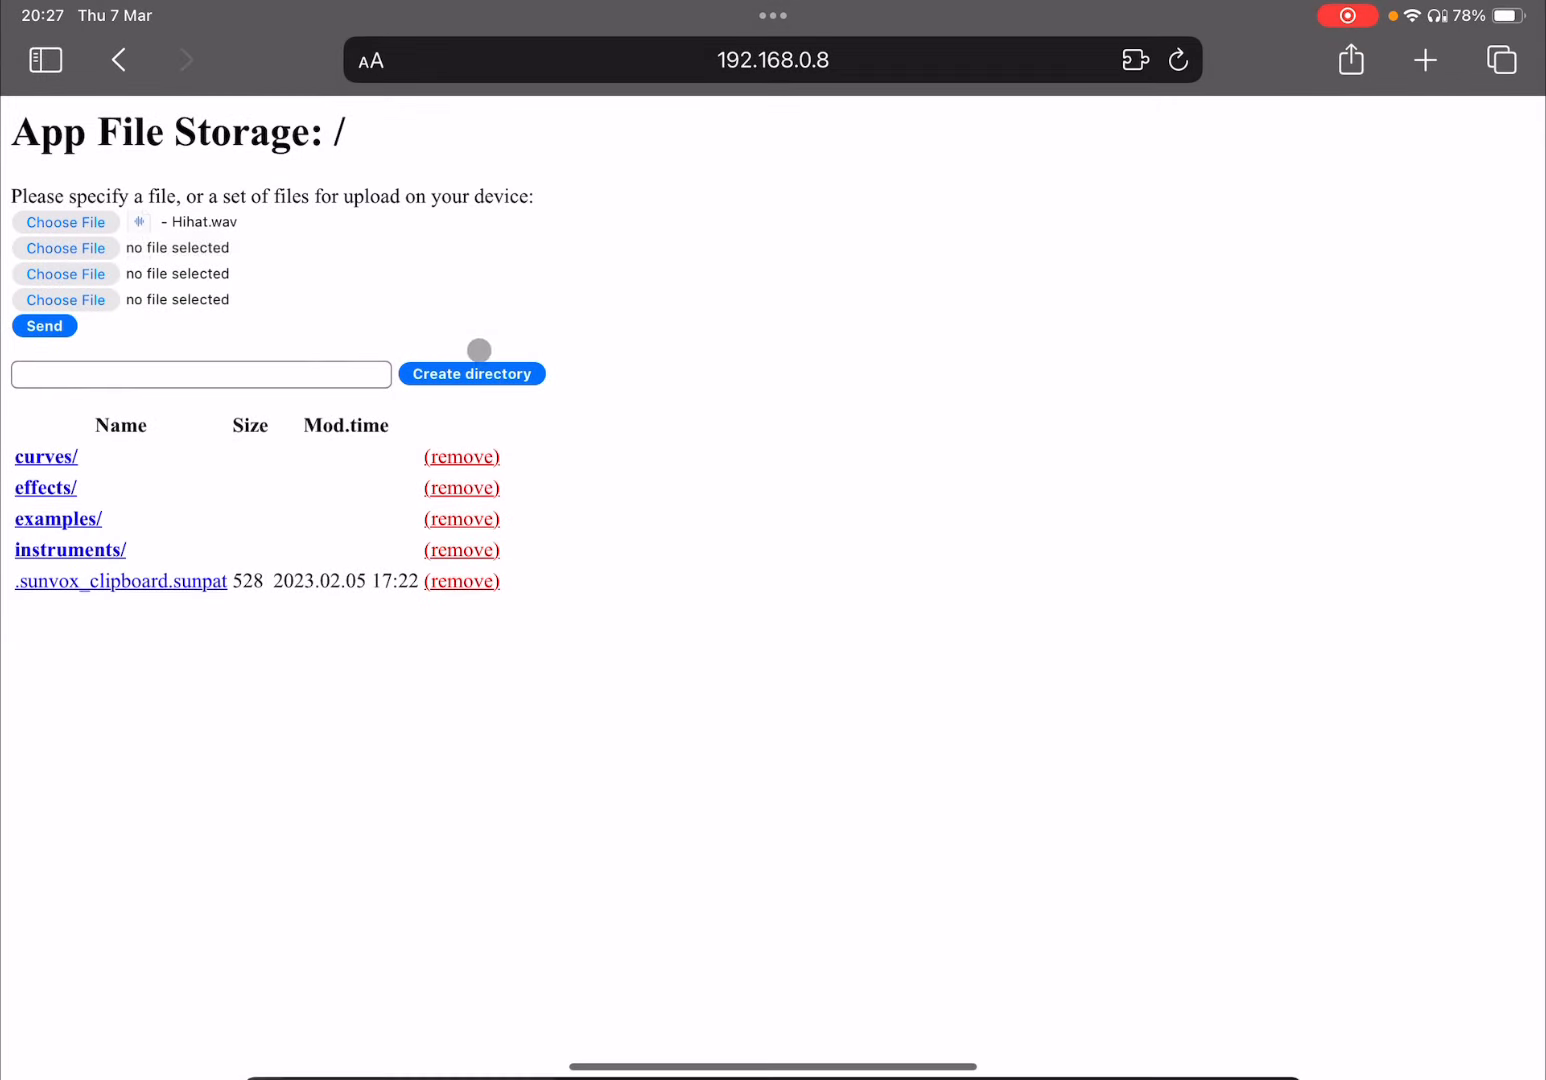
pyautogui.click(65, 274)
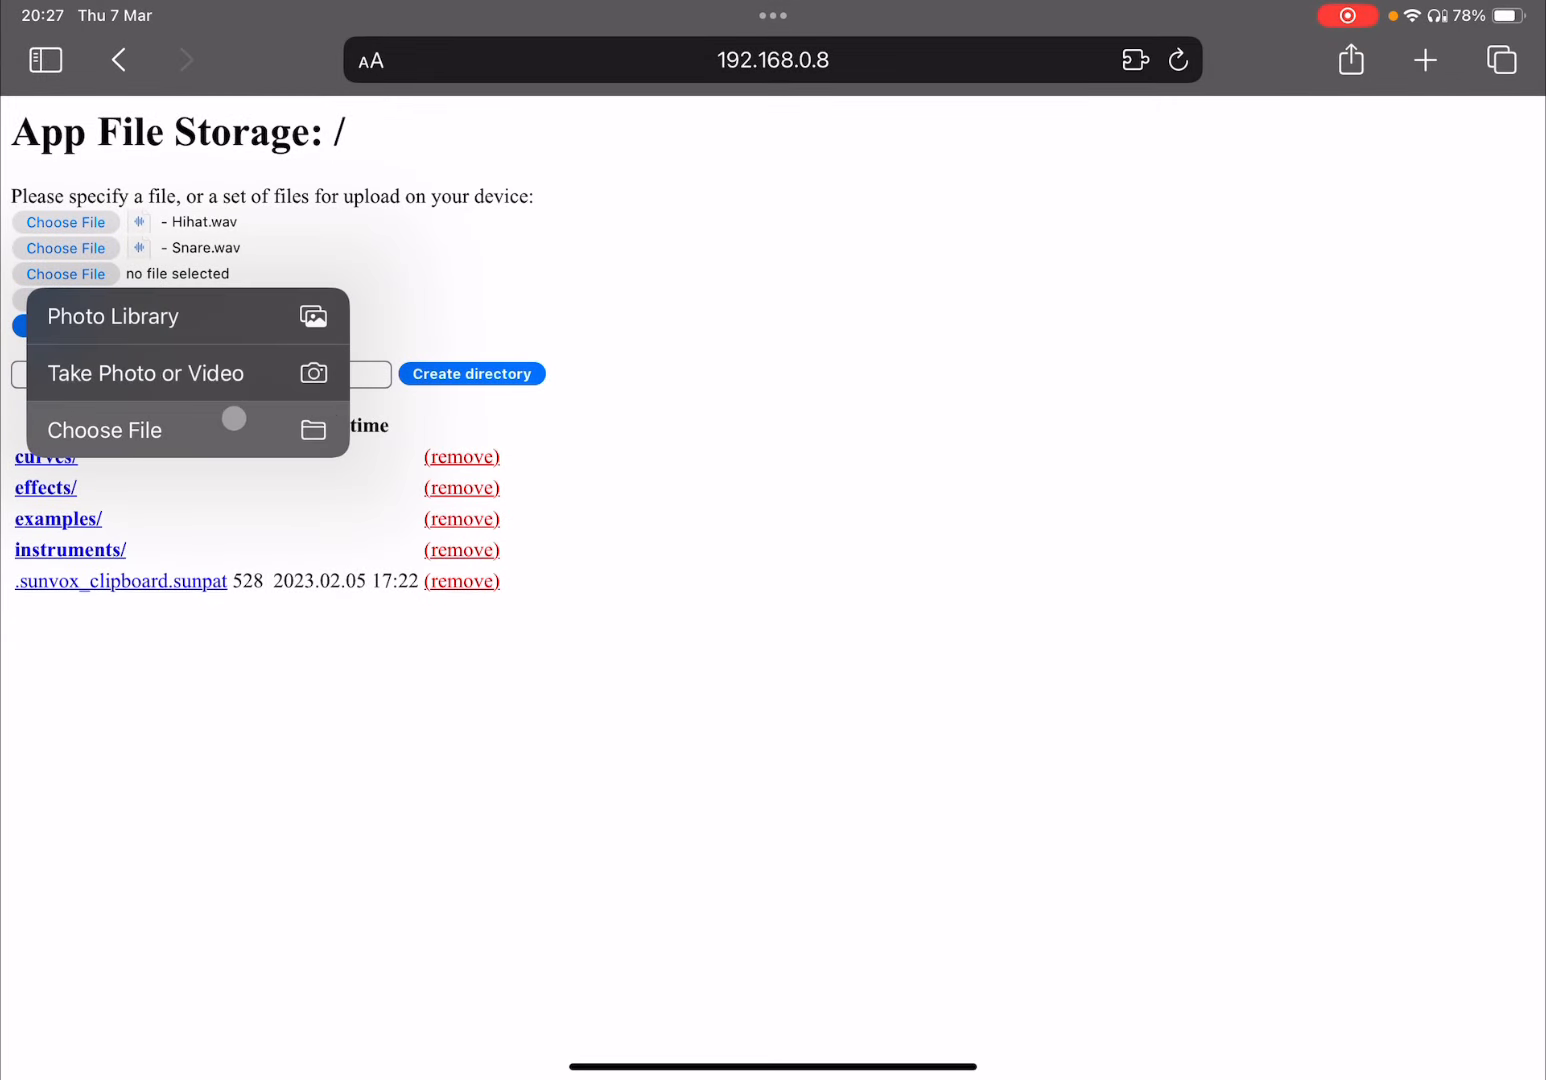
pyautogui.click(104, 430)
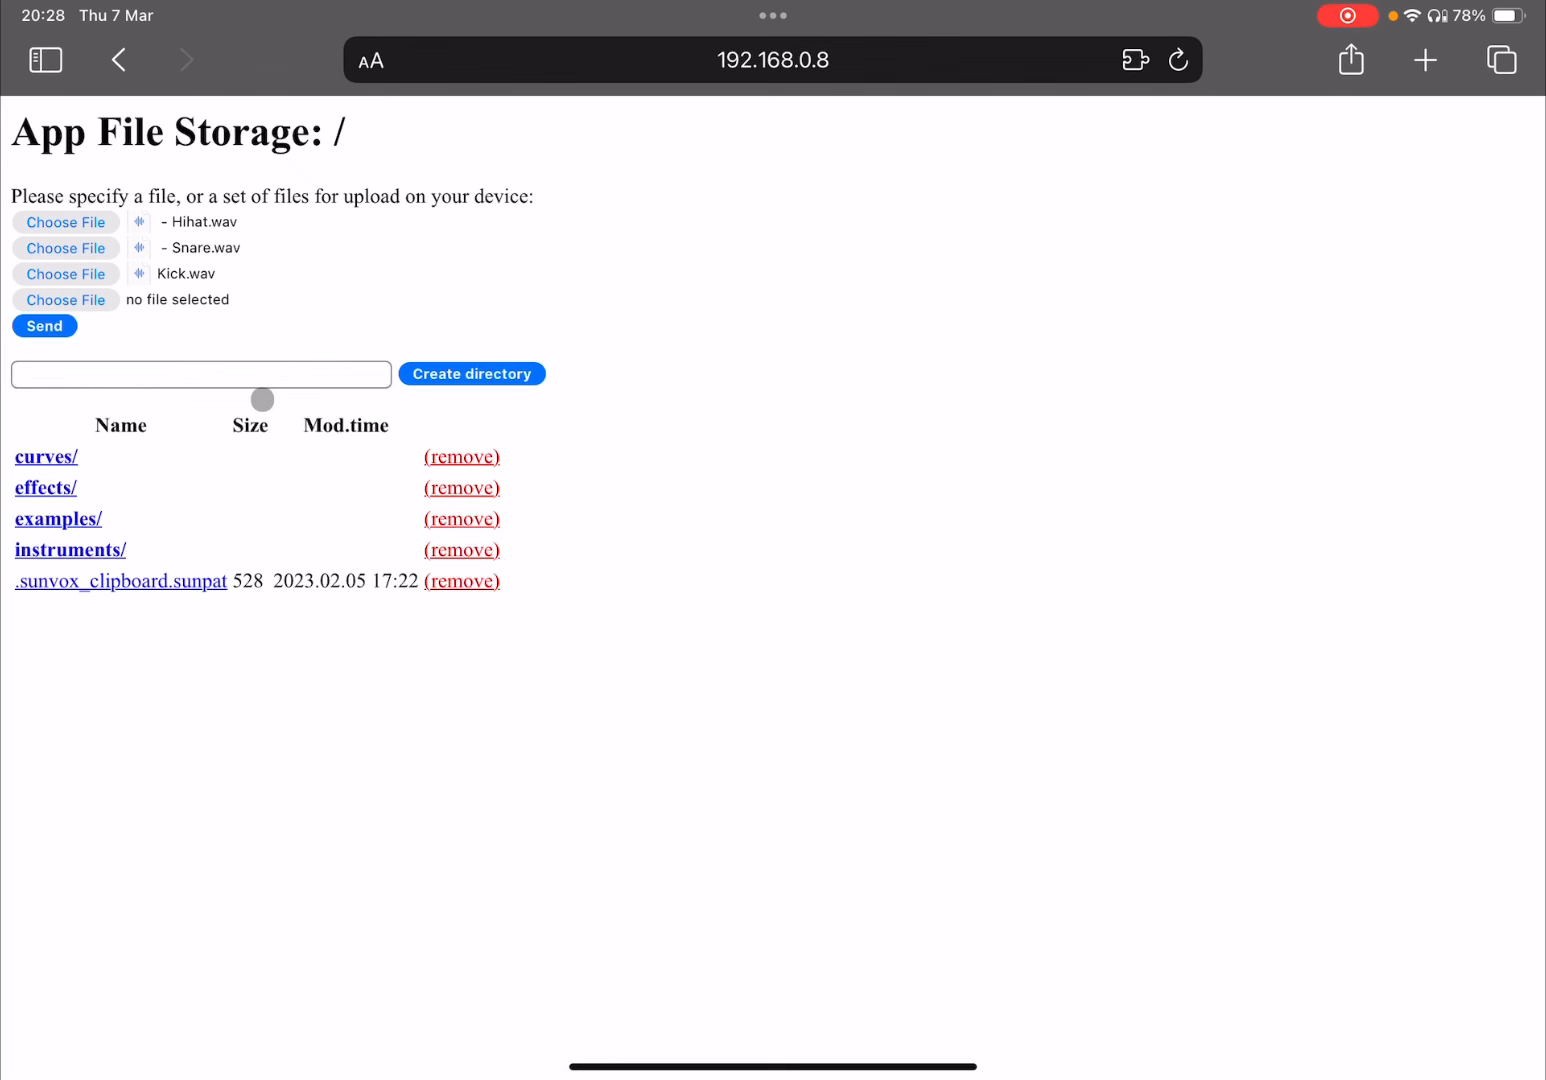
# Create a directory named 'Samples' on the file storage page and open it.
pyautogui.click(200, 374)
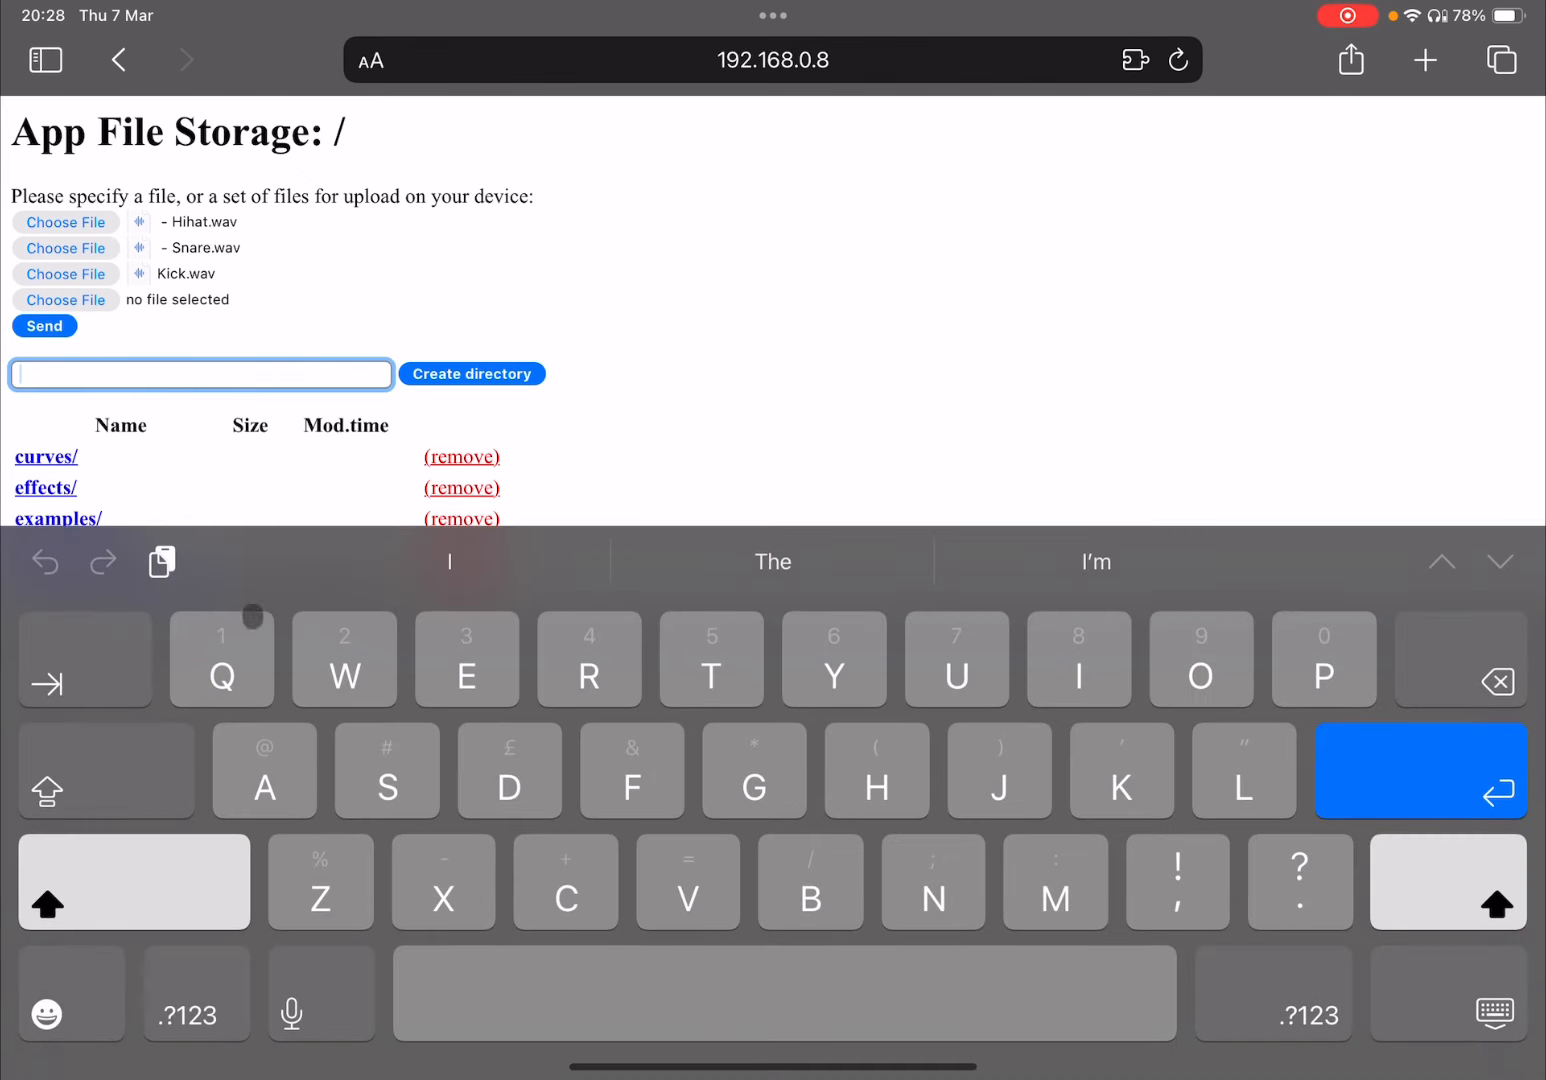
pyautogui.write('Samples')
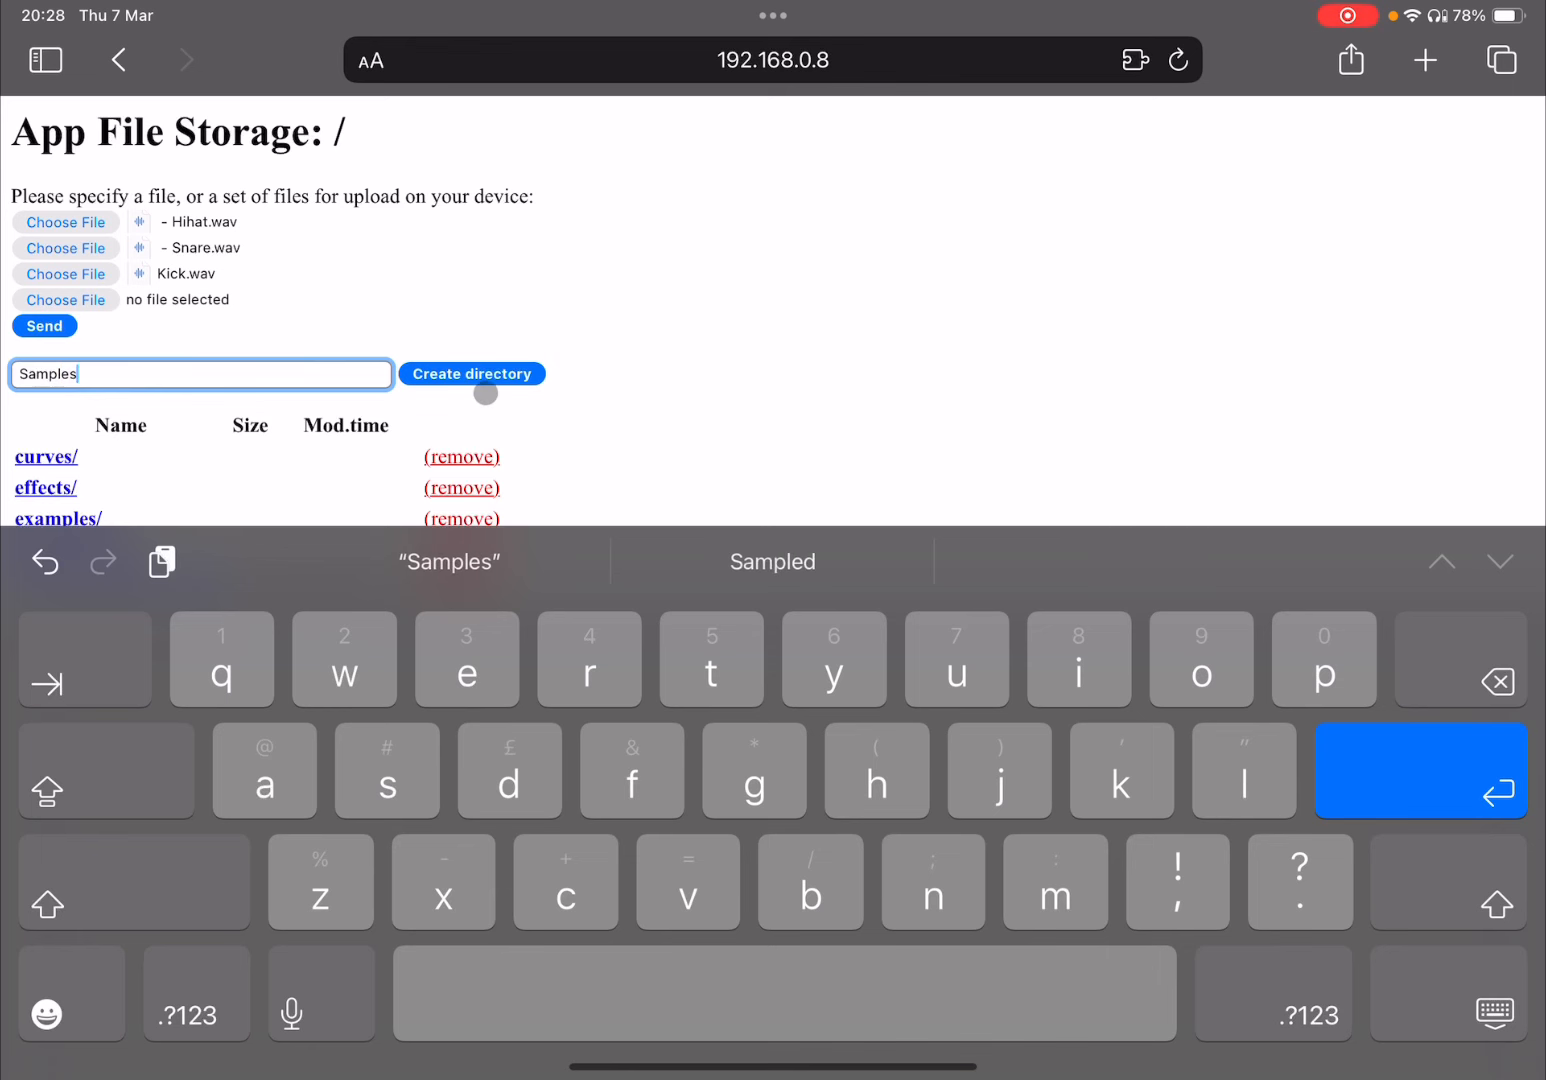
pyautogui.click(471, 373)
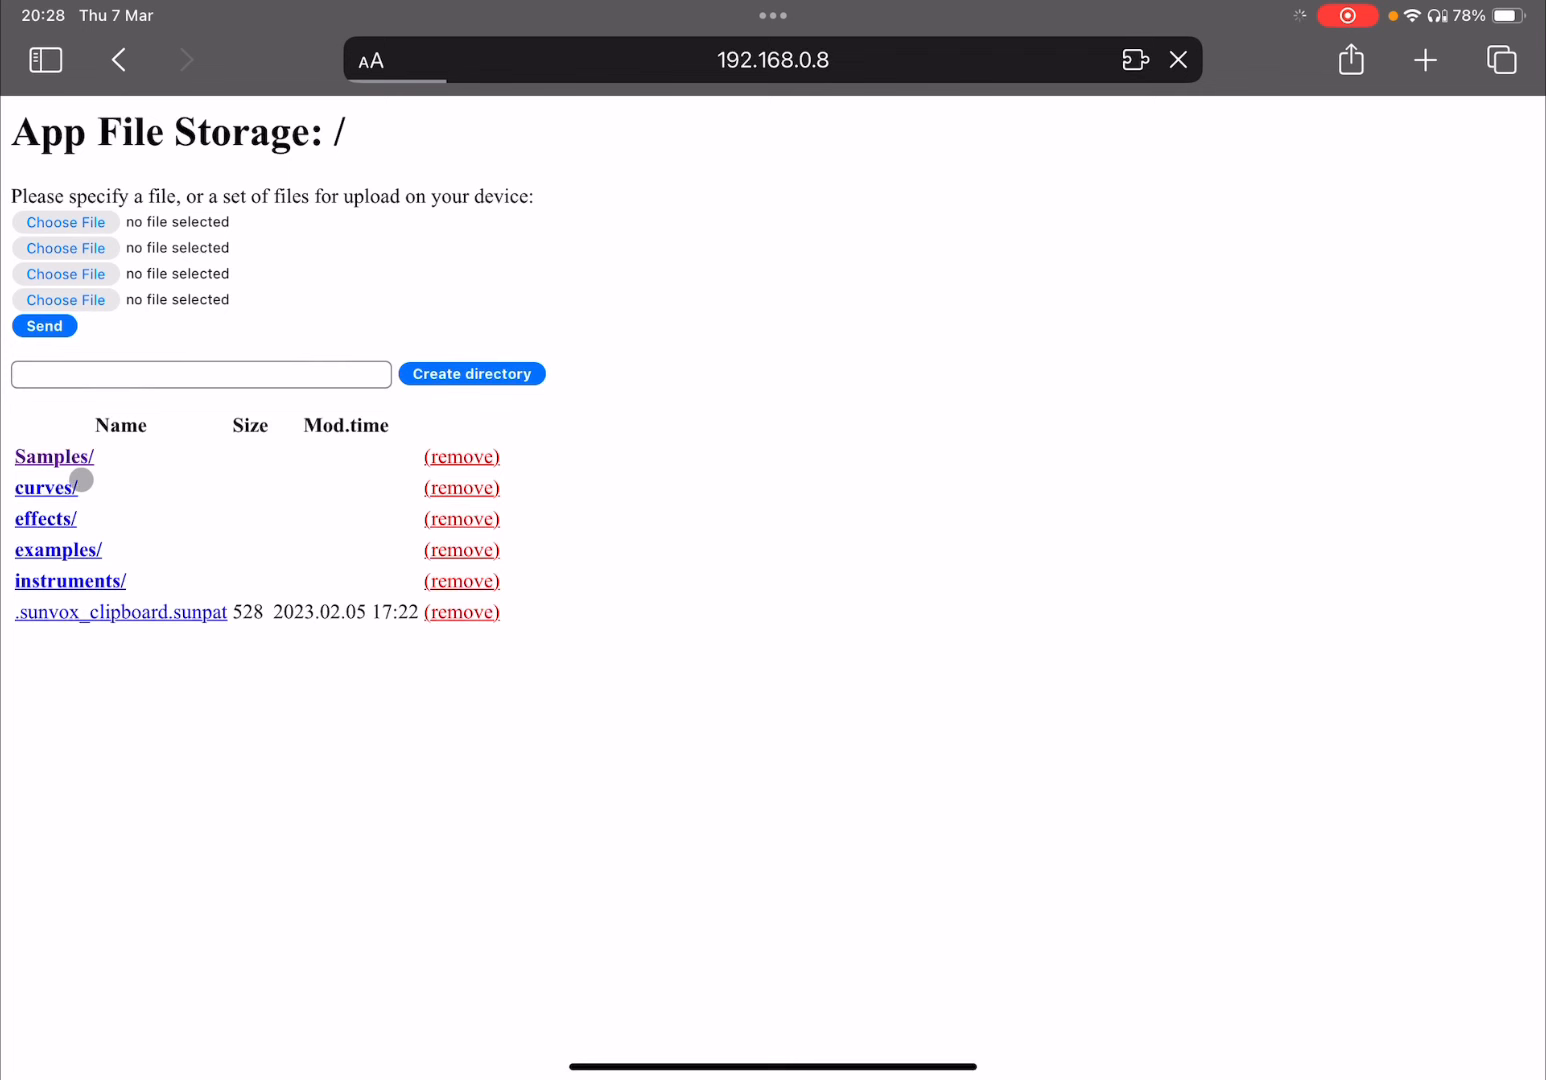
pyautogui.click(54, 456)
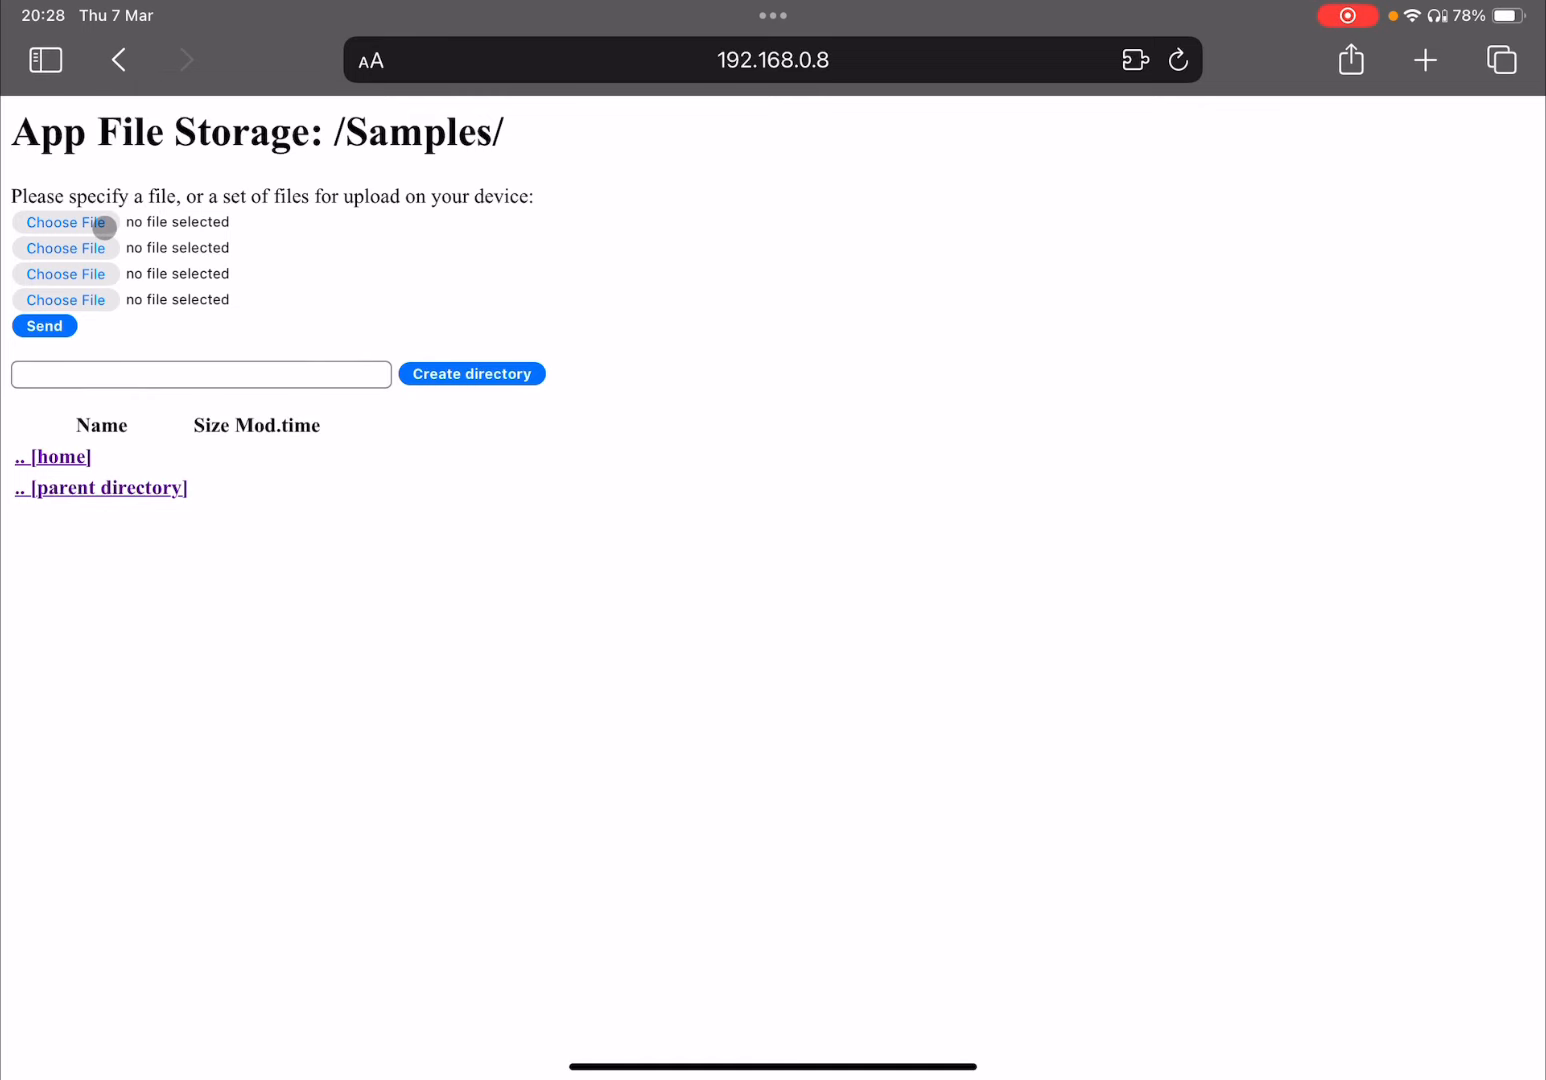
# Pick Kick.wav, Hihat.wav and Snare.wav and send them into the Samples folder.
pyautogui.click(65, 222)
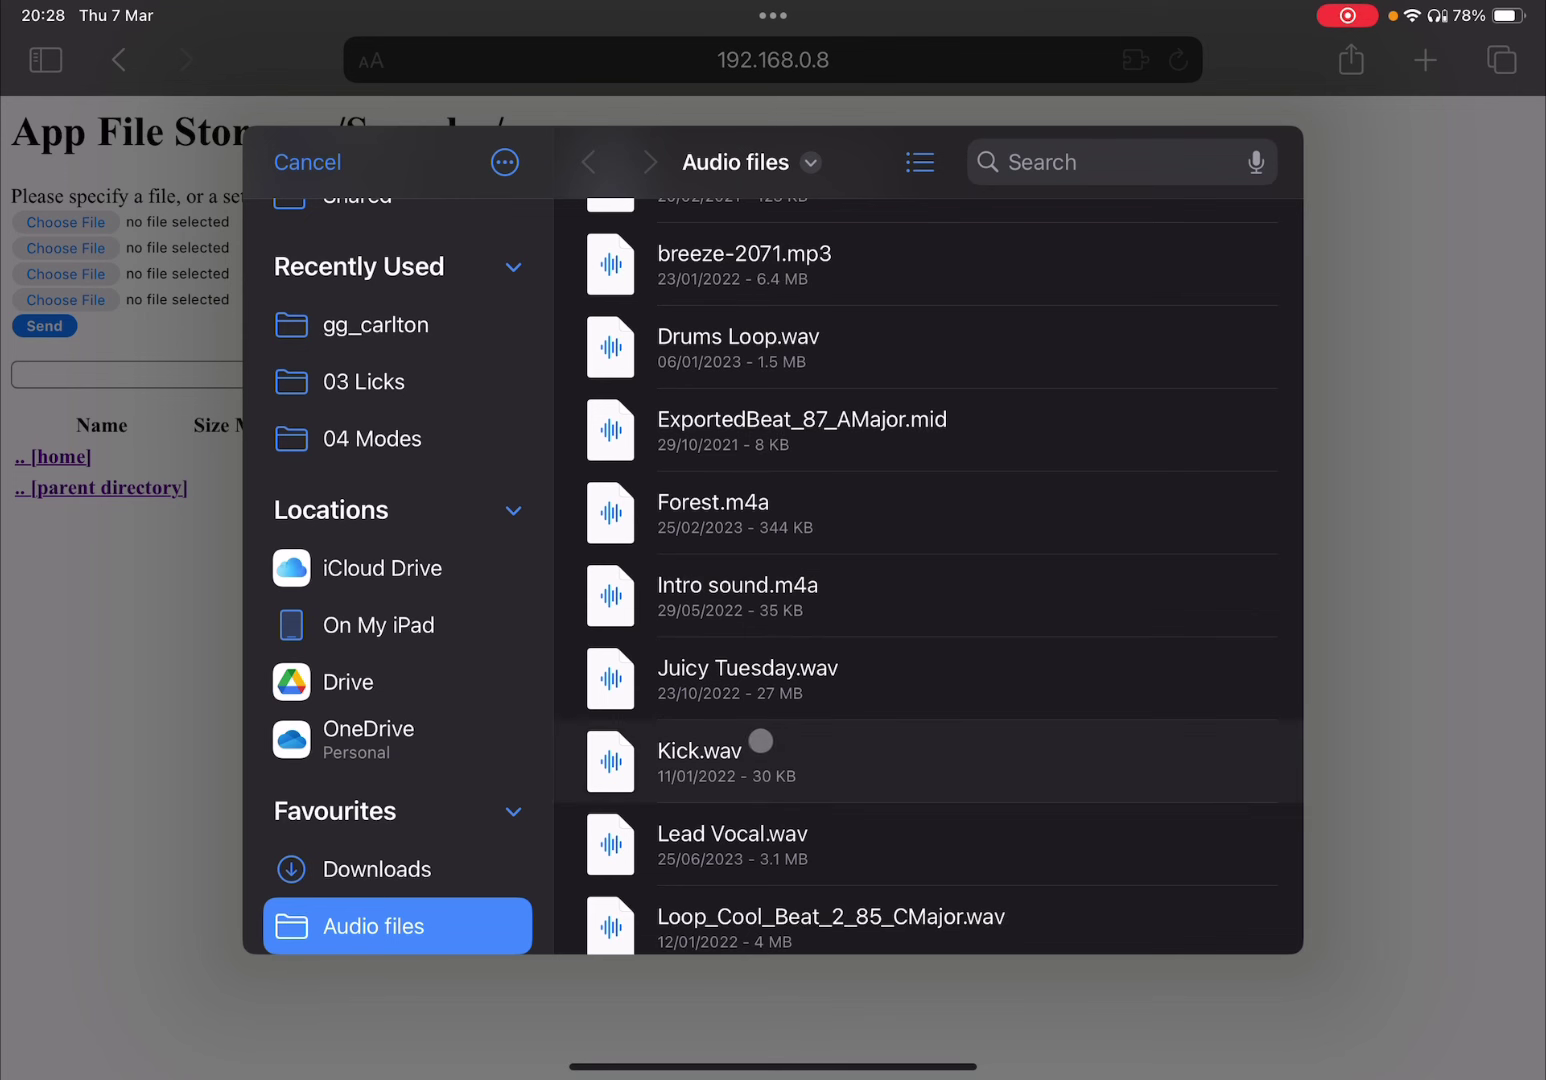
pyautogui.click(698, 751)
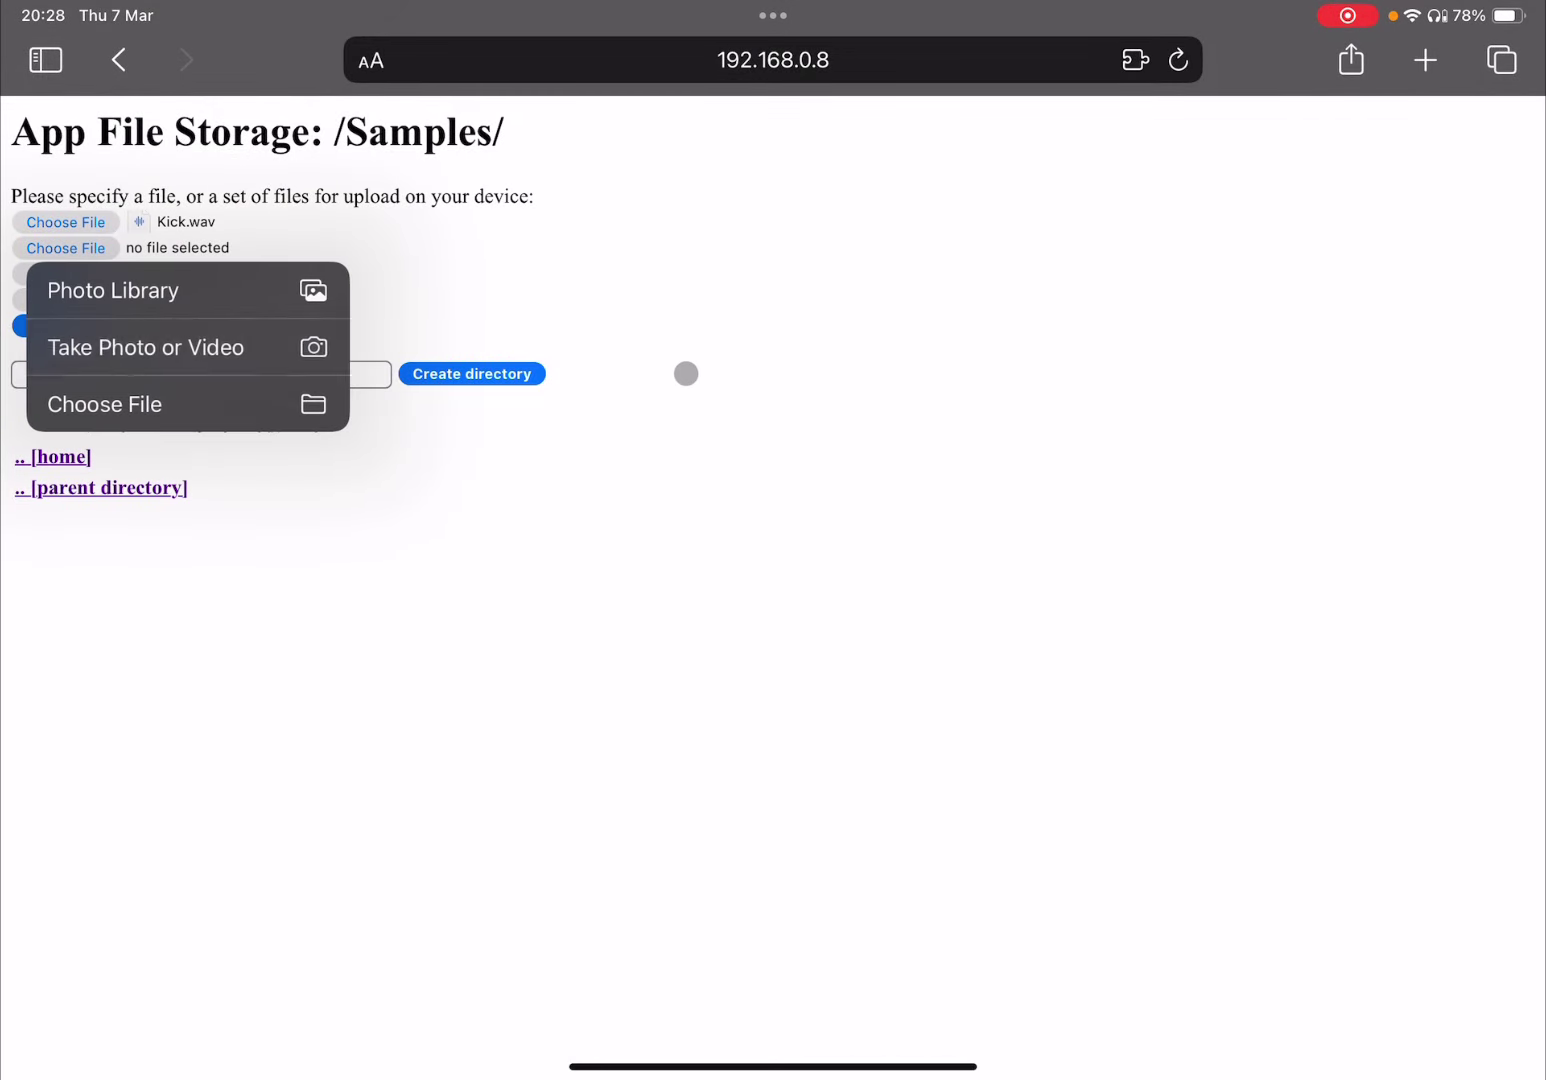
pyautogui.click(104, 404)
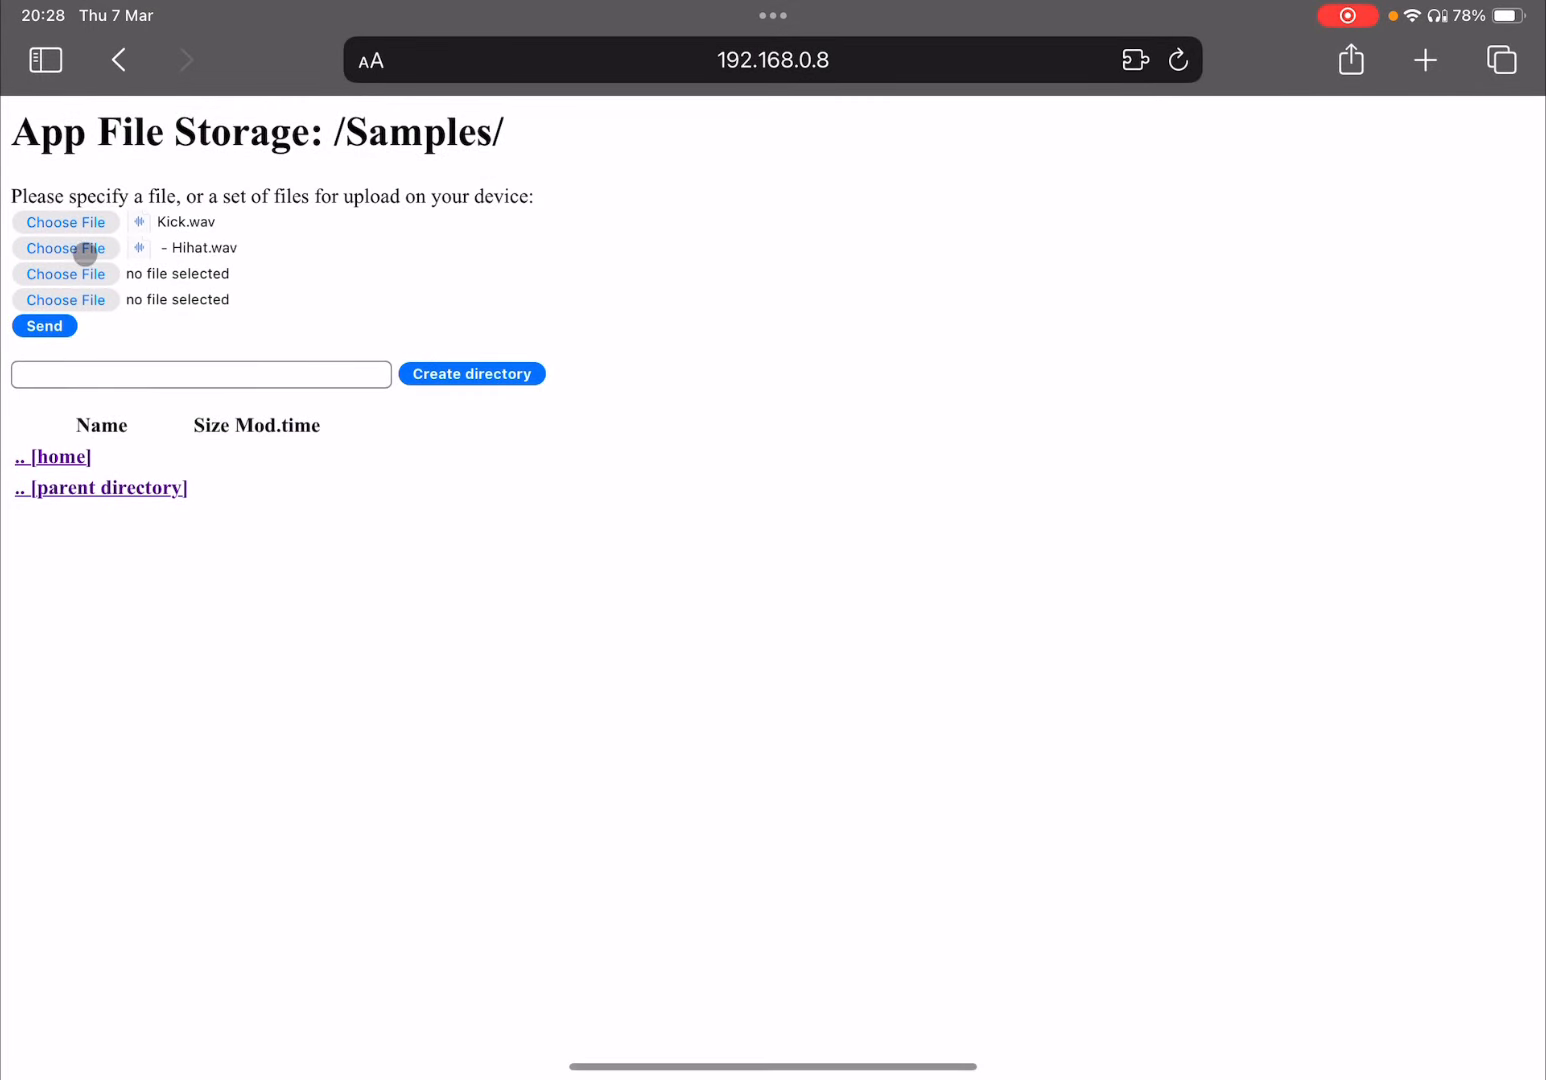
pyautogui.click(65, 273)
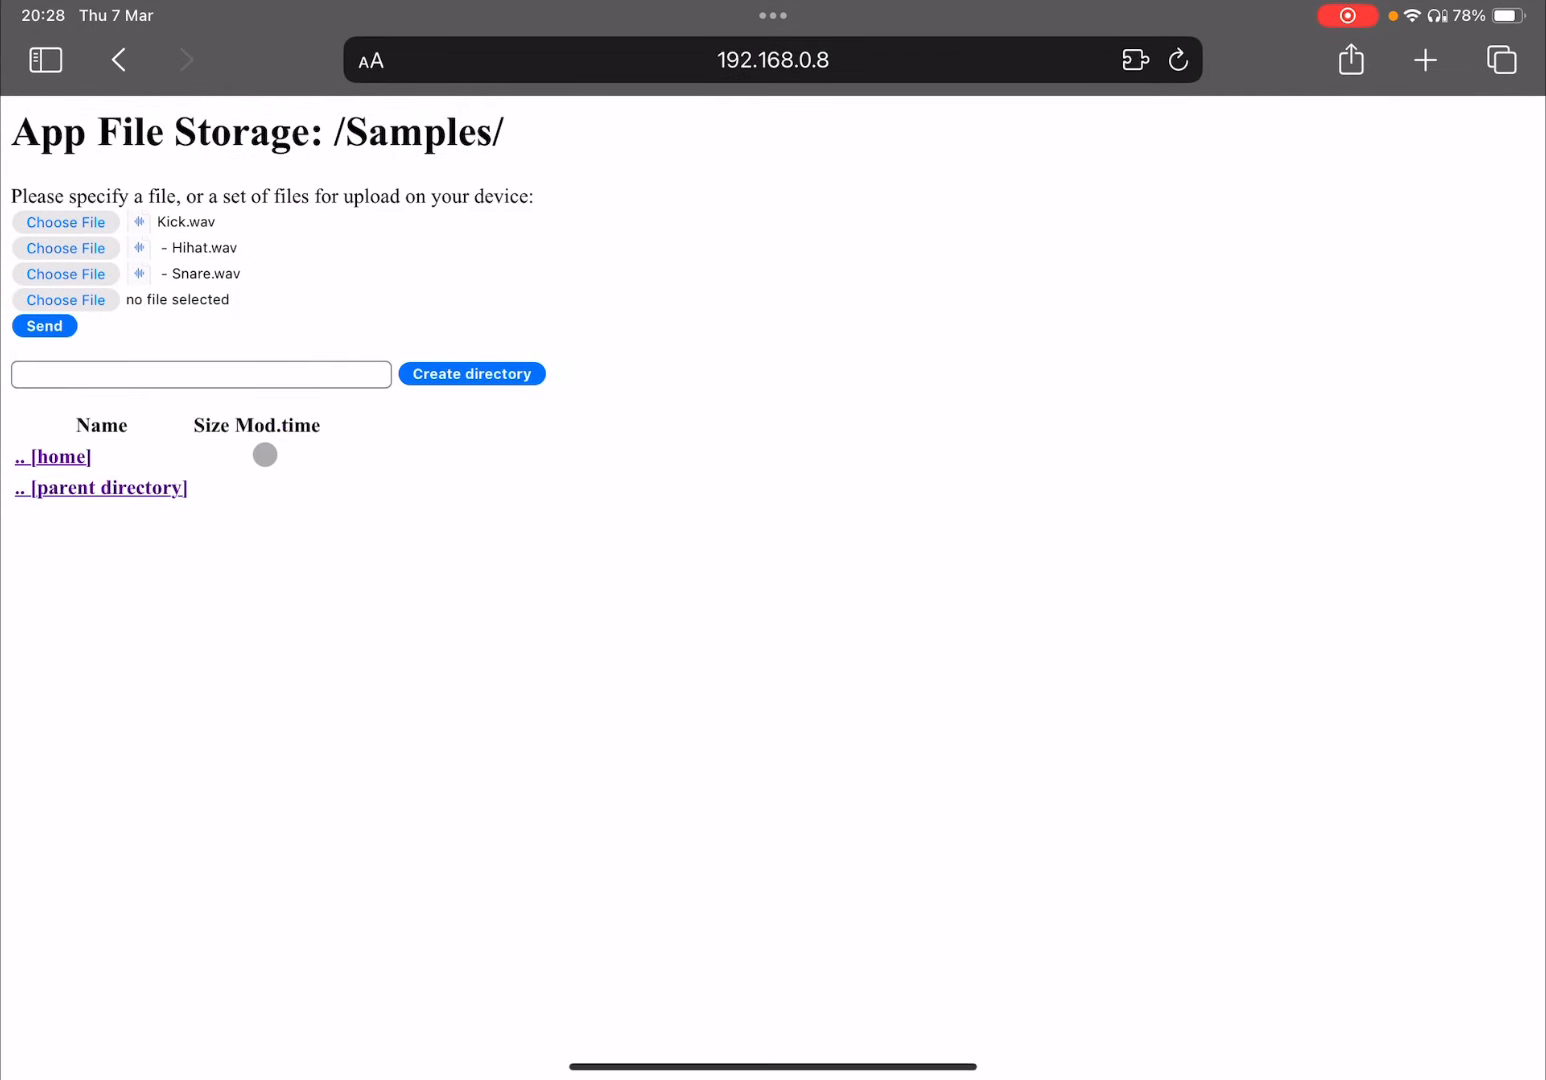
pyautogui.click(44, 325)
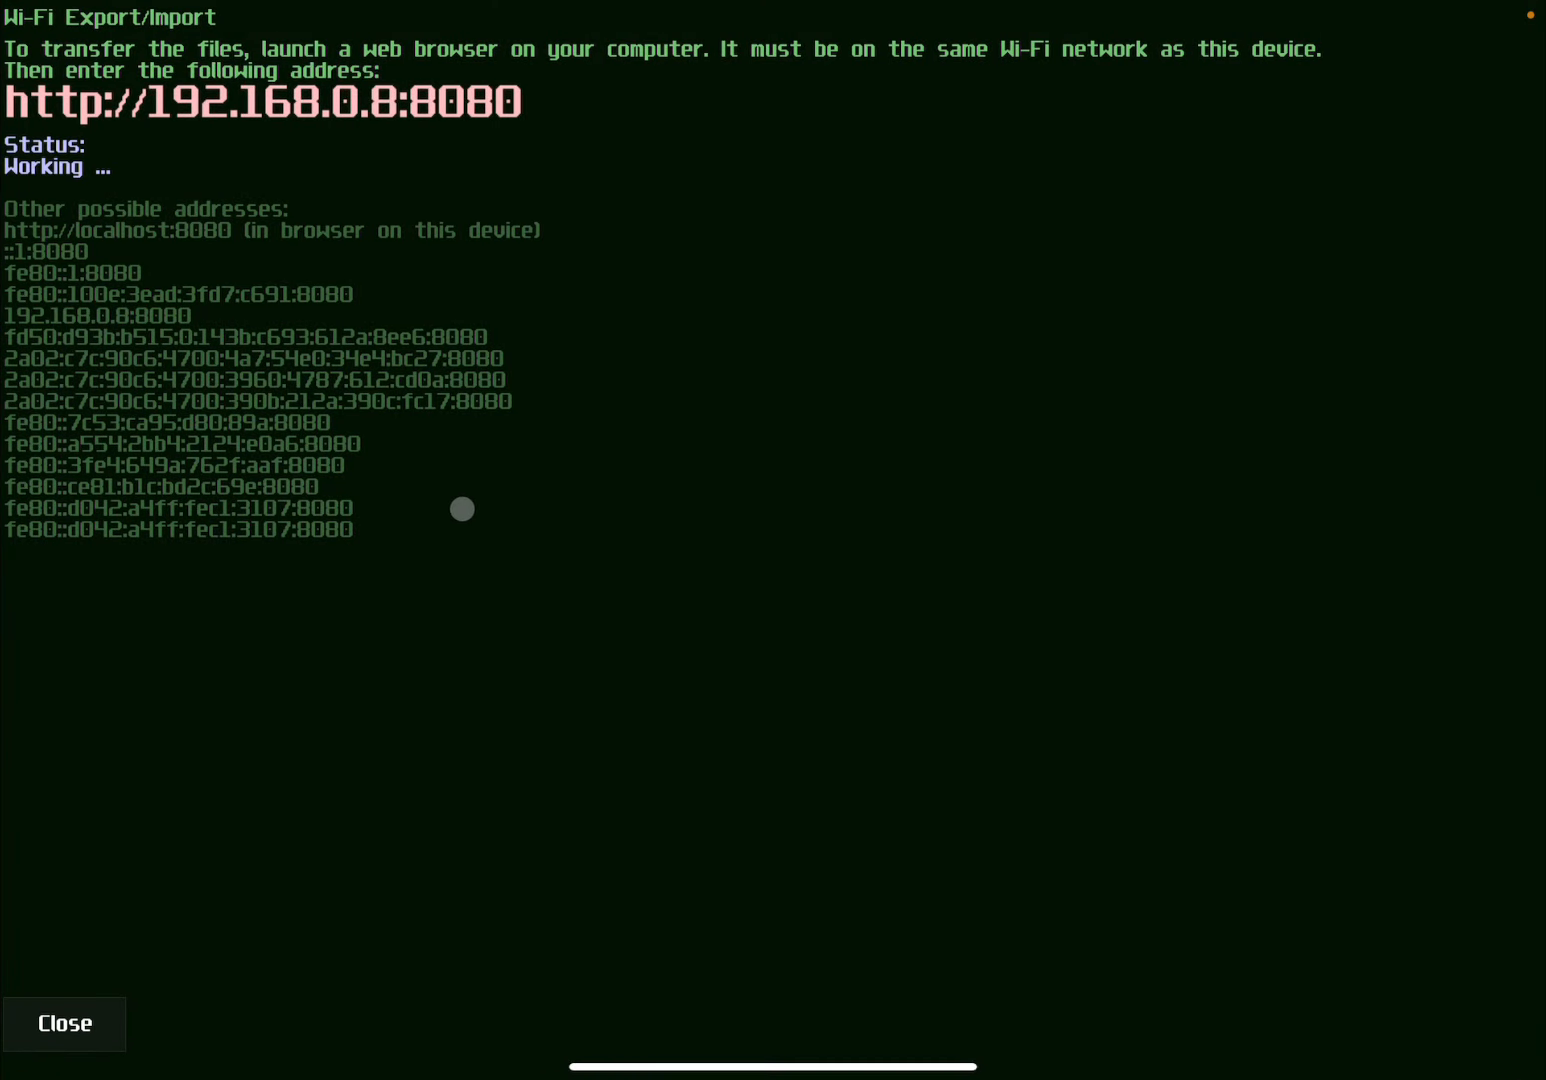
# Close the Wi-Fi Export/Import screen and reopen the SunVox Main menu.
pyautogui.click(63, 1023)
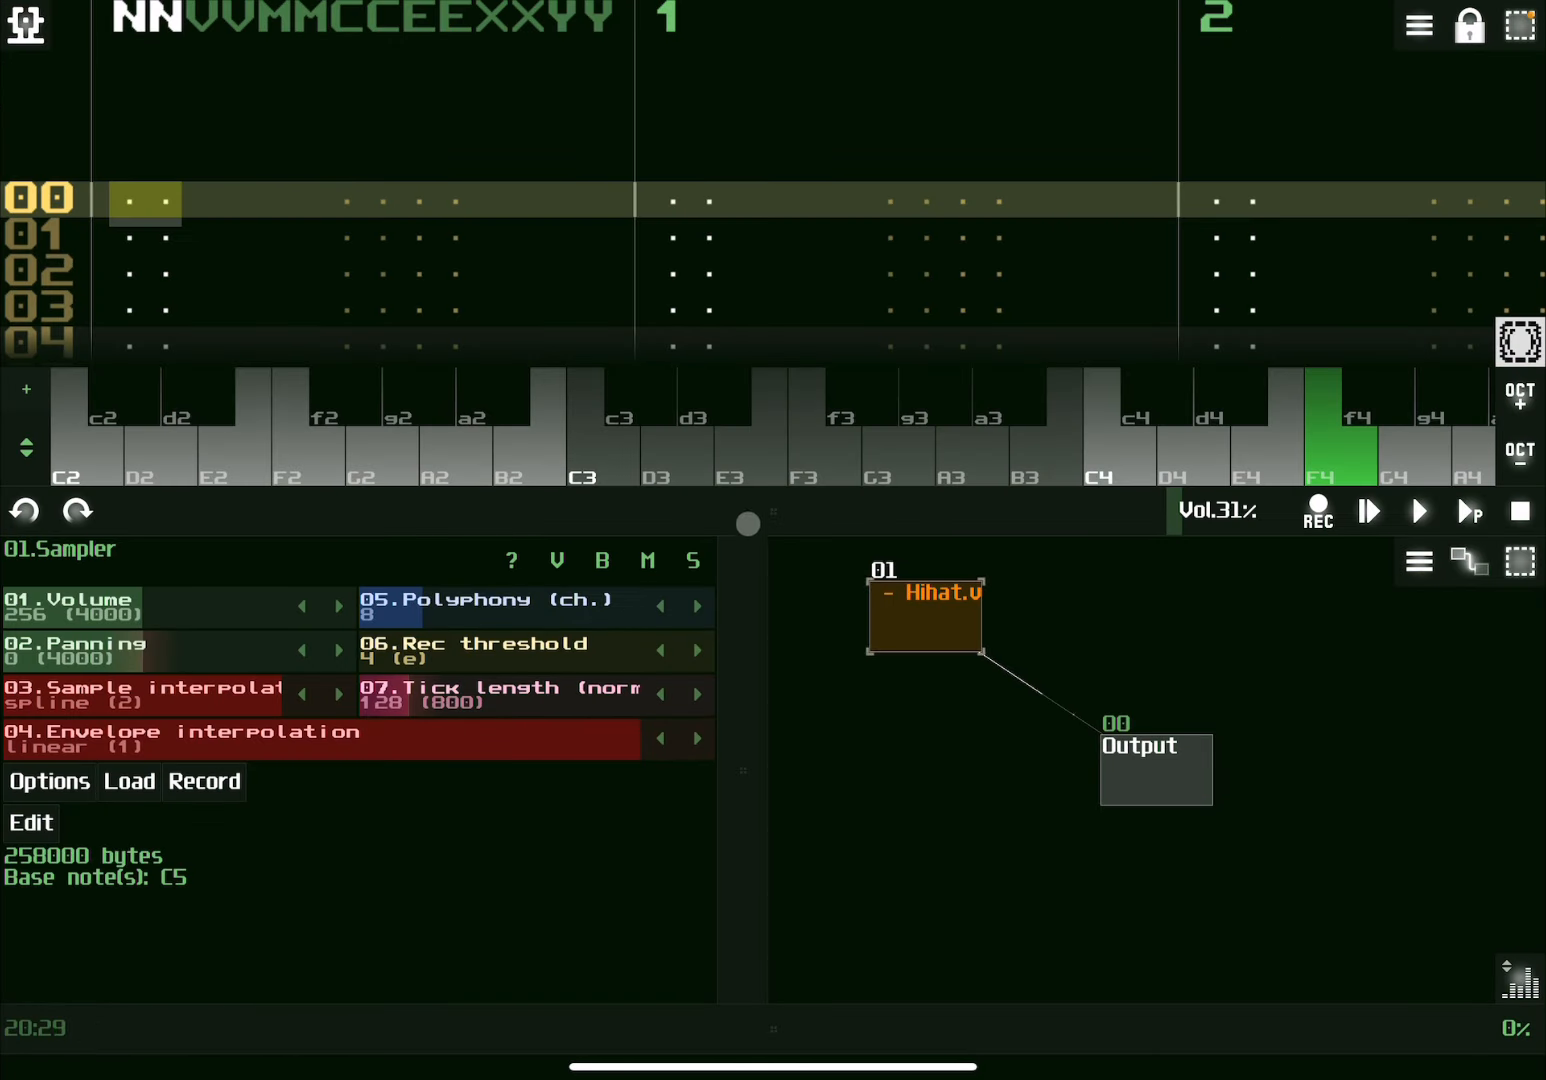
pyautogui.click(22, 27)
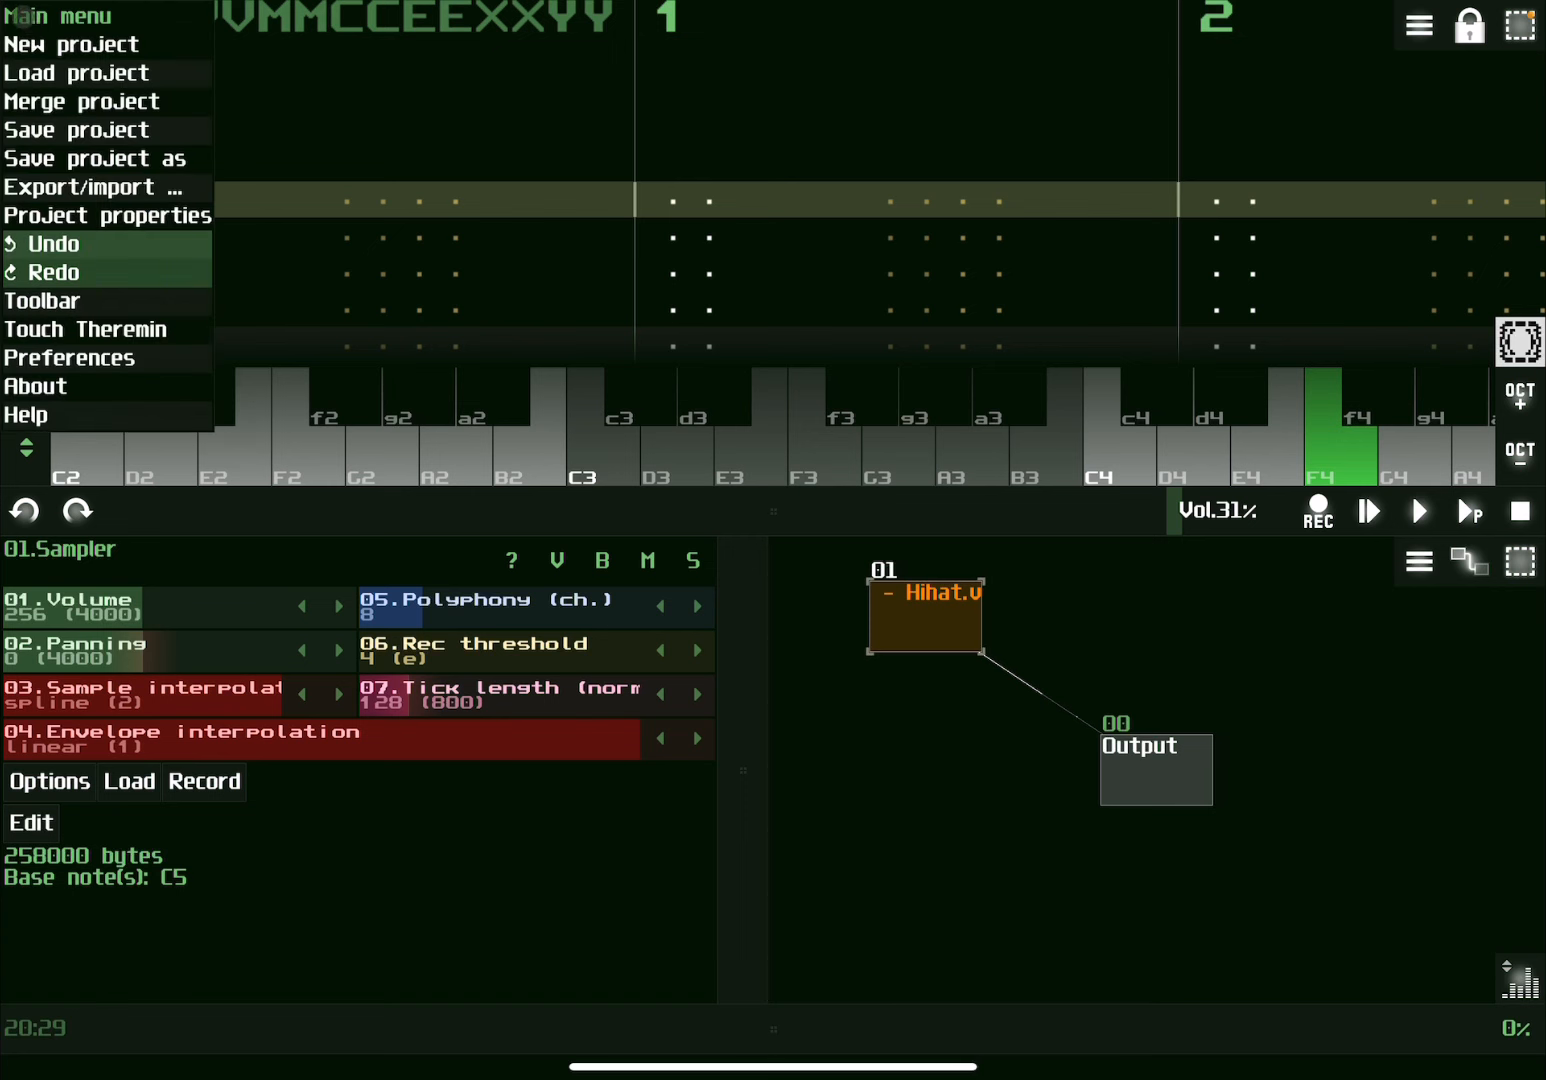
# Start a New project and add a Sampler module from the New module list.
pyautogui.click(71, 44)
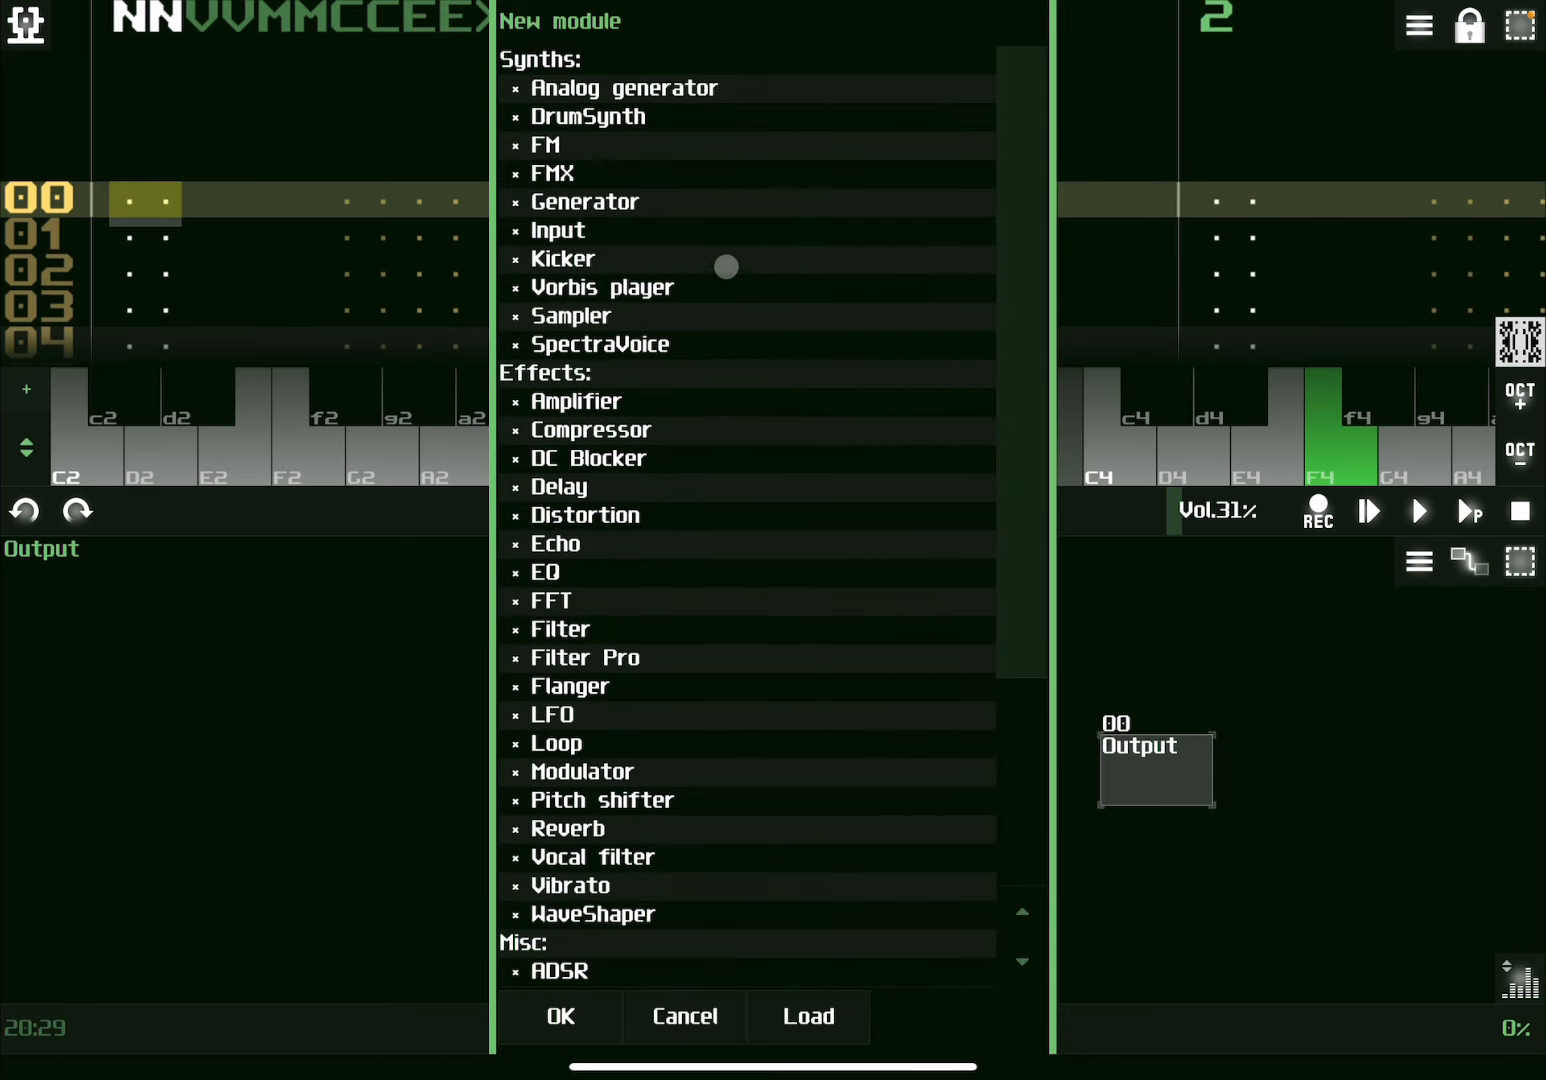
pyautogui.click(570, 315)
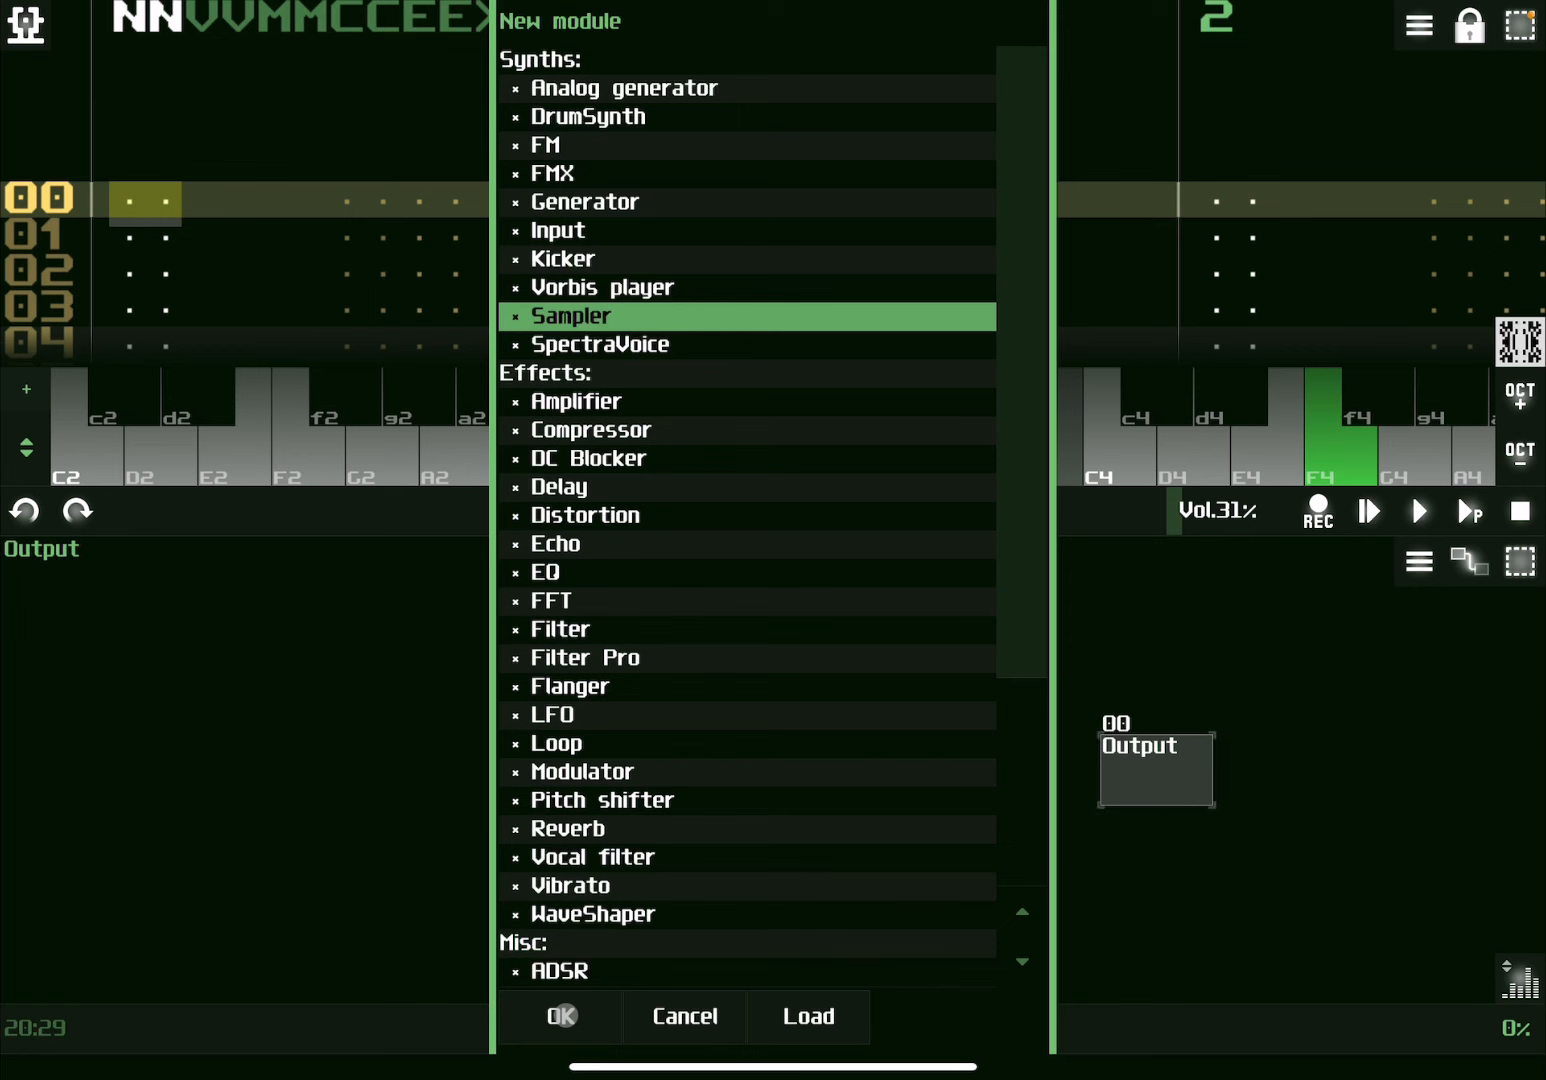
pyautogui.click(561, 1017)
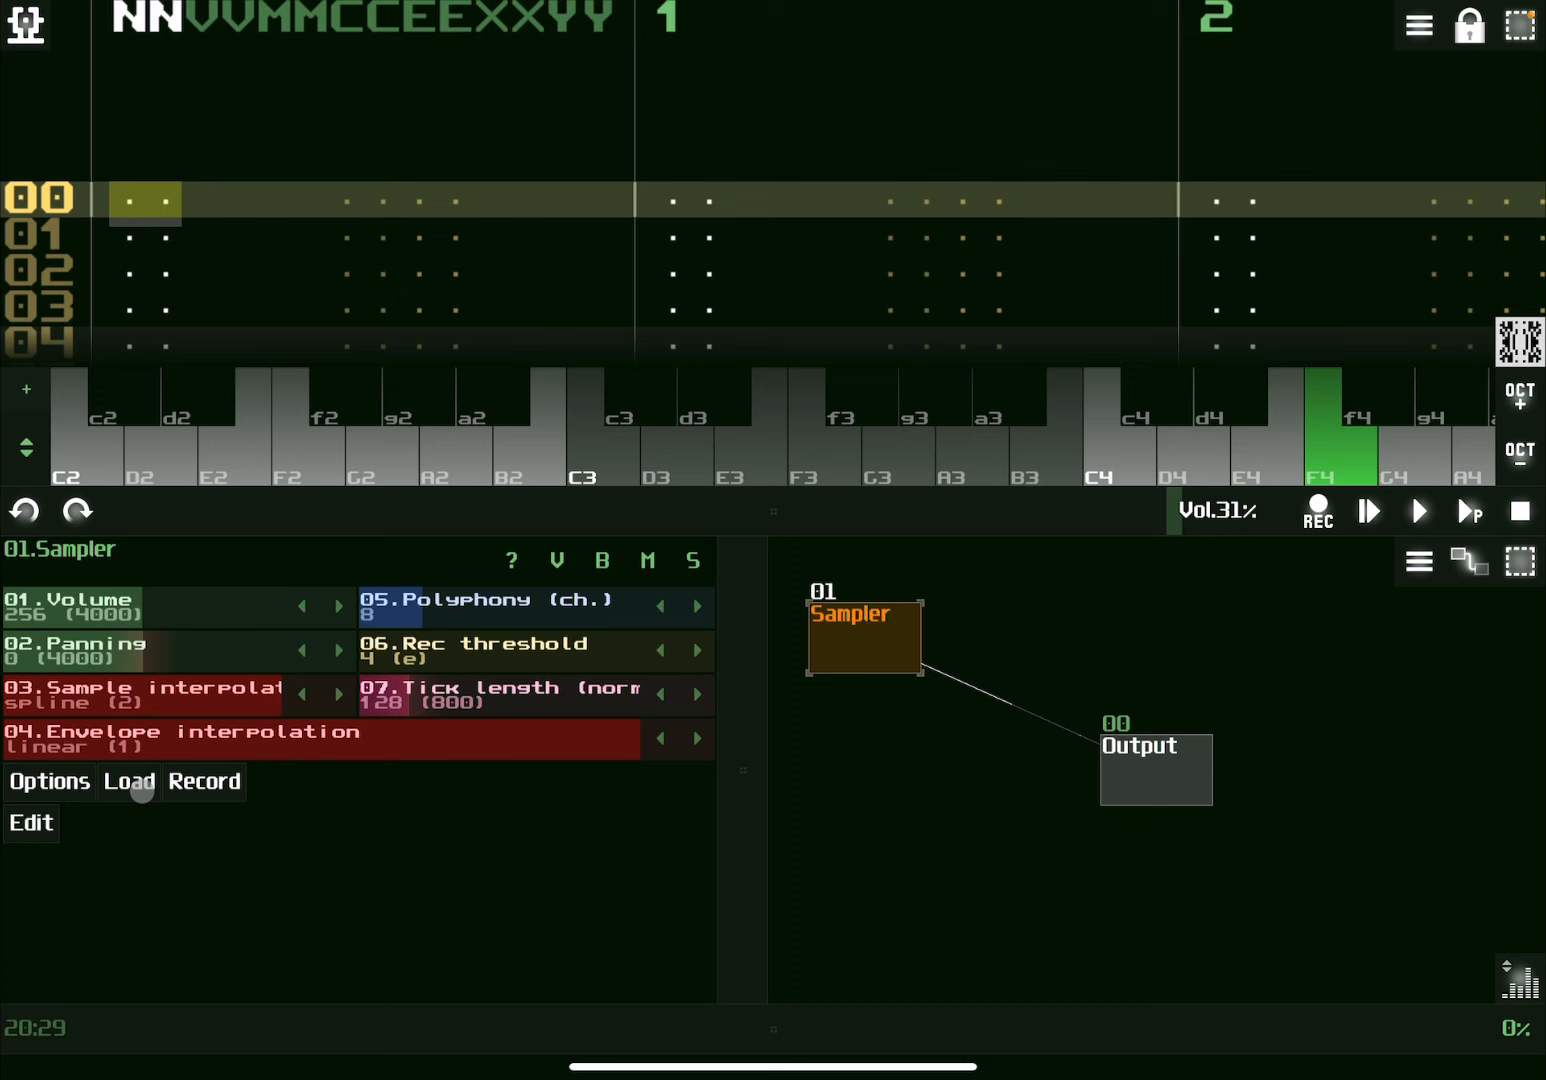
# Load Snare.wav from the Samples folder into the Sampler.
pyautogui.click(128, 782)
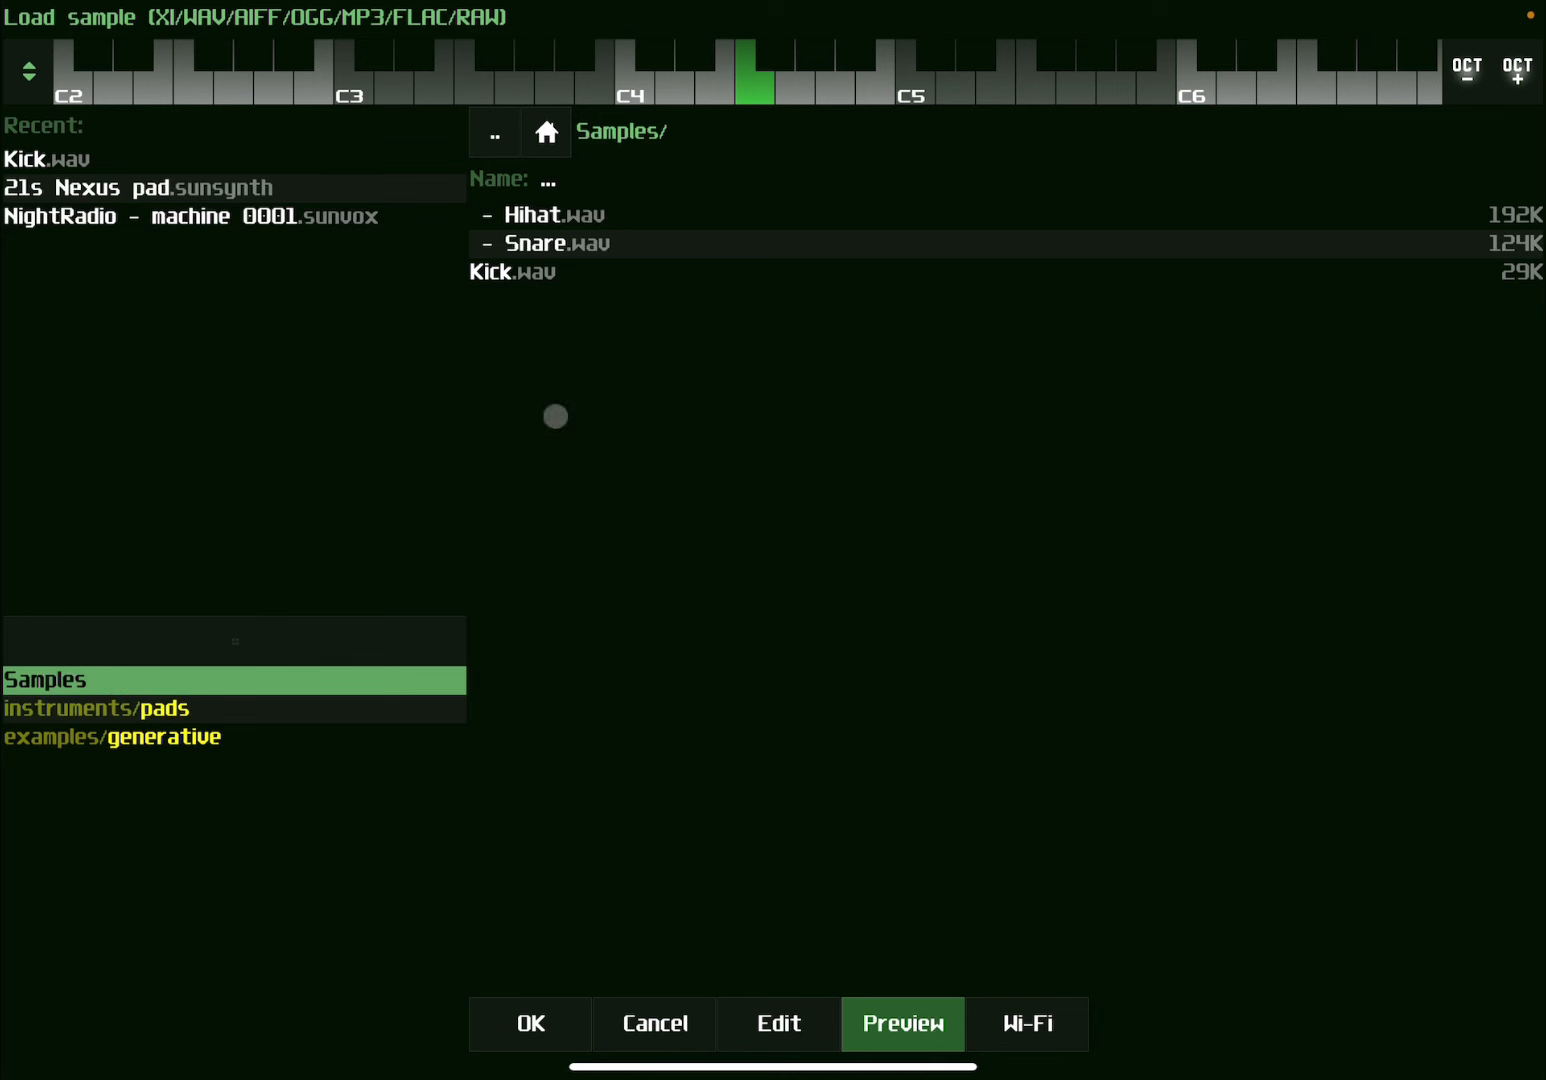
pyautogui.moveTo(613, 249)
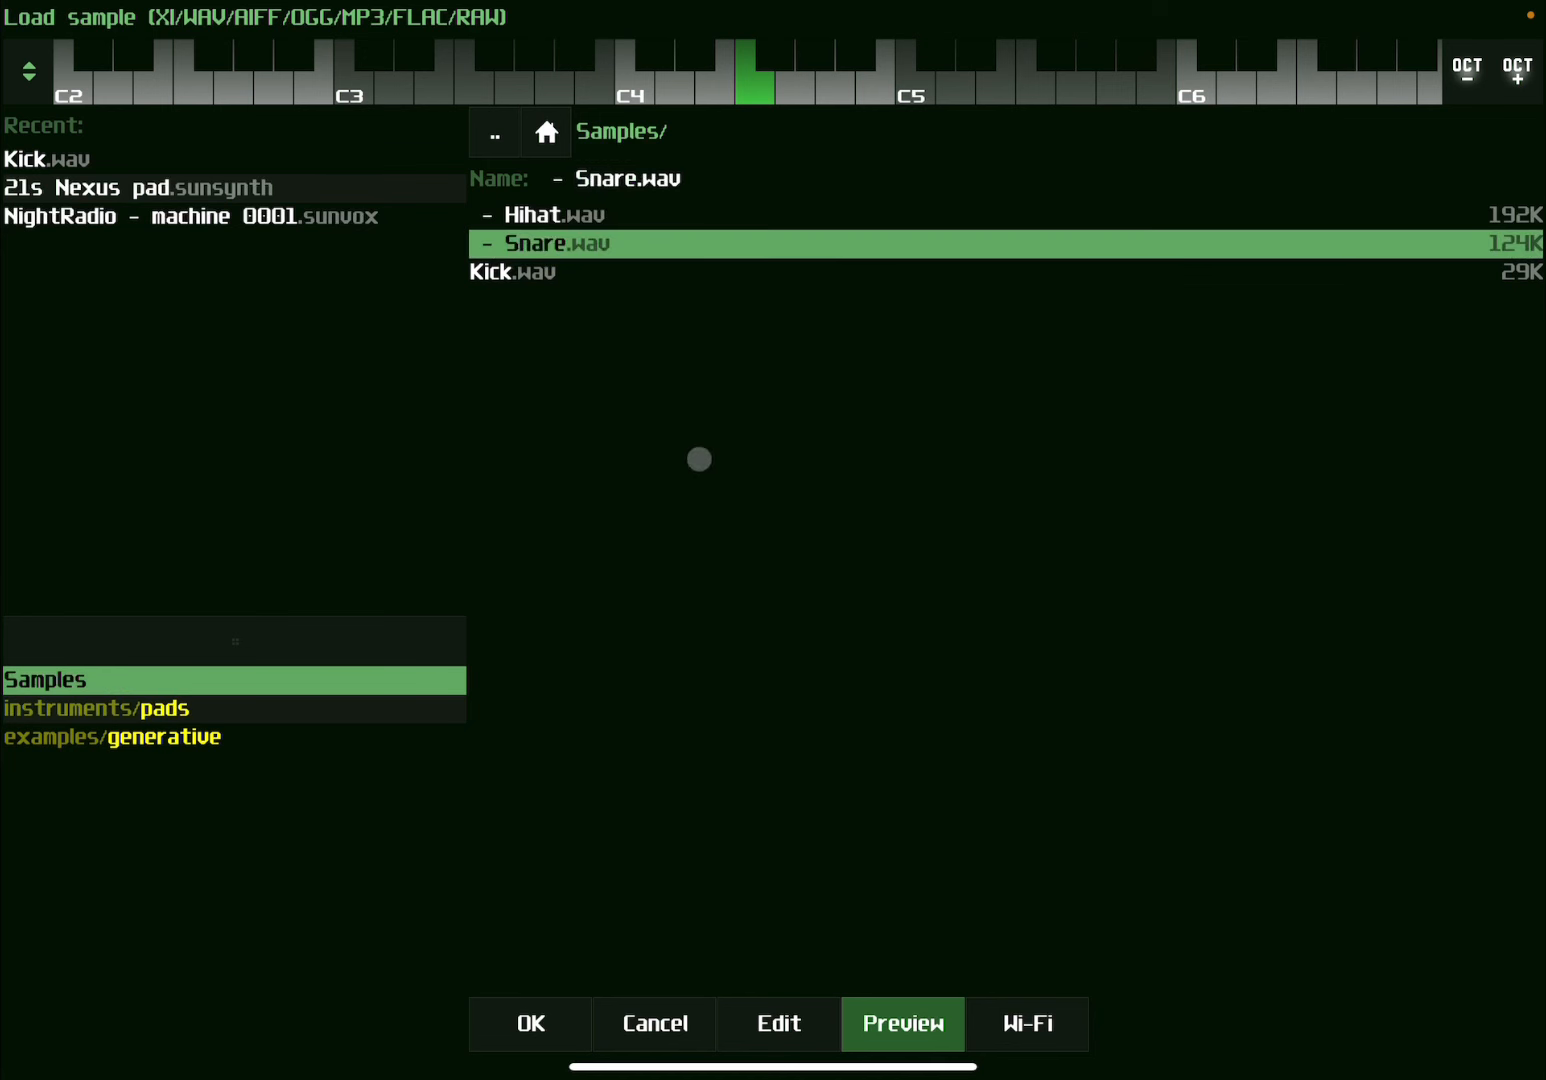
pyautogui.click(530, 1051)
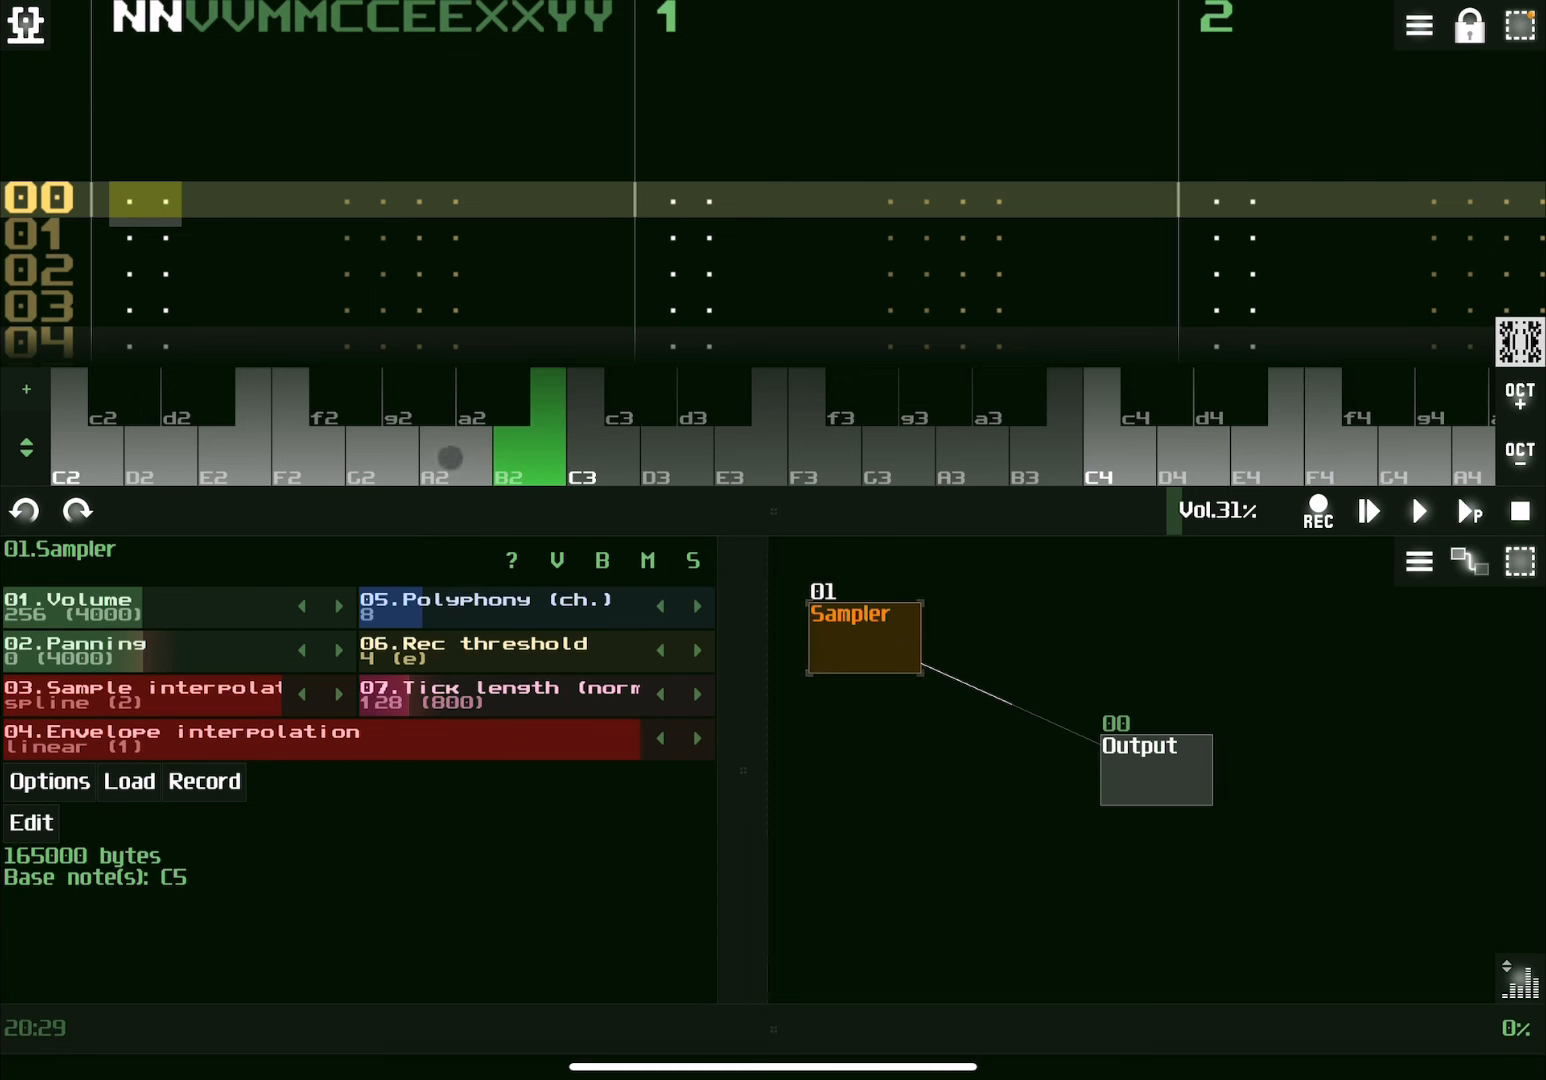
# Audition the snare, then load Kick.wav from the Samples folder into the Sampler.
pyautogui.click(898, 456)
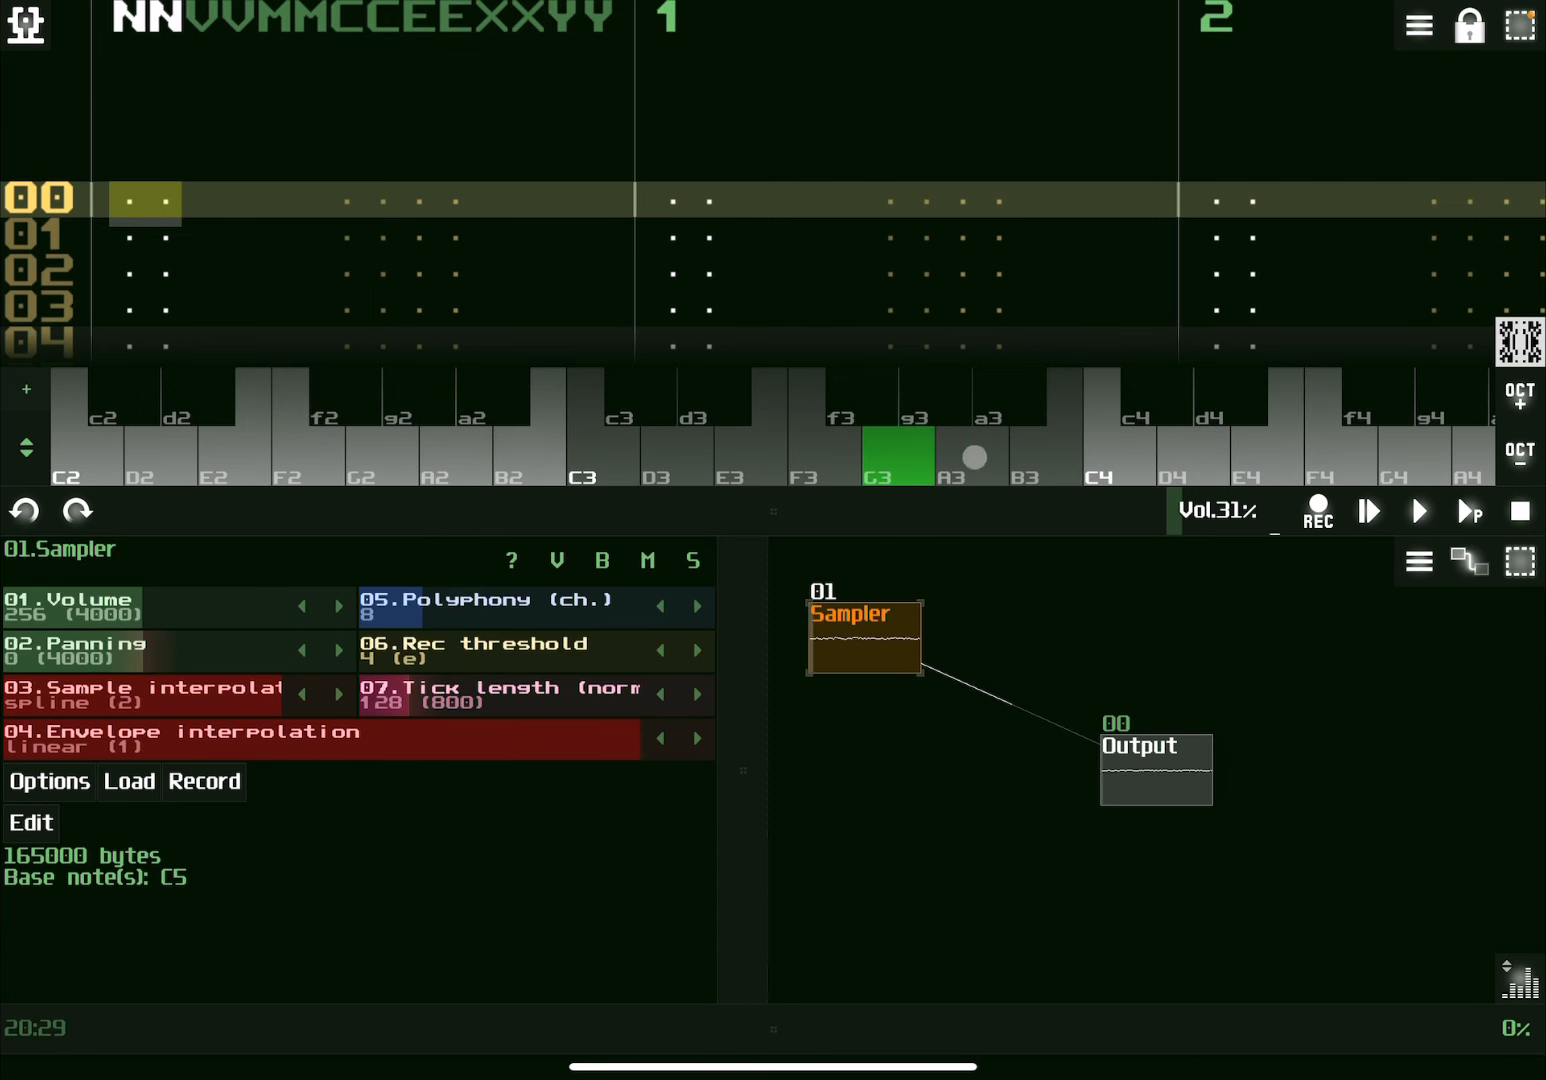
pyautogui.click(128, 781)
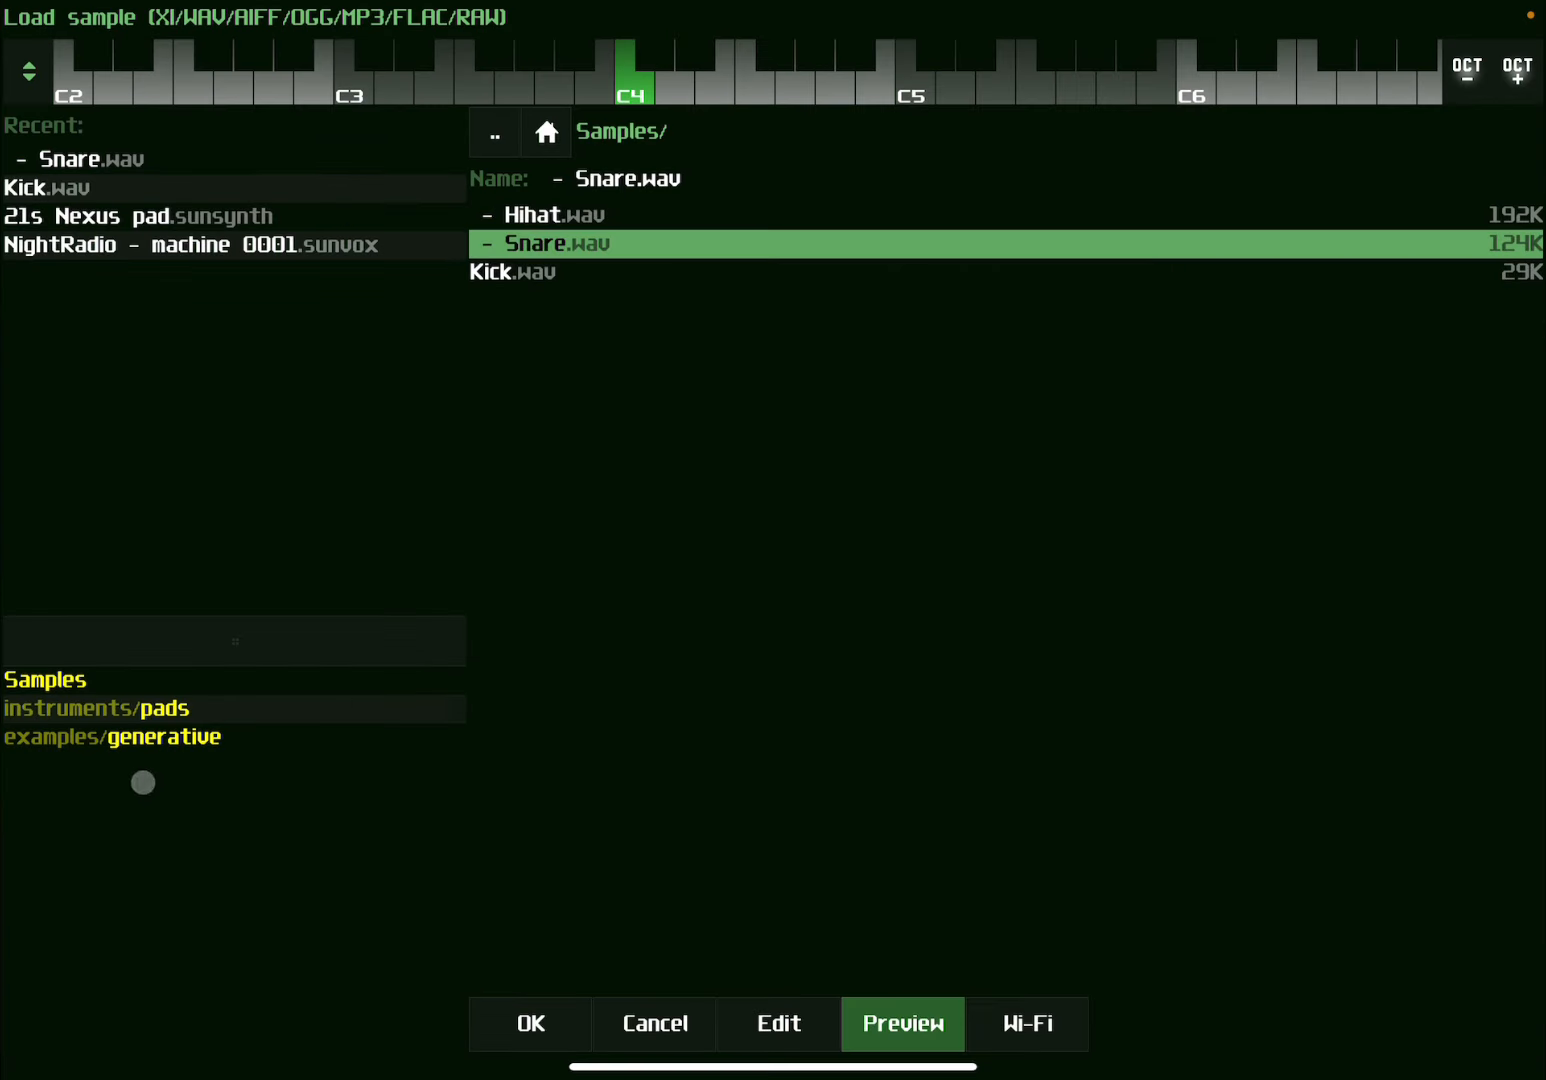
pyautogui.click(531, 271)
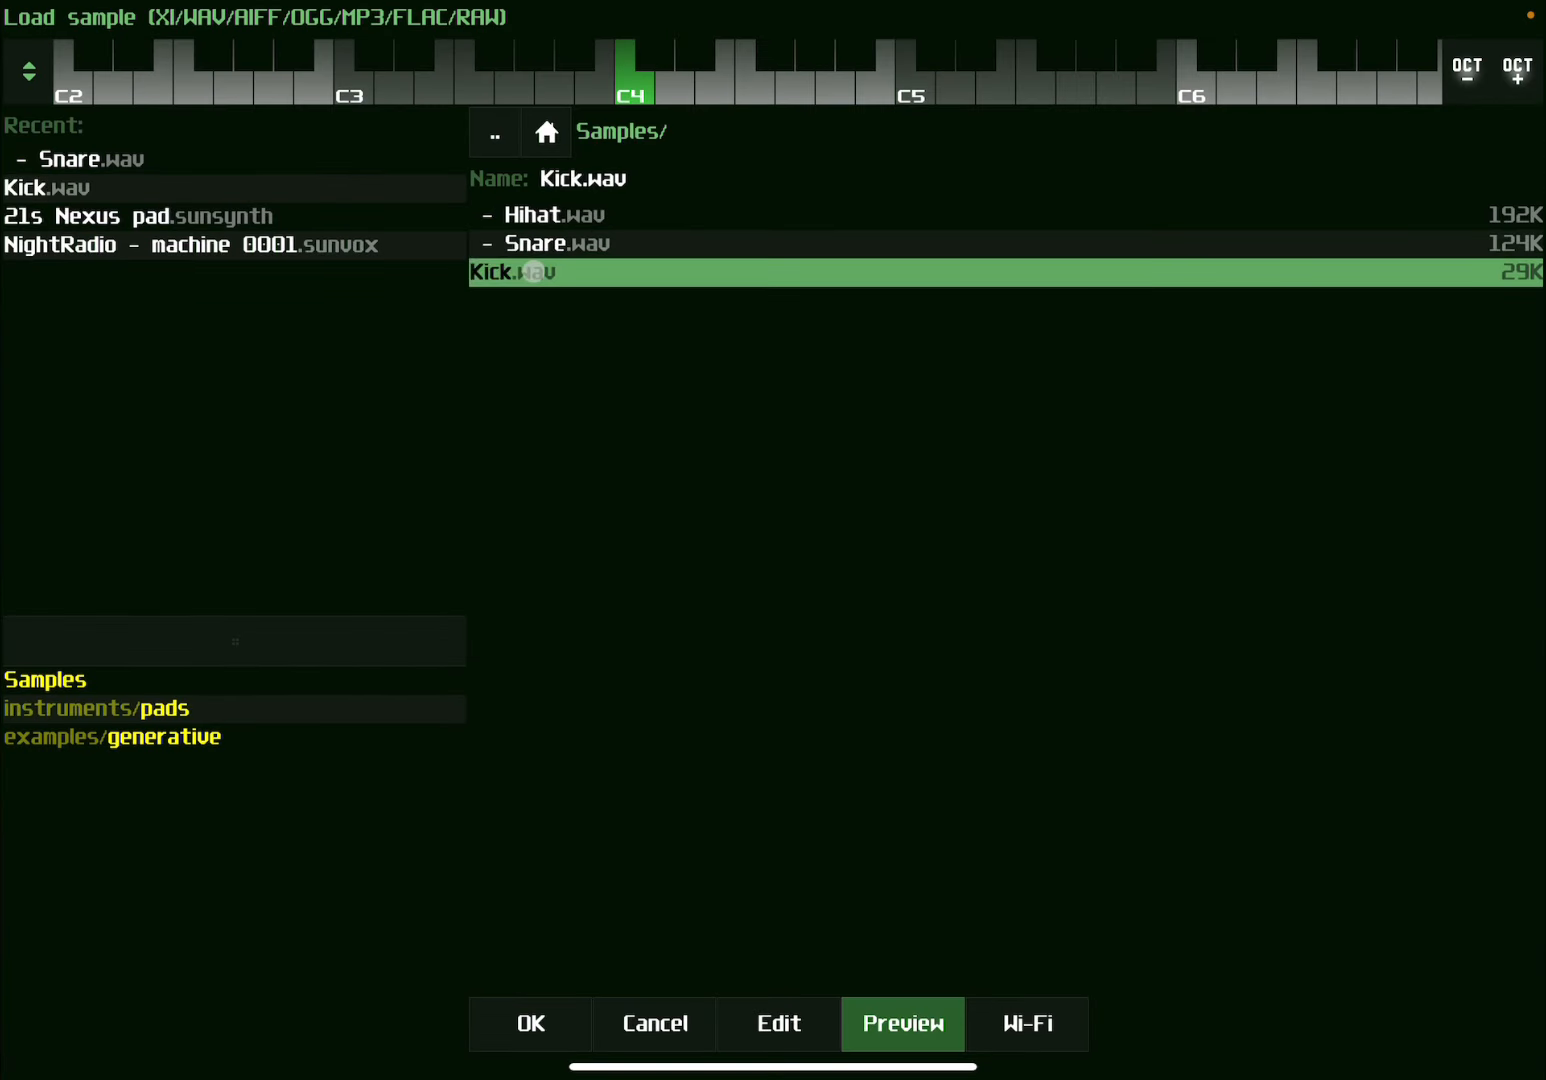
pyautogui.click(530, 1023)
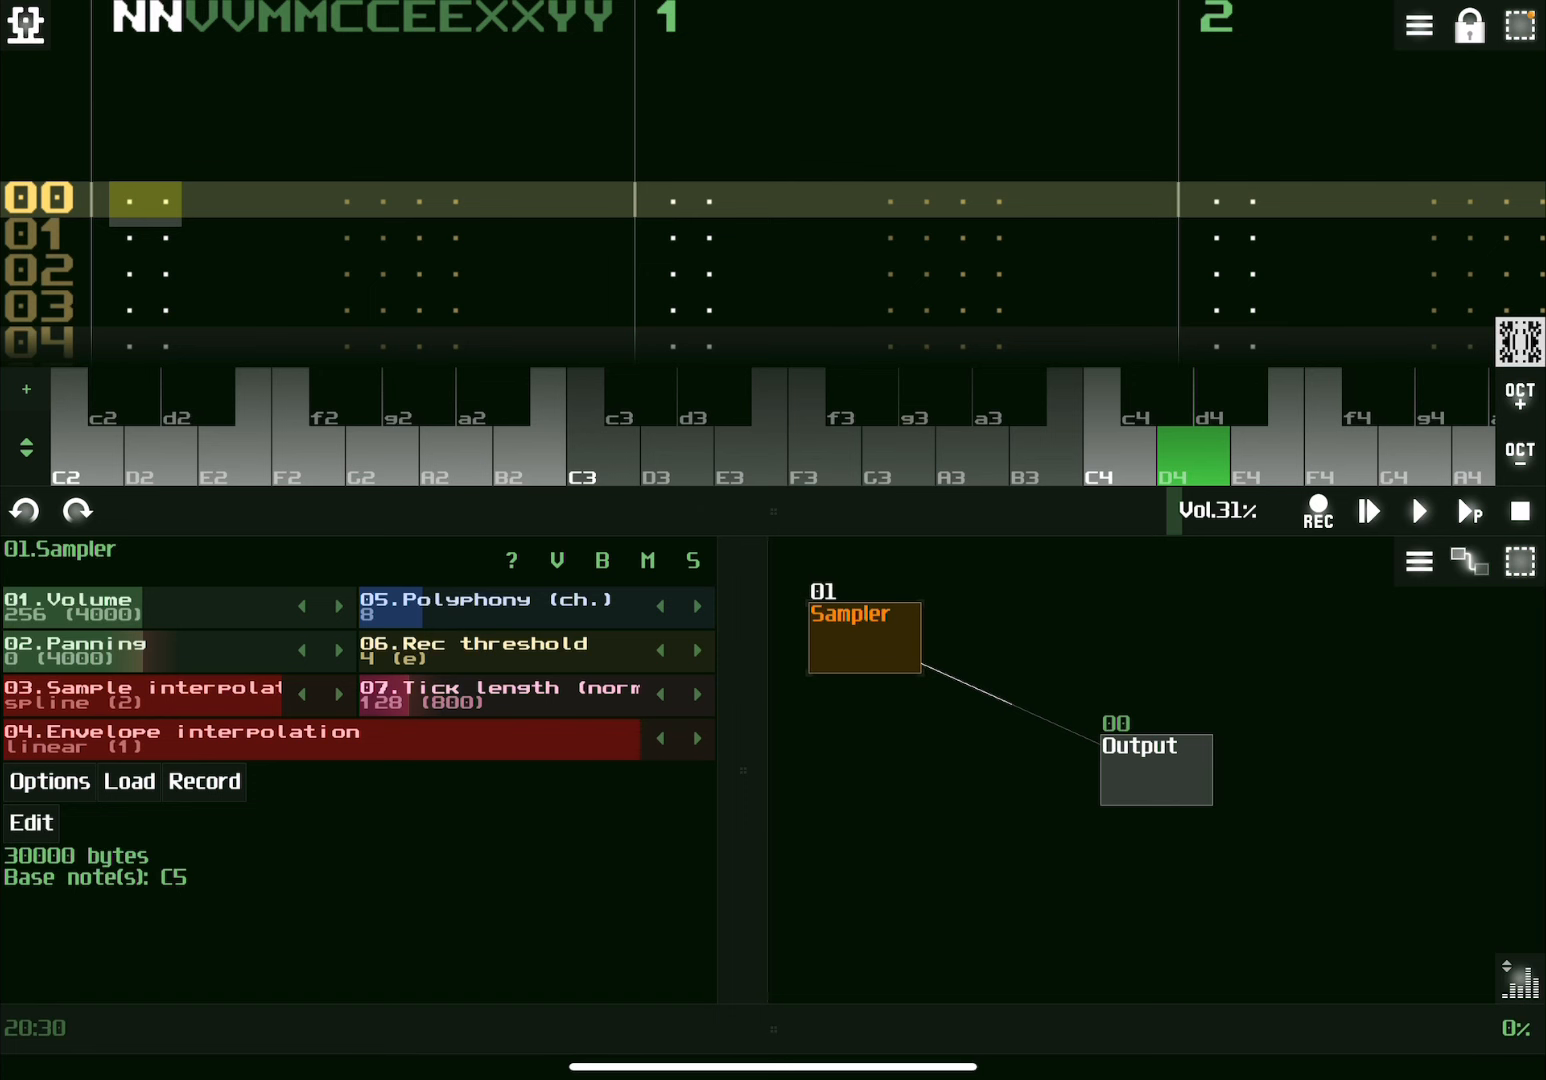
# Play a note to hear the kick, then open Export/import from the Main menu.
pyautogui.click(535, 454)
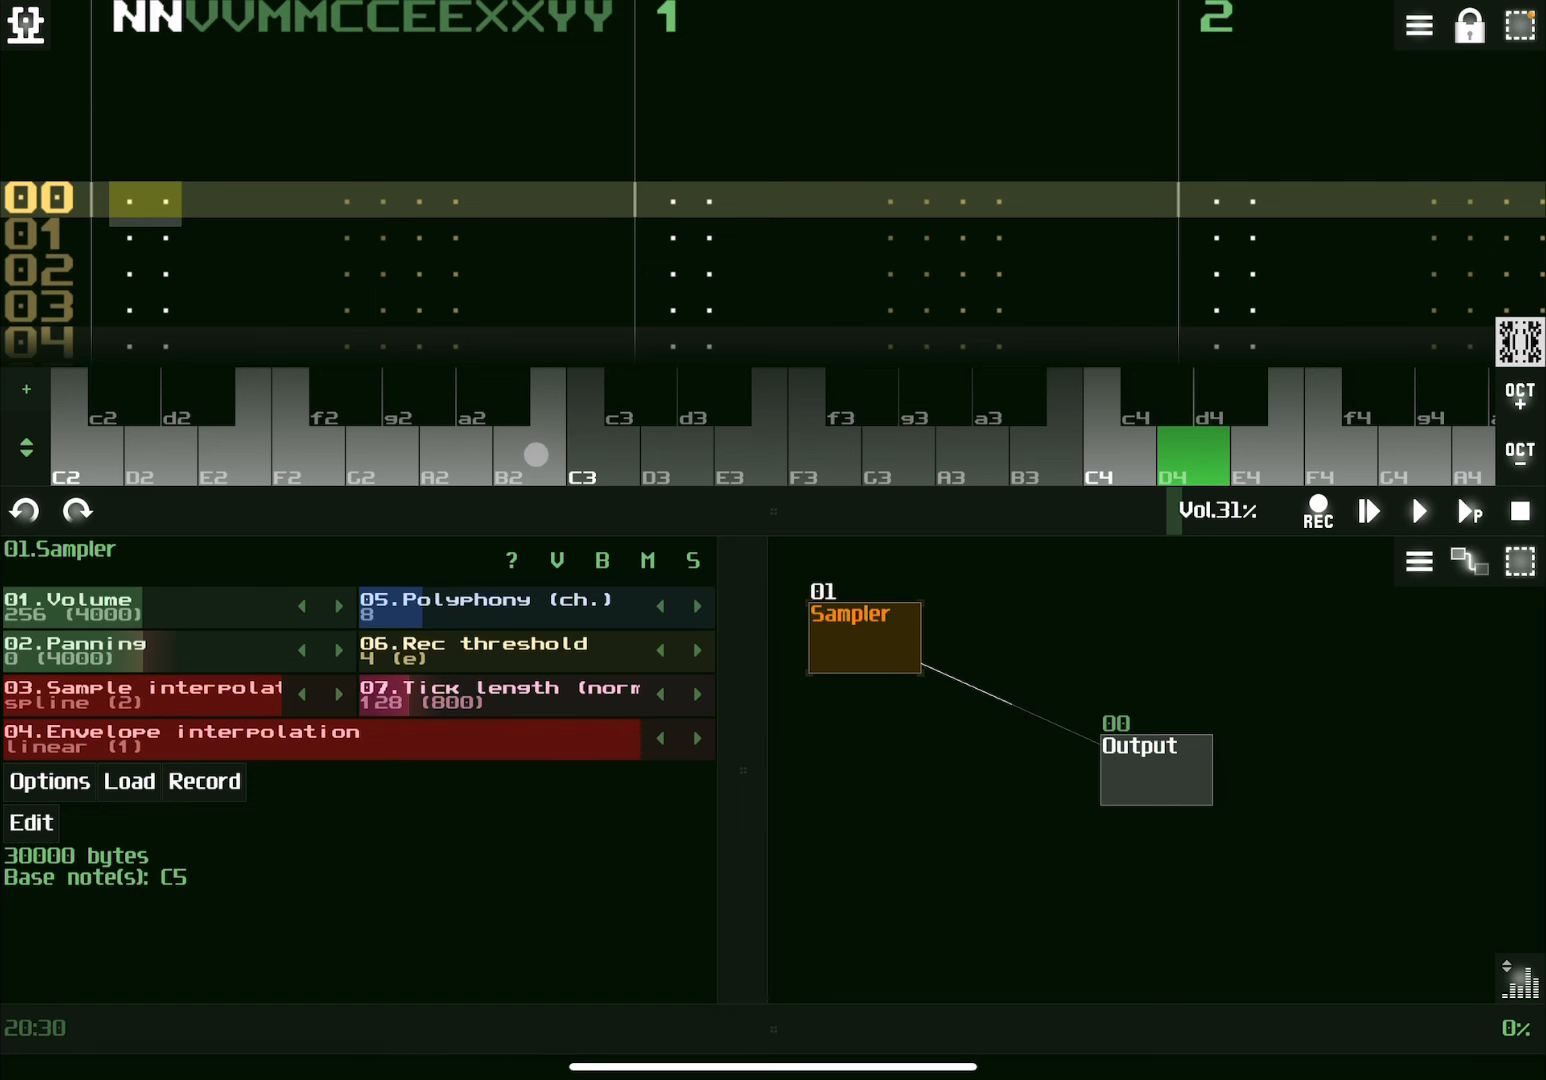
pyautogui.click(25, 23)
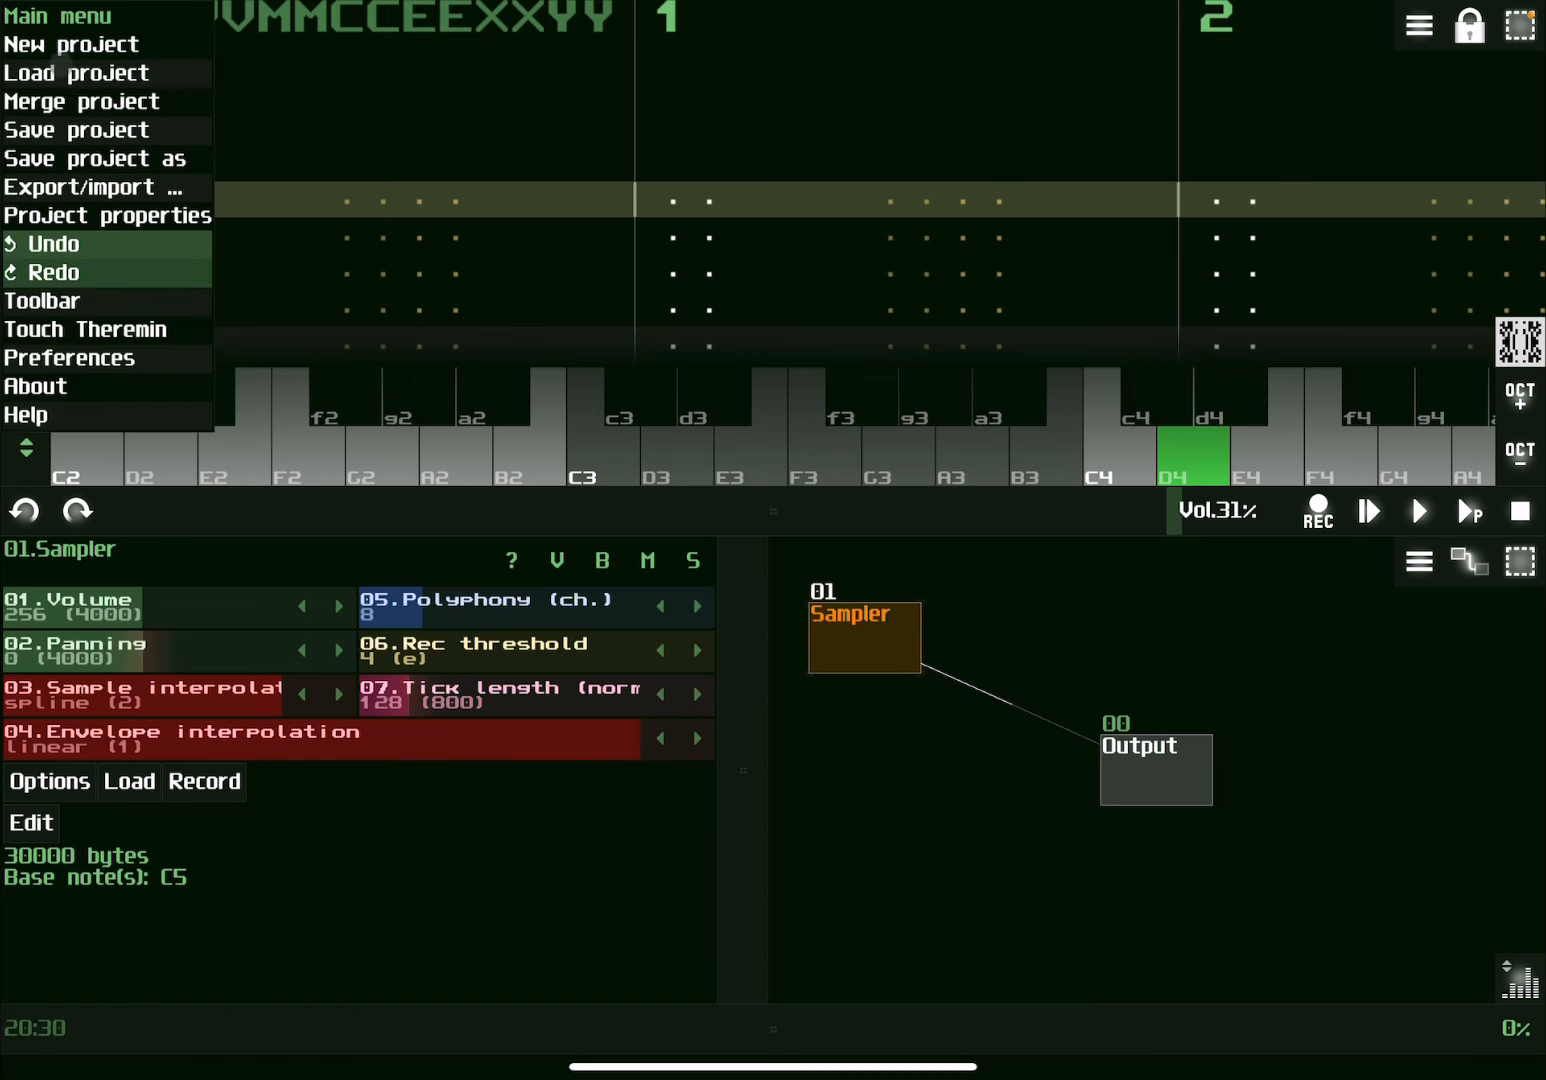
pyautogui.click(88, 187)
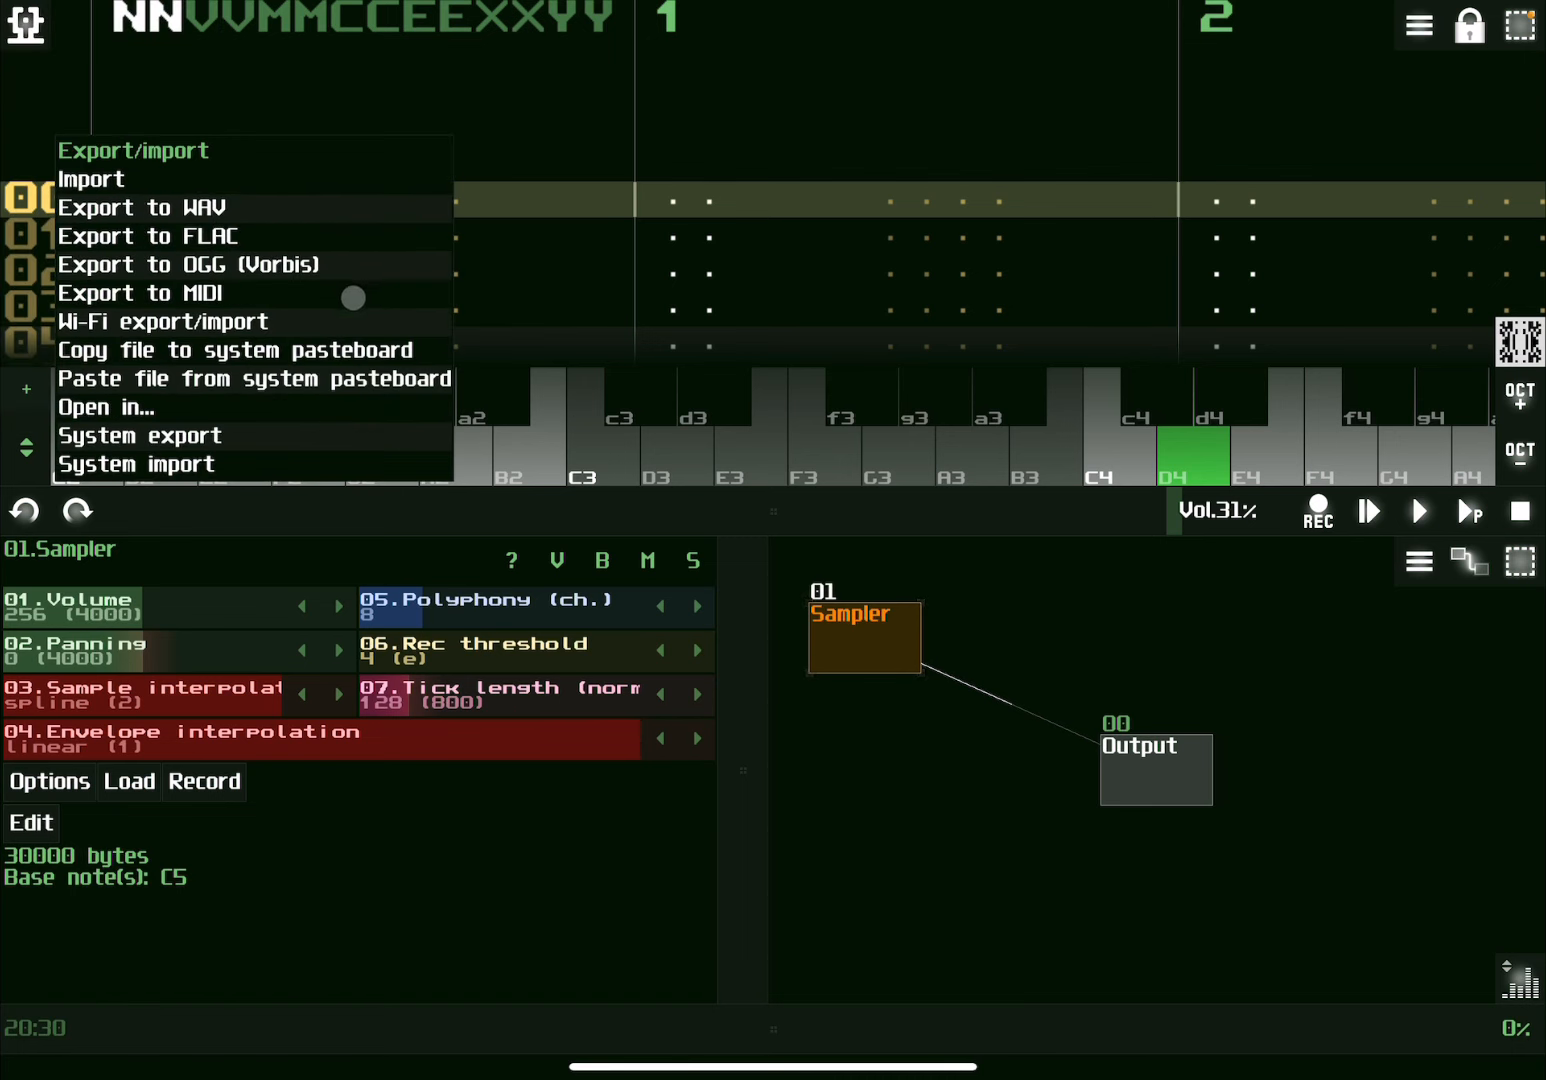